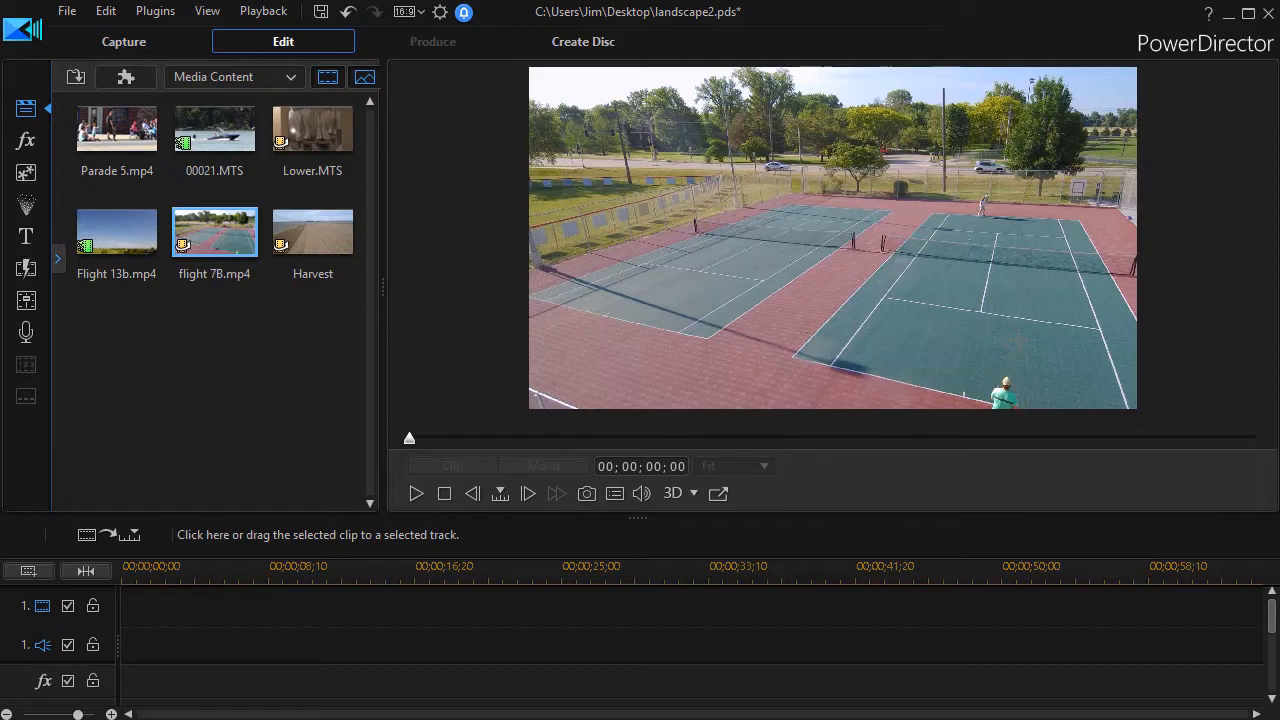
mouse_move(156, 432)
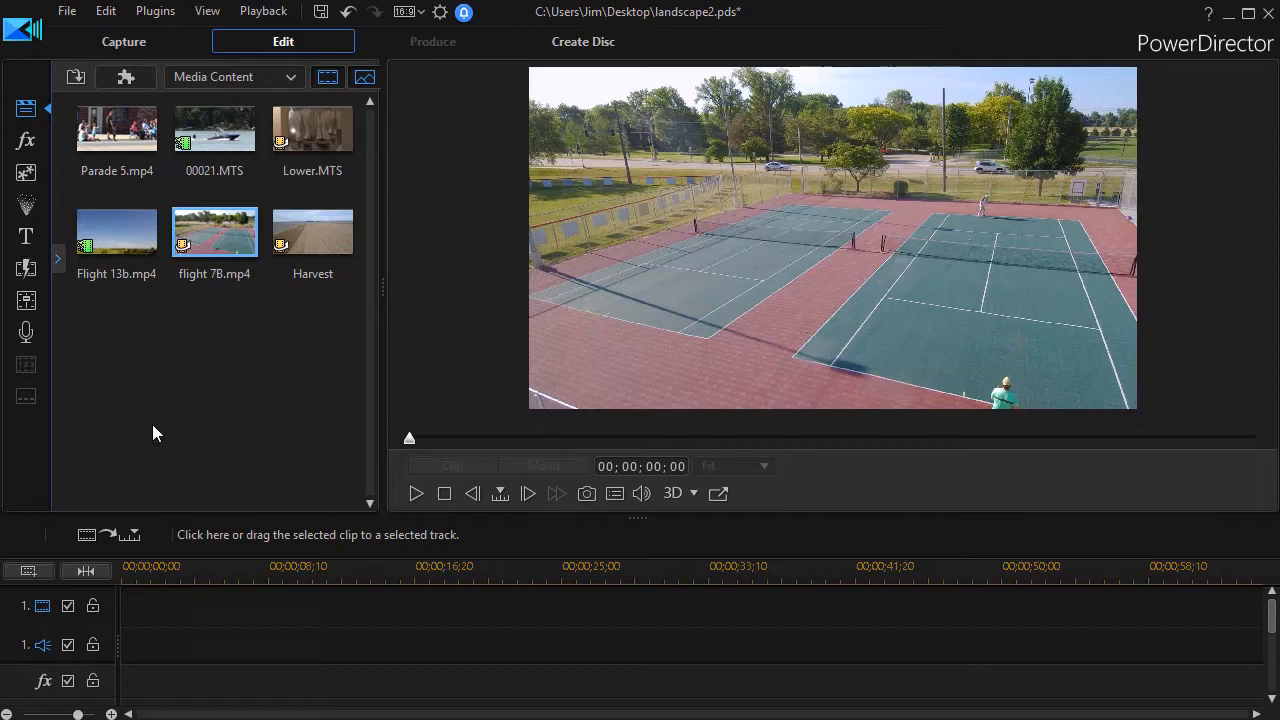
mouse_move(214, 128)
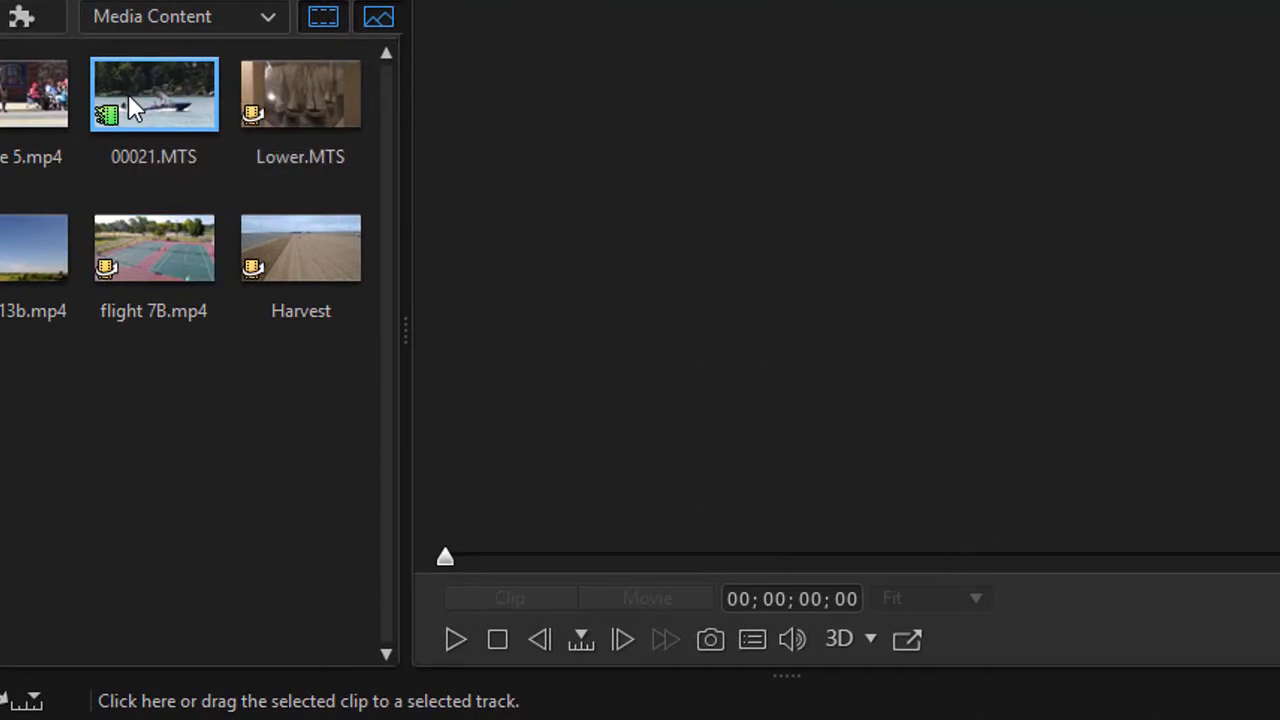
Widen the media library and switch it to the Content Aware Details table for all six clips
right_click(154, 94)
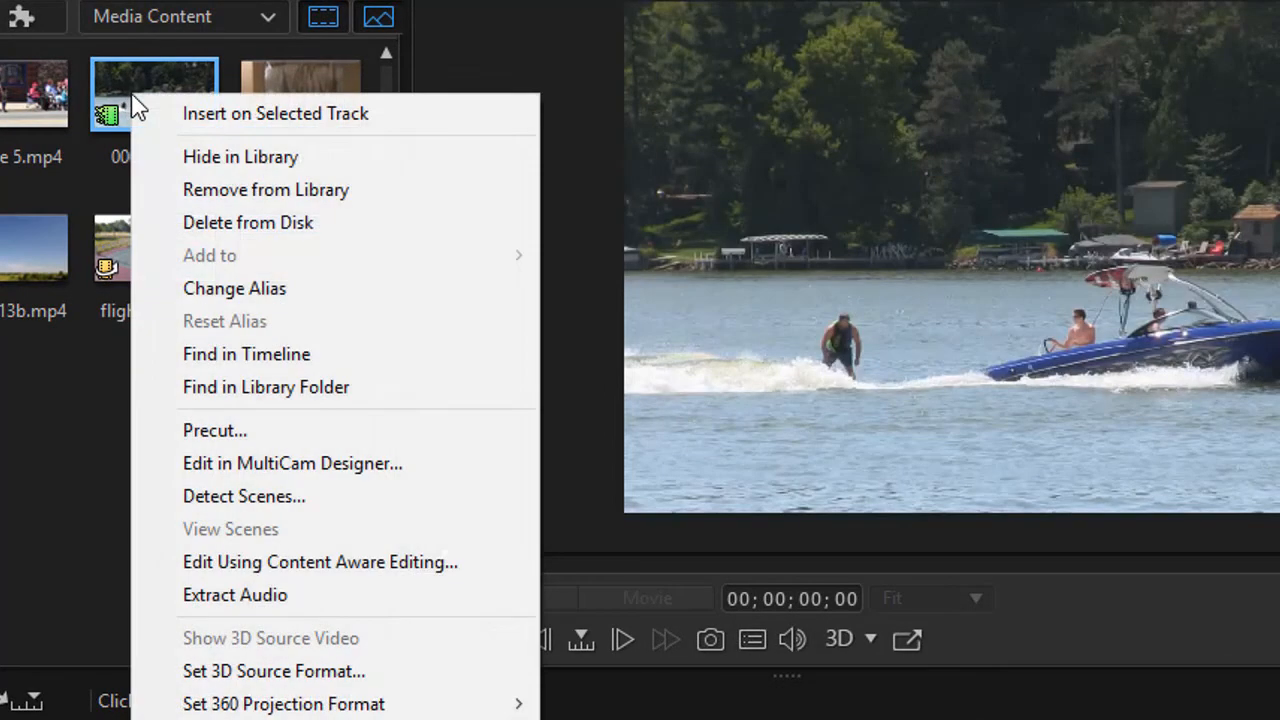
mouse_move(336, 560)
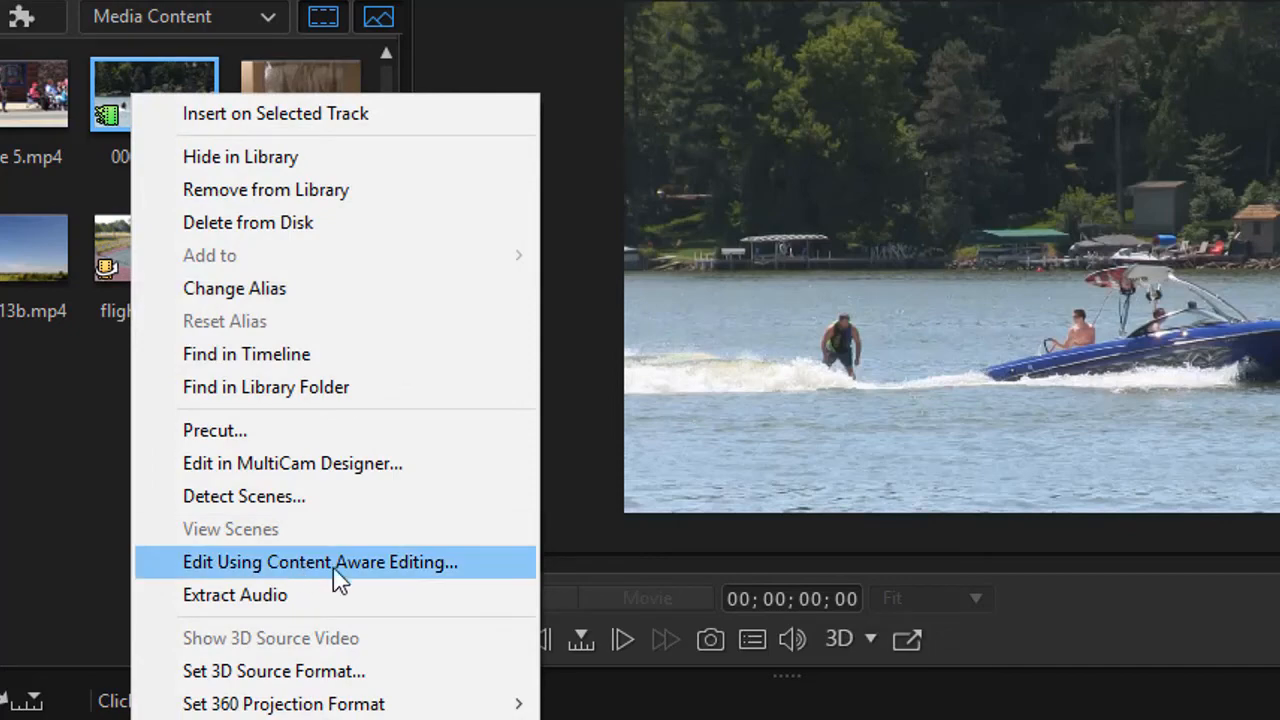
mouse_move(430, 578)
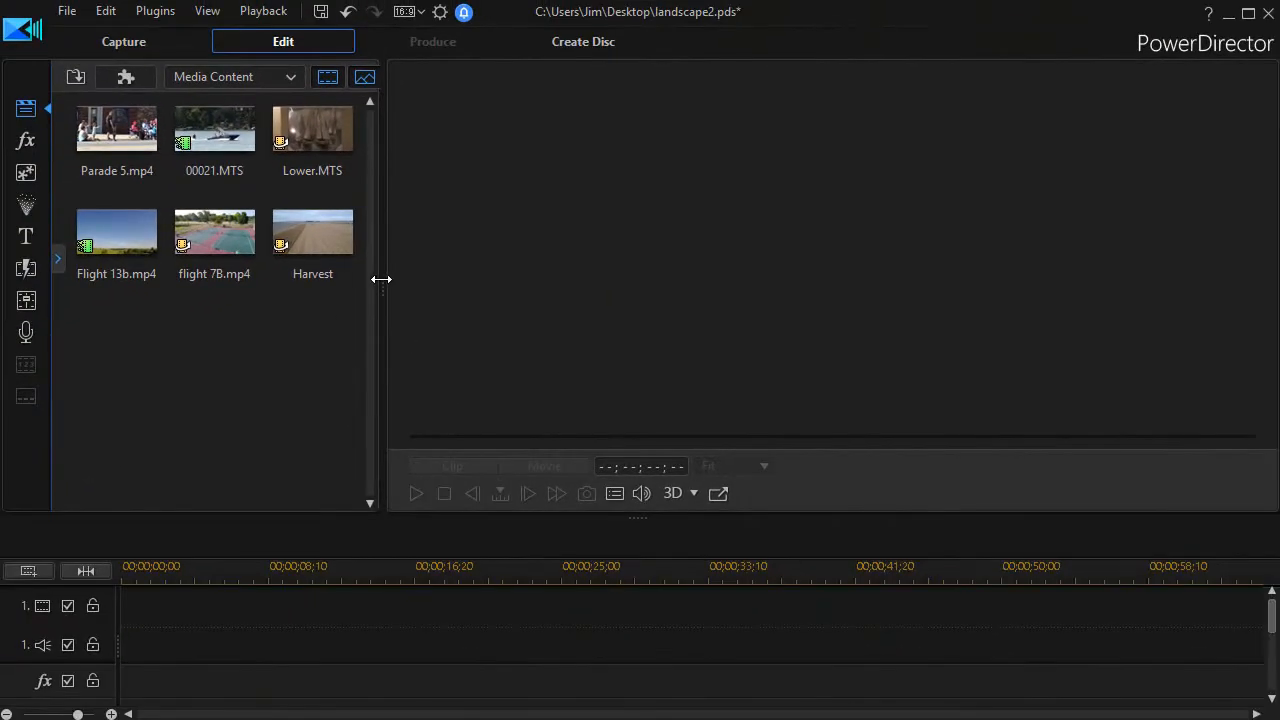
left_click_drag(382, 280, 632, 280)
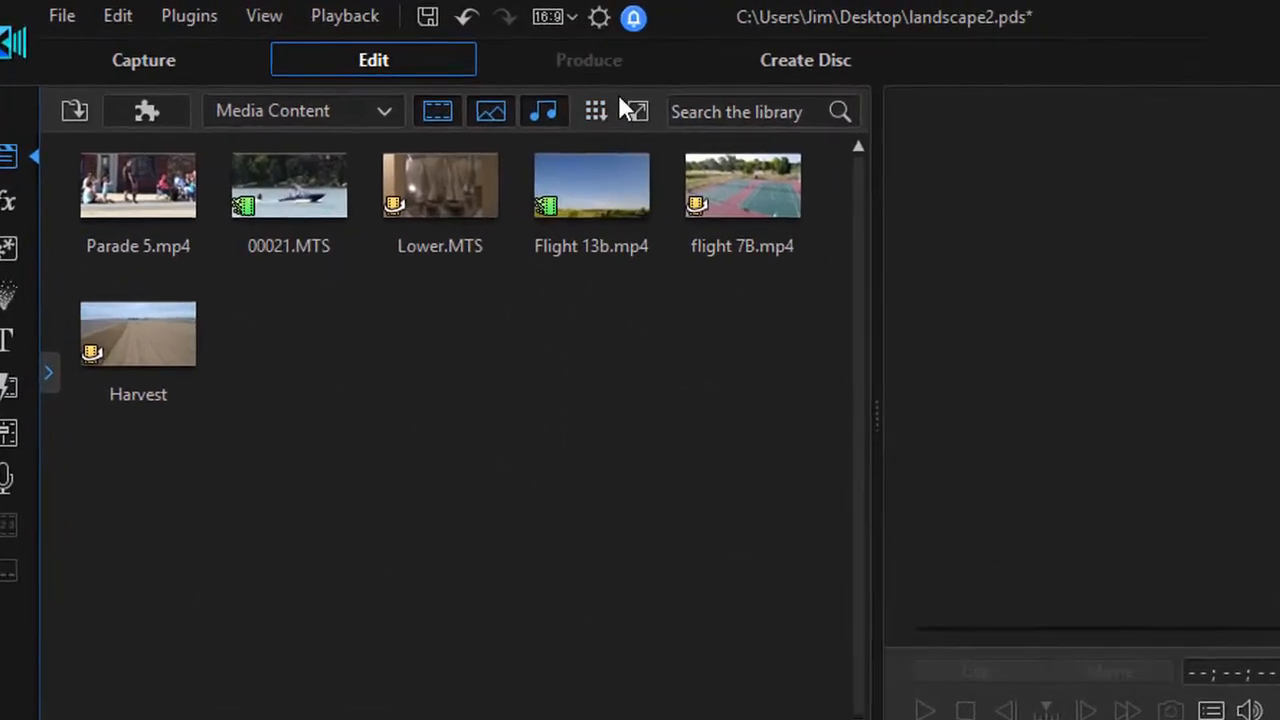
mouse_move(608, 114)
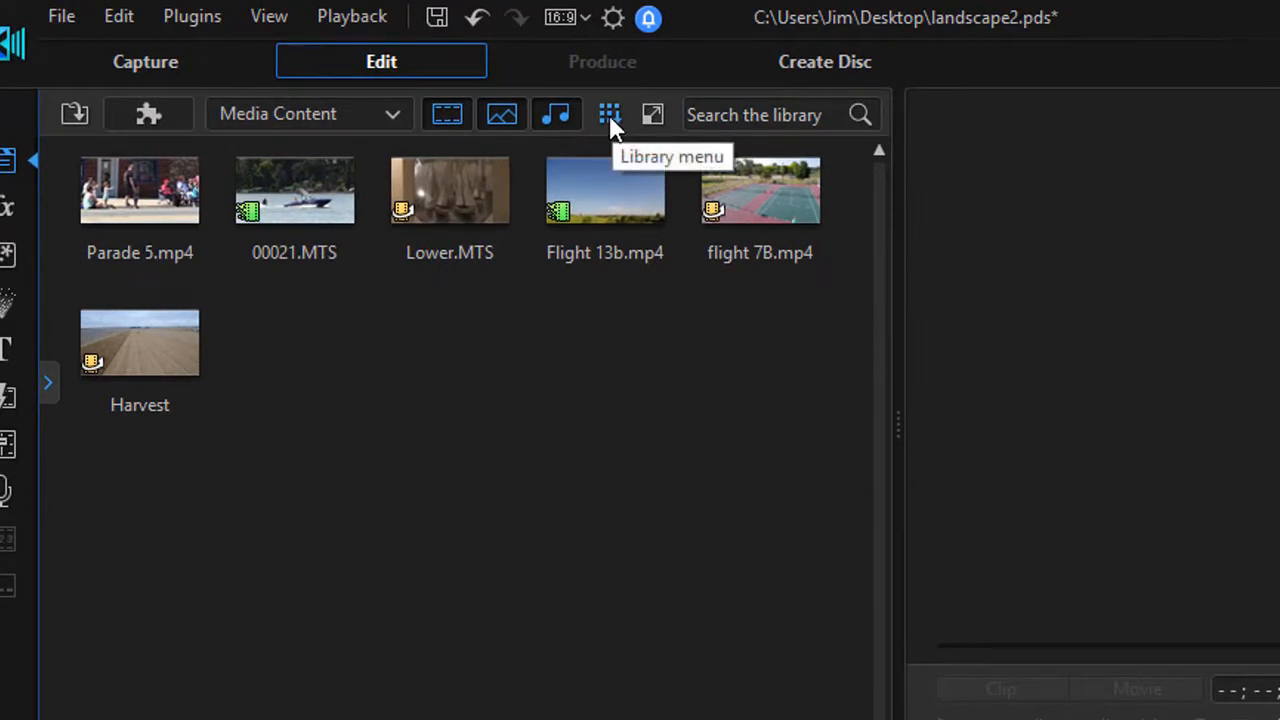
left_click(608, 114)
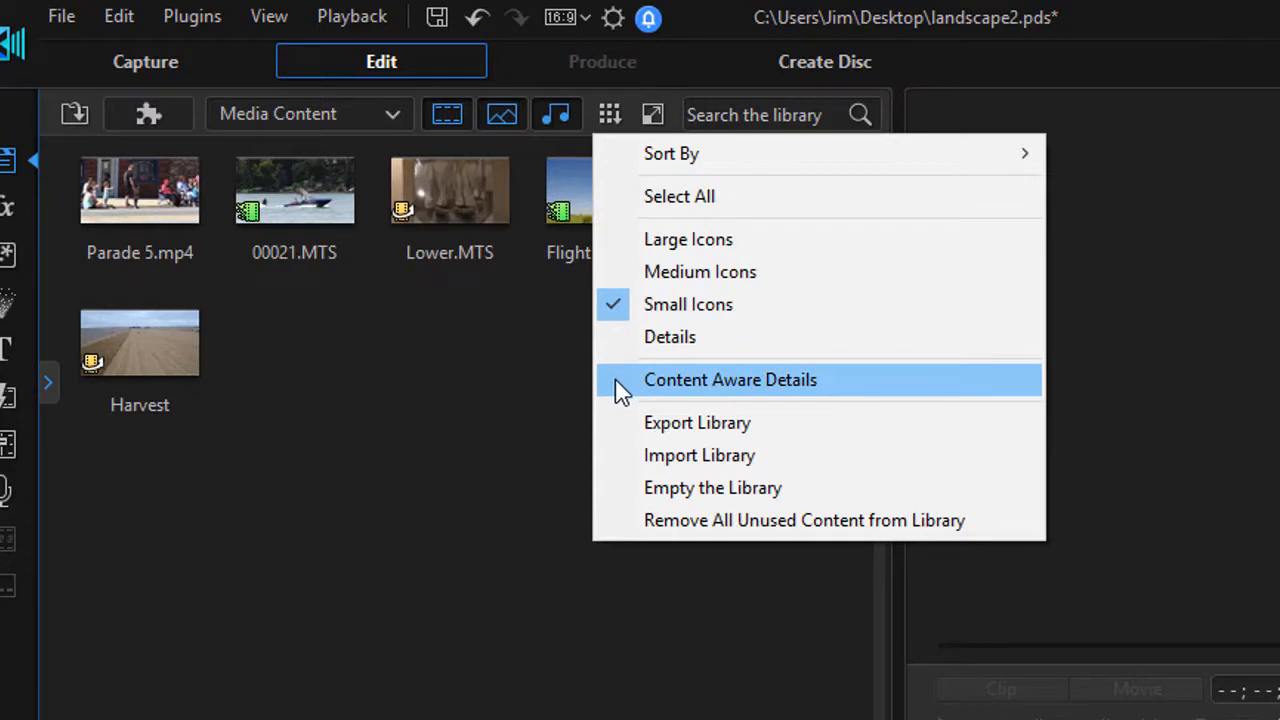
left_click(730, 380)
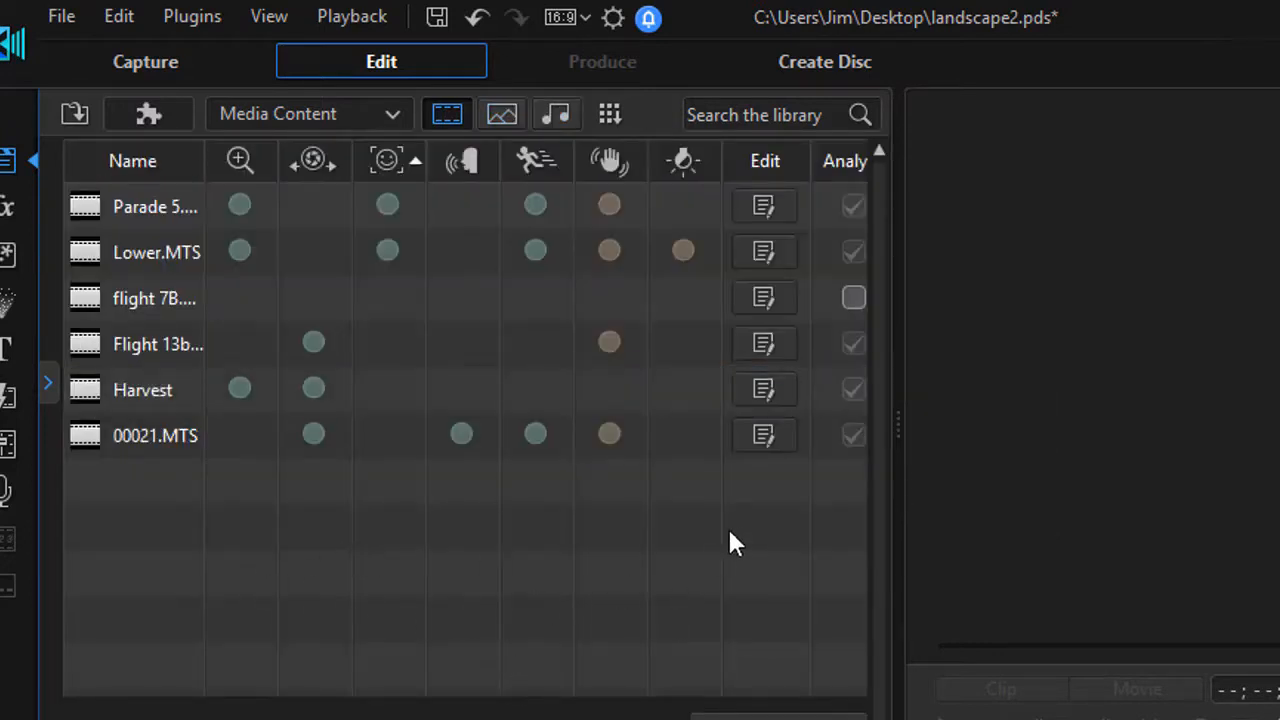
mouse_move(898, 422)
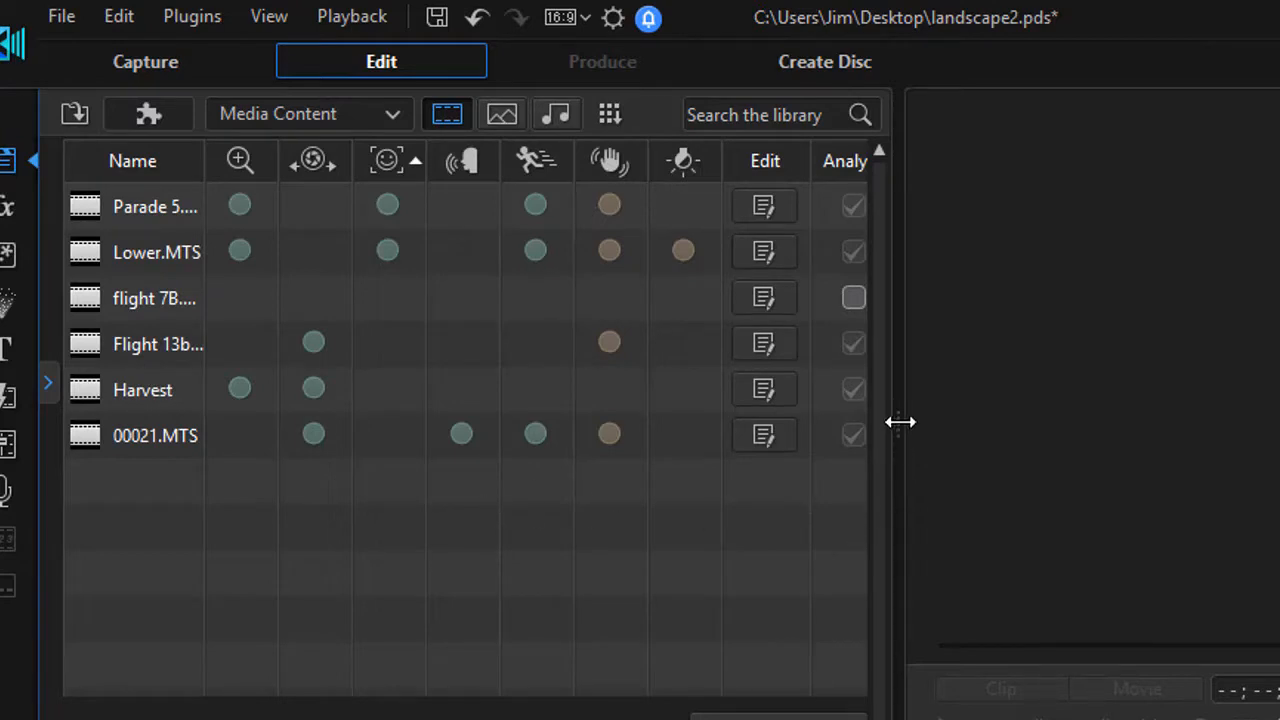
left_click_drag(900, 420, 964, 420)
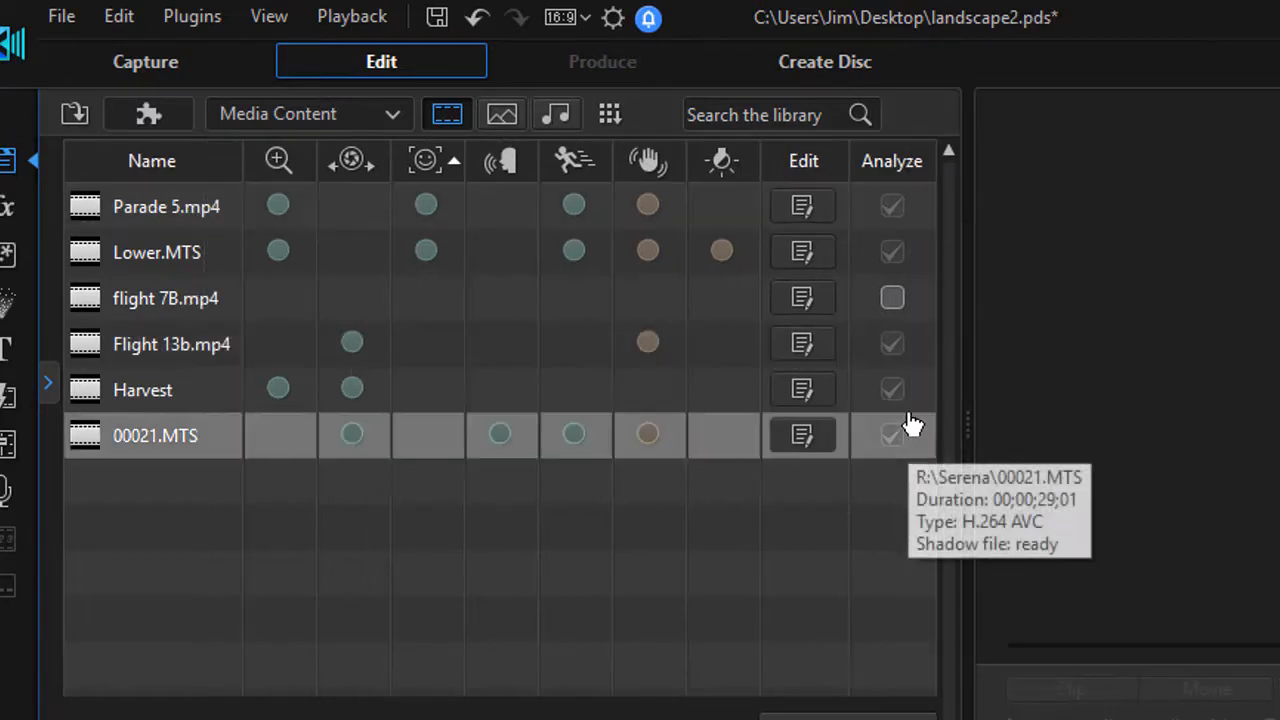
mouse_move(570, 584)
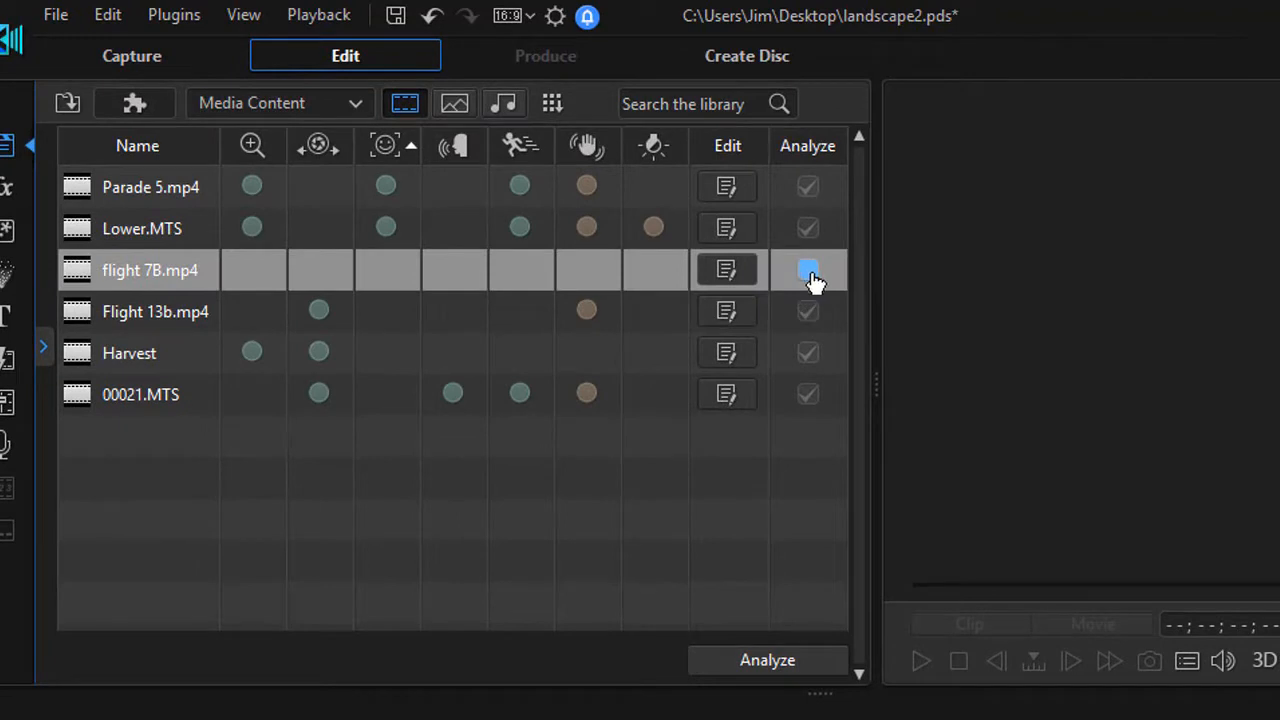
Enable analysis for flight 7B.mp4 and launch Content Aware Editing on it
left_click(808, 270)
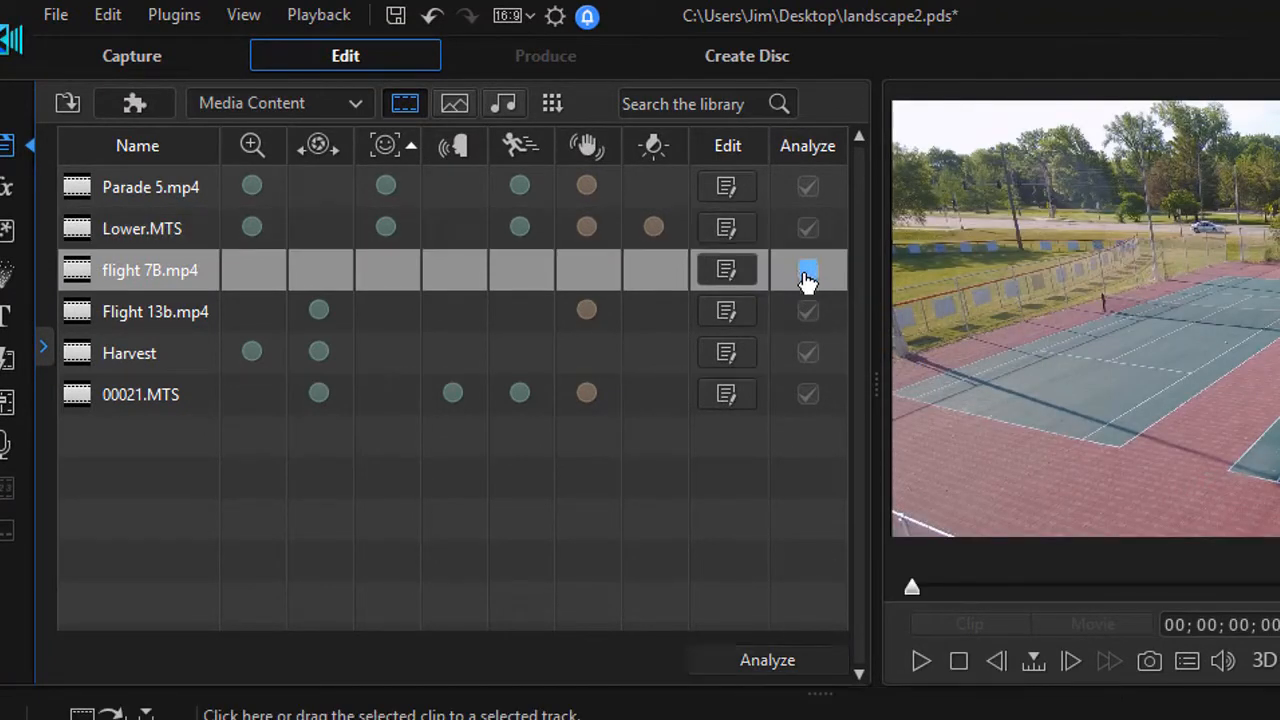
mouse_move(728, 270)
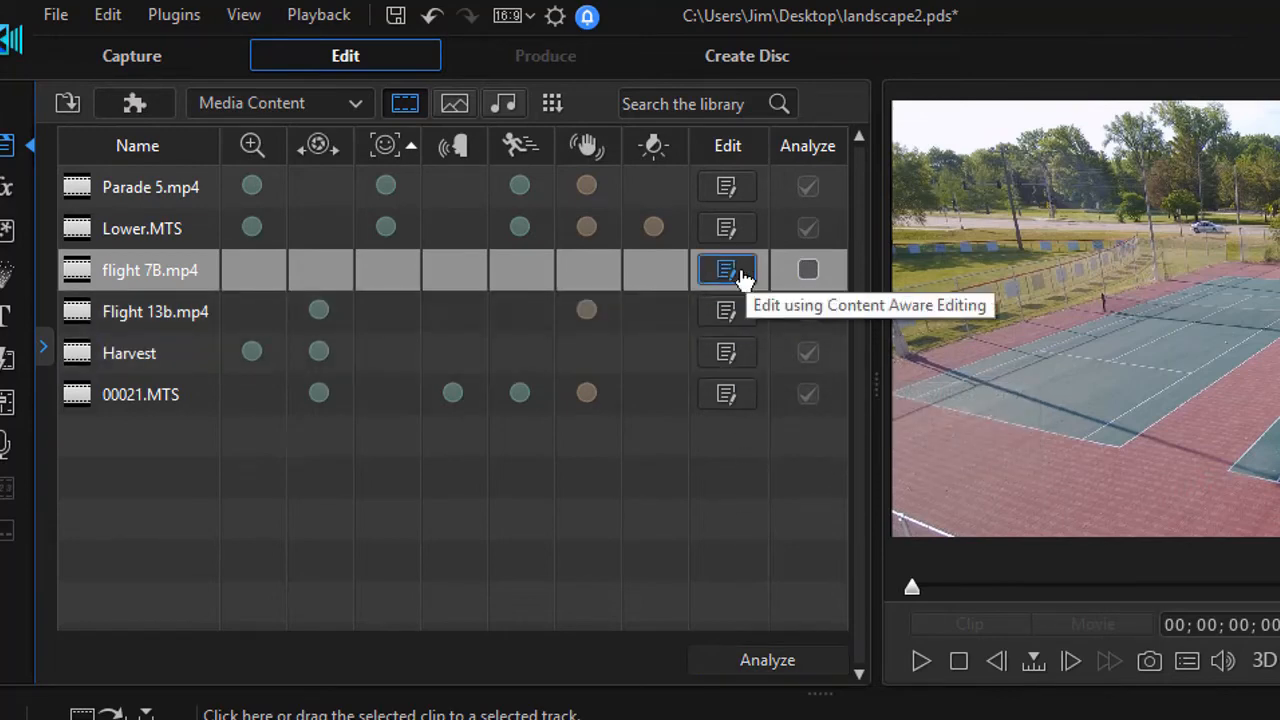
left_click(728, 270)
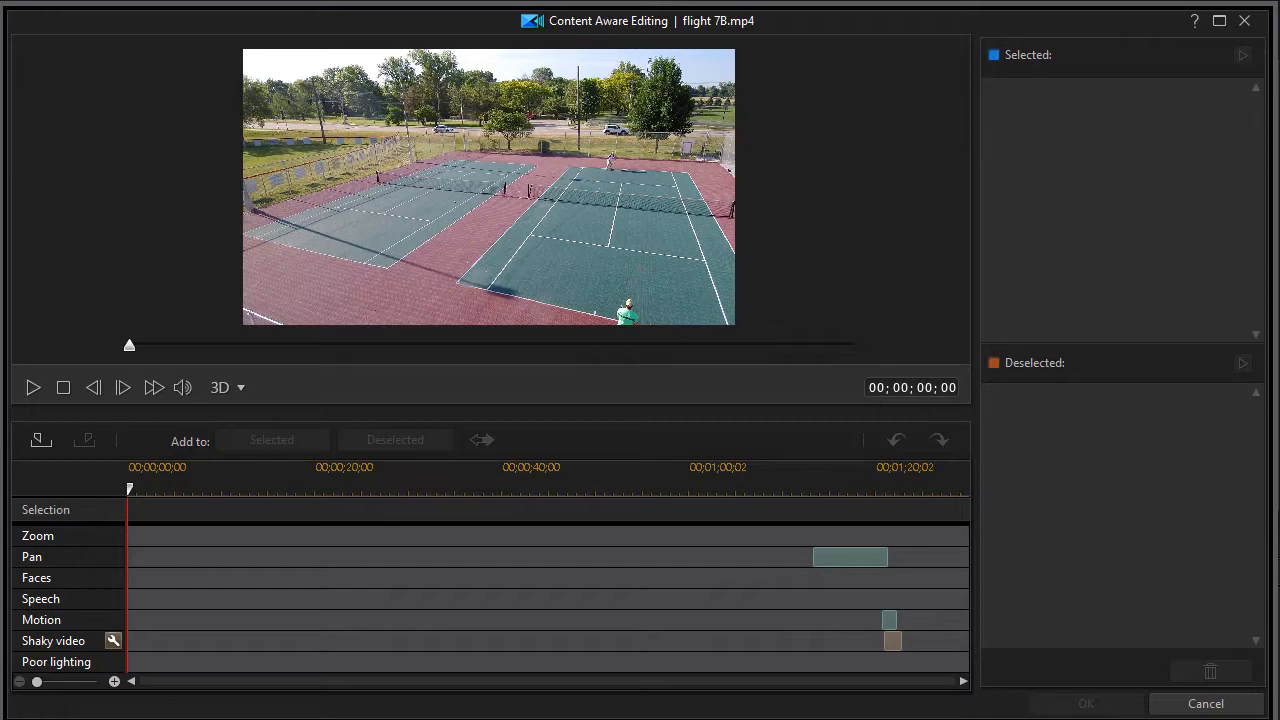
mouse_move(850, 556)
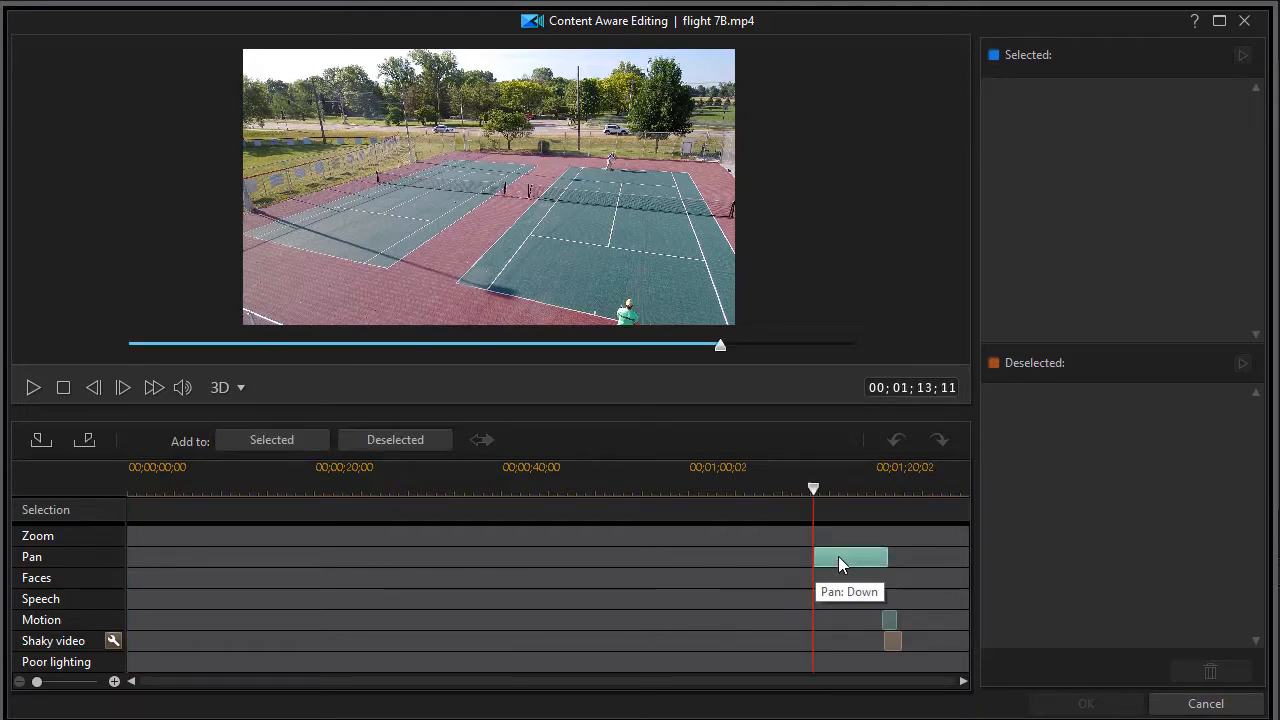
Preview flight 7B.mp4's detected pan and motion sections, scrubbing and stopping playback
left_click(32, 388)
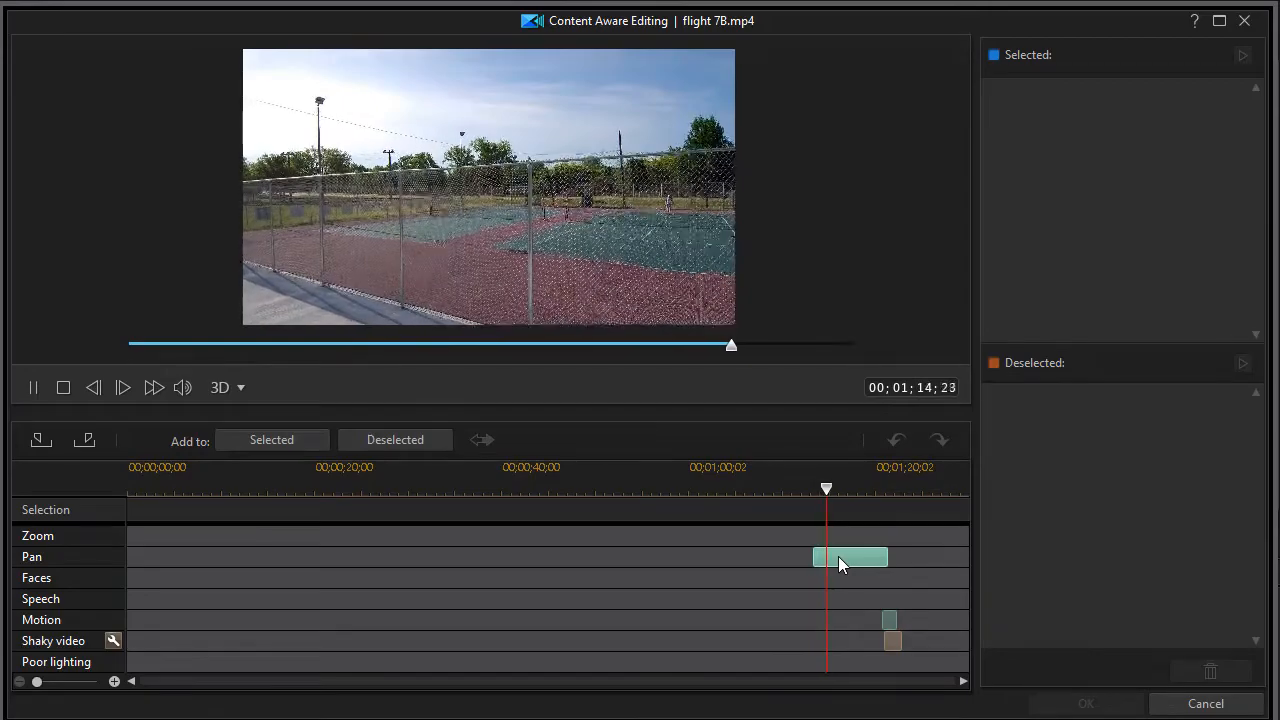
left_click_drag(826, 488, 844, 488)
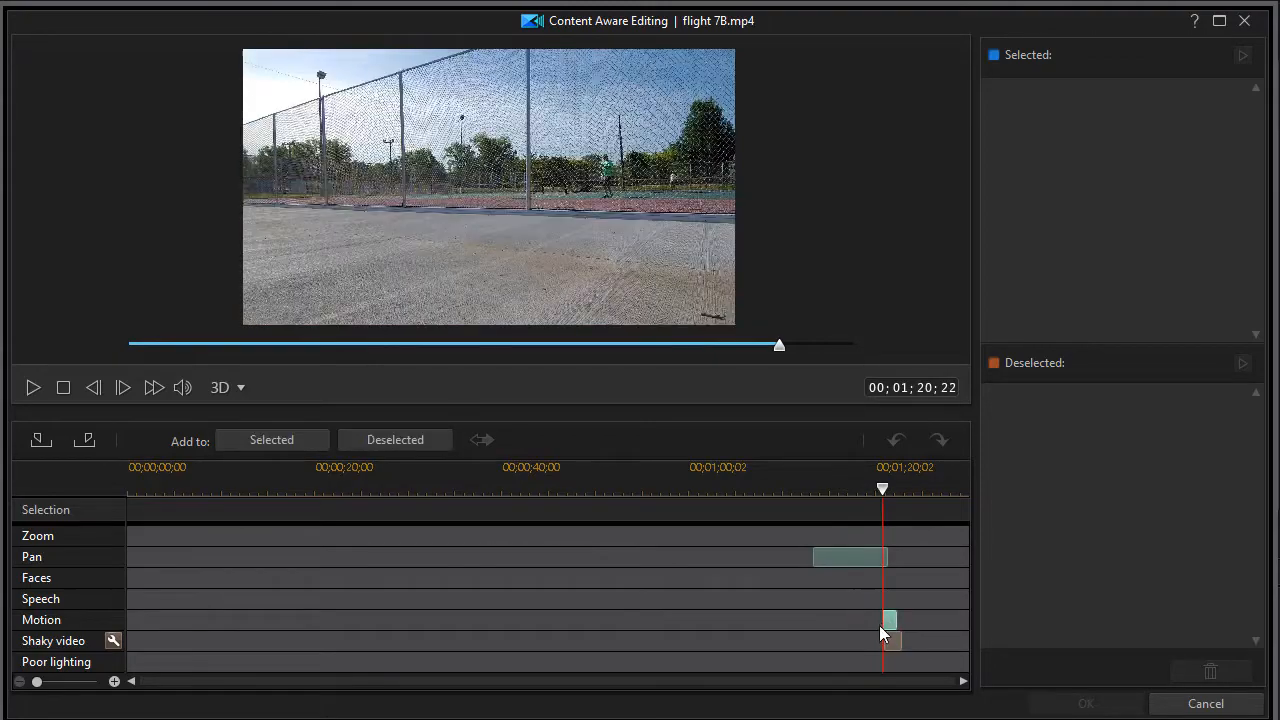
left_click(32, 388)
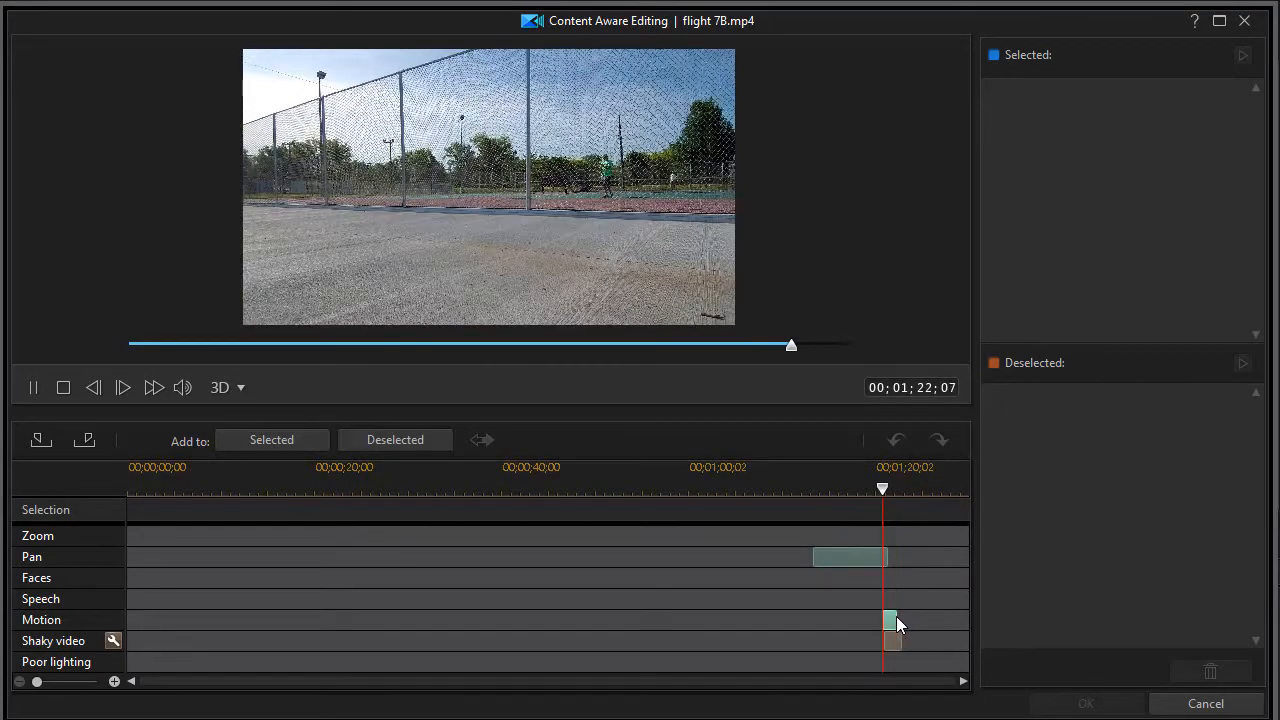
left_click(32, 388)
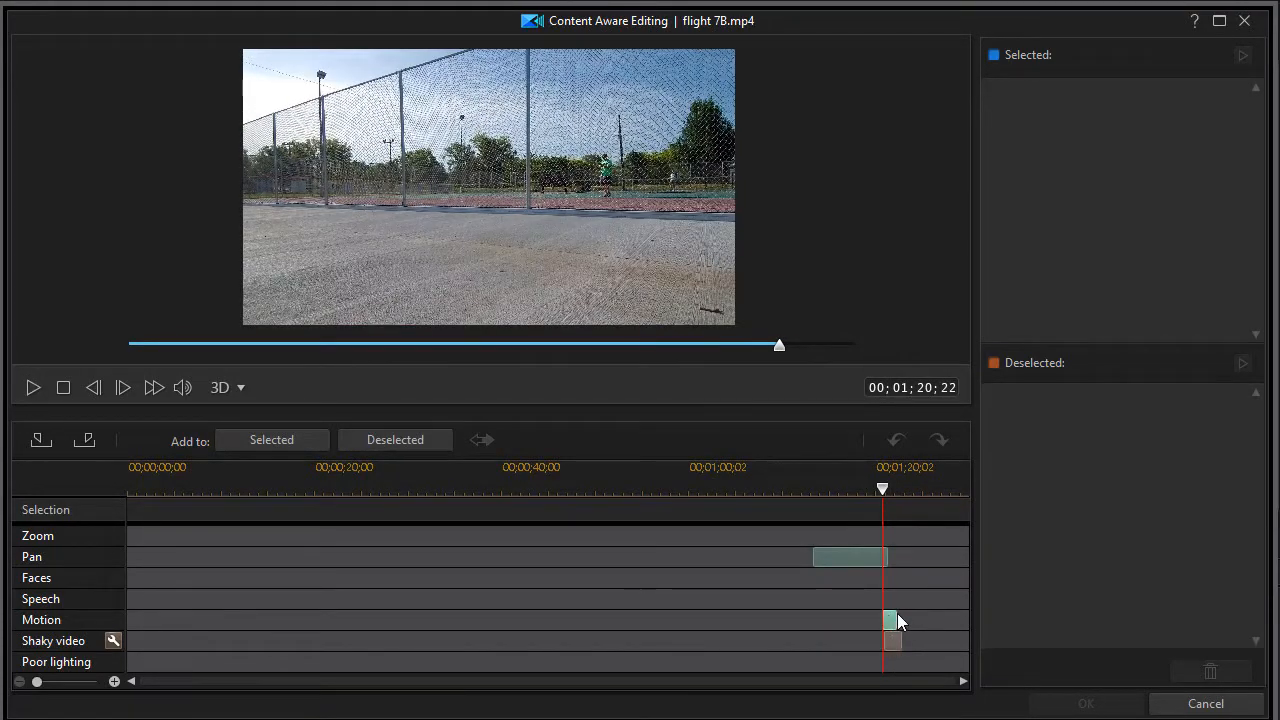
mouse_move(890, 620)
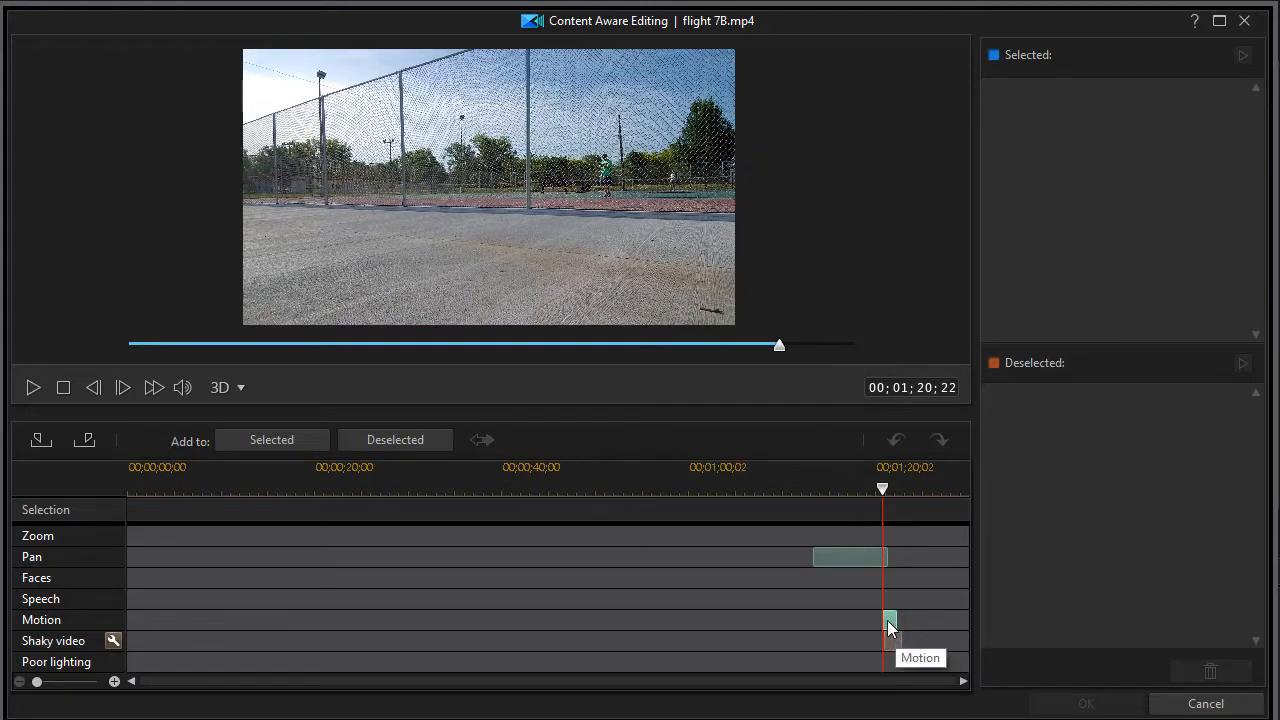
mouse_move(890, 642)
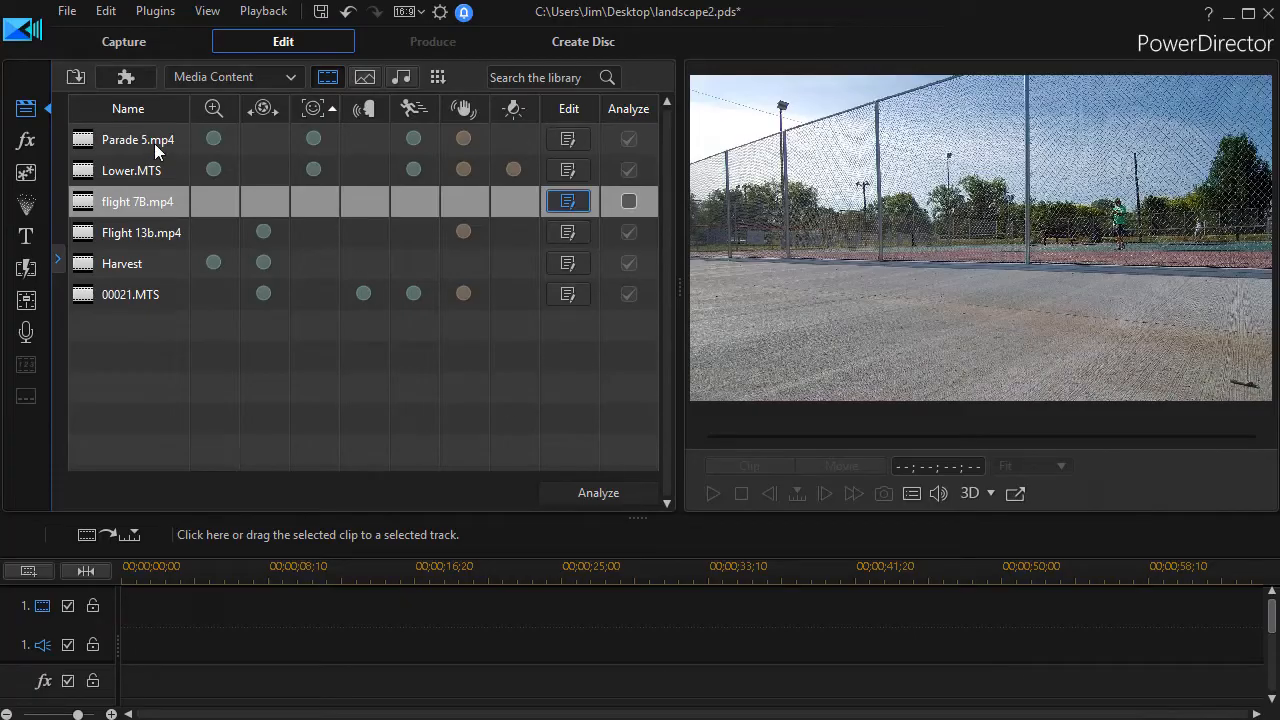
Launch Content Aware Editing on Parade 5.mp4 from the library details list
left_click(136, 140)
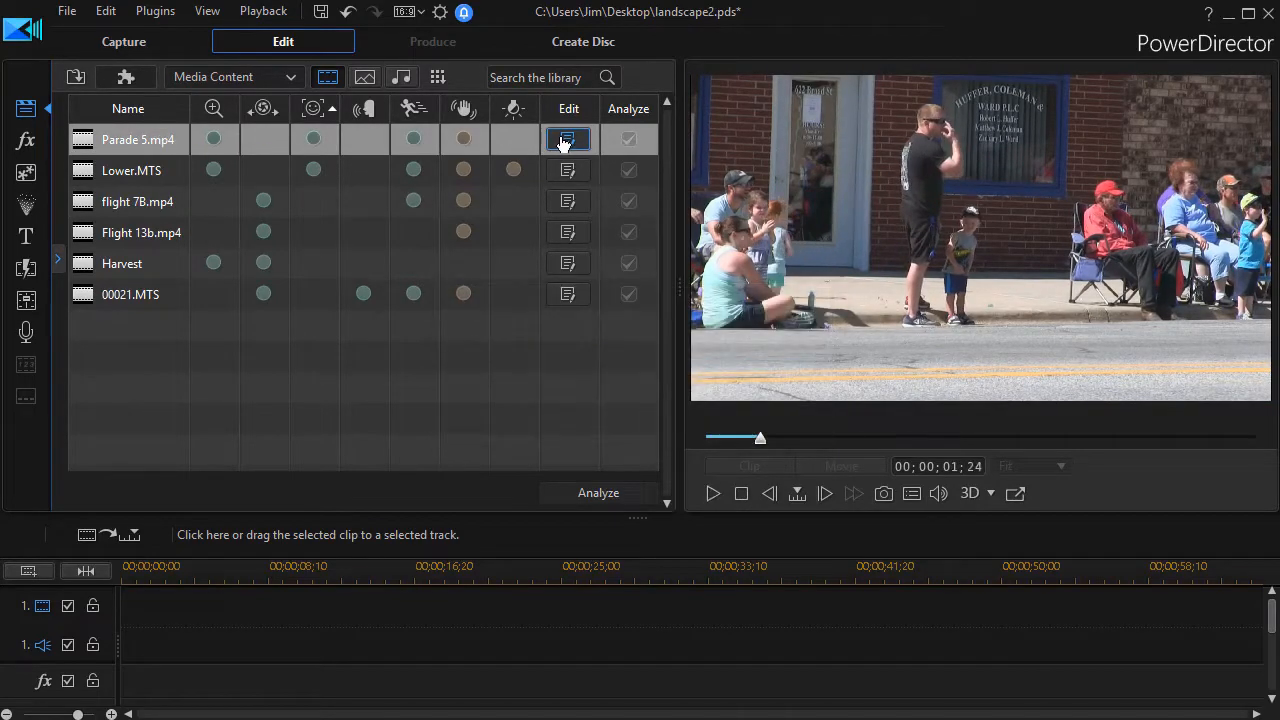
left_click(568, 140)
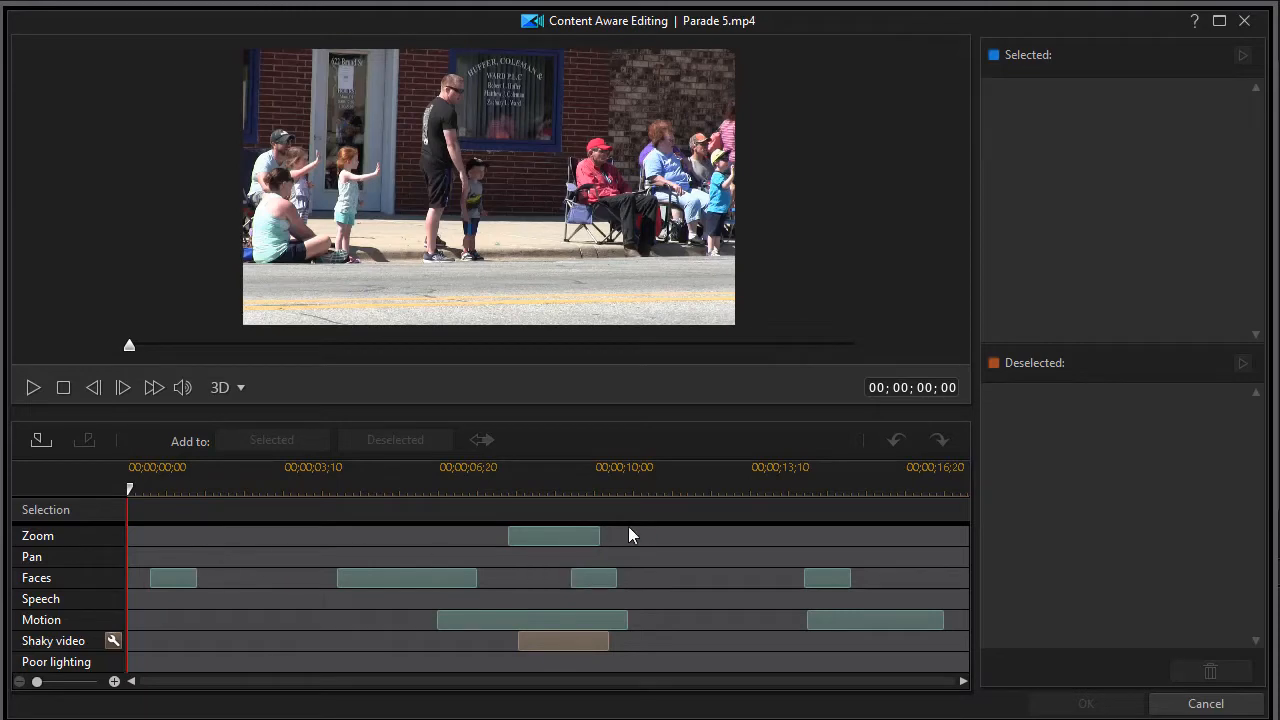
mouse_move(418, 568)
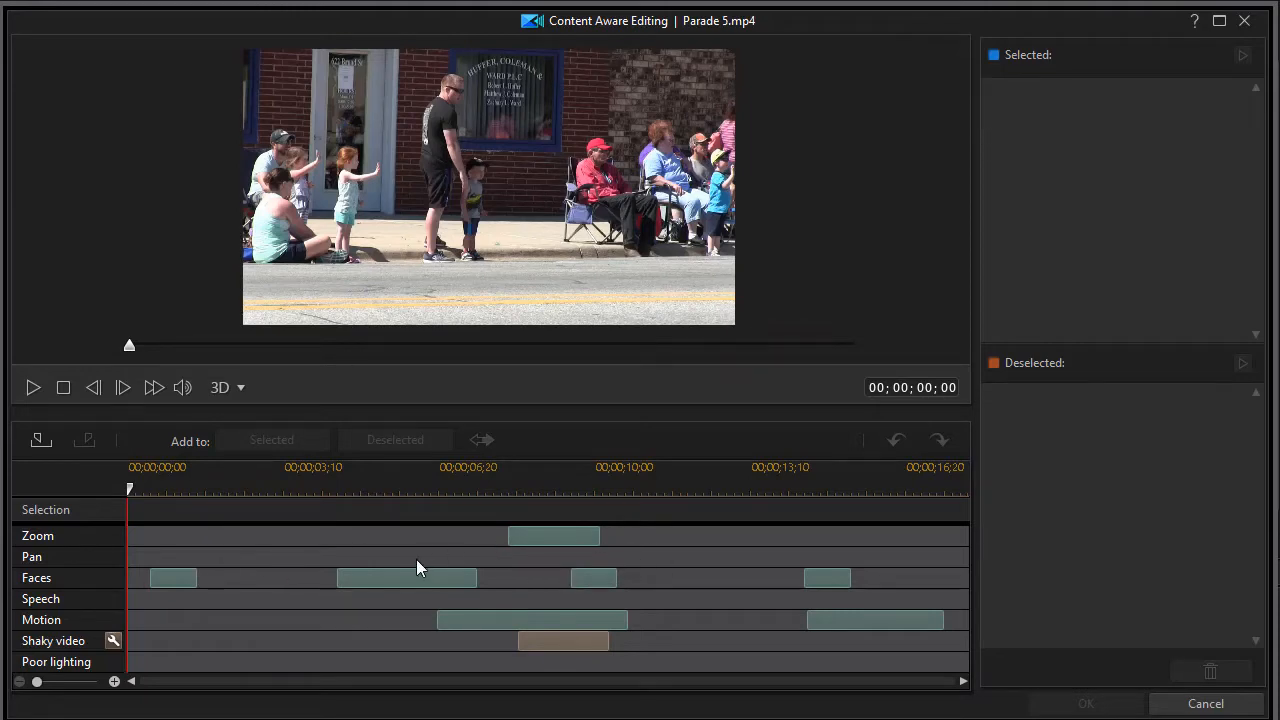
mouse_move(432, 578)
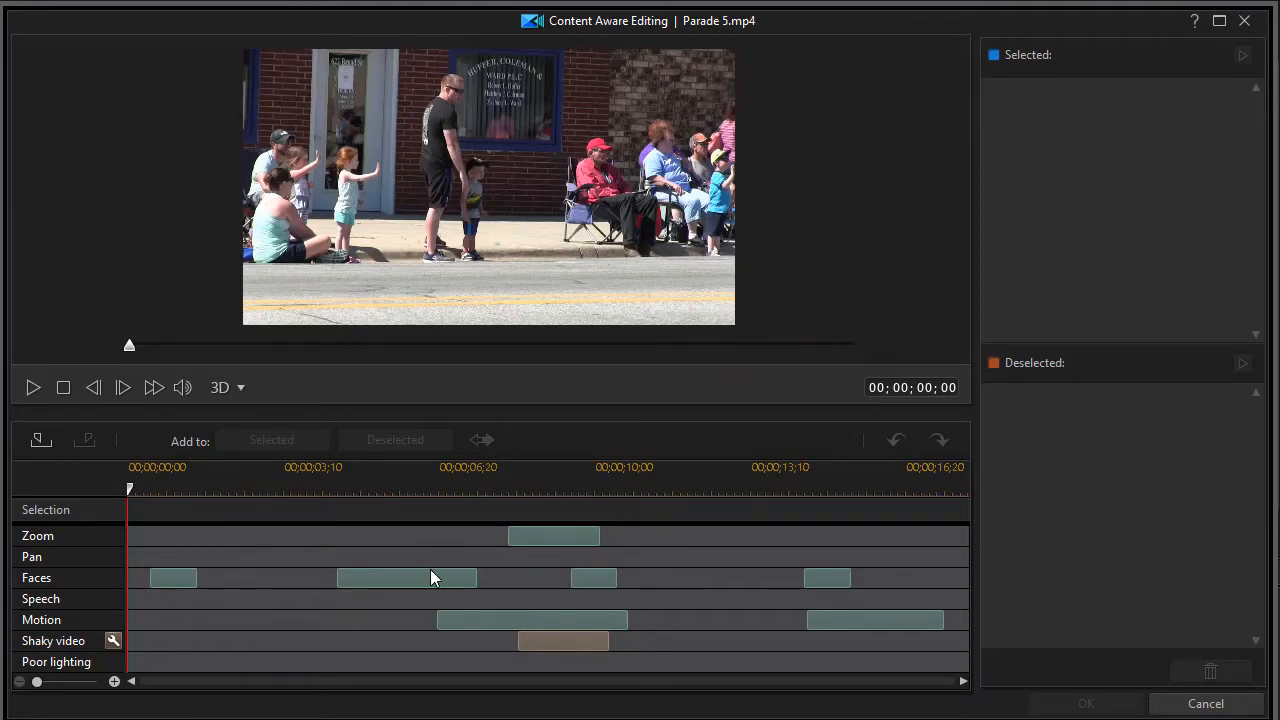
mouse_move(432, 578)
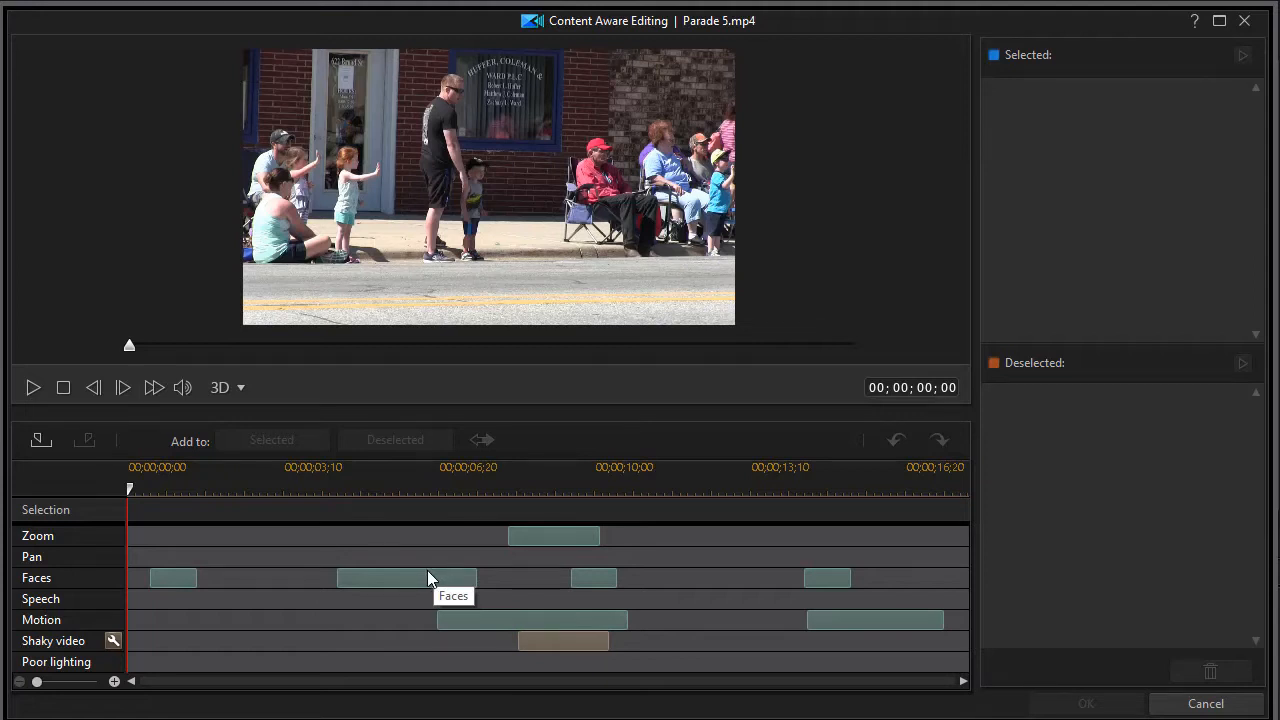
mouse_move(378, 592)
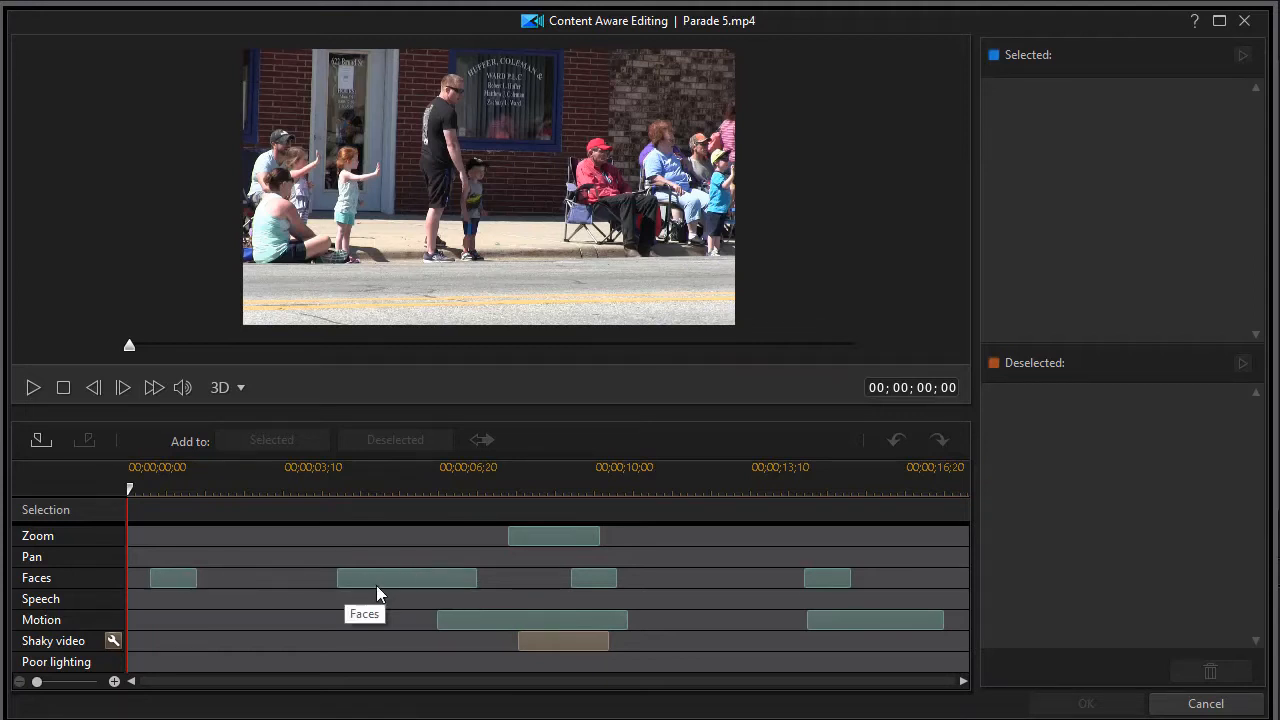
mouse_move(564, 640)
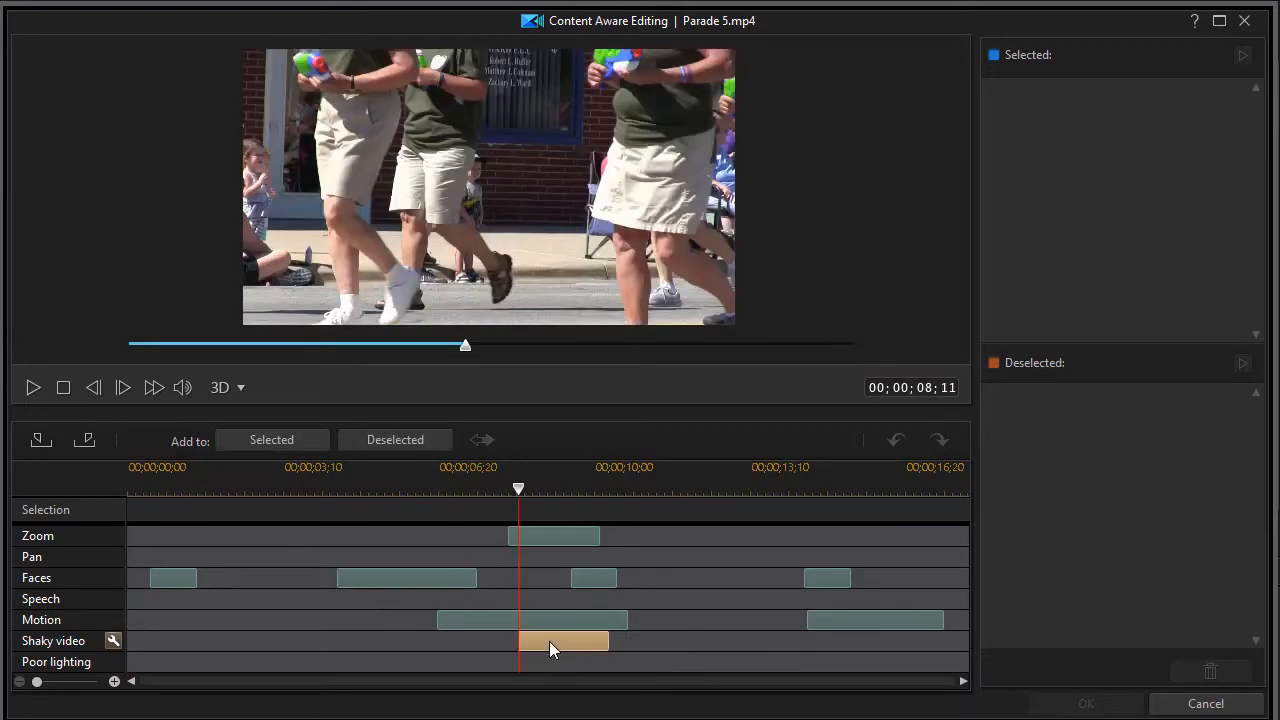
mouse_move(518, 644)
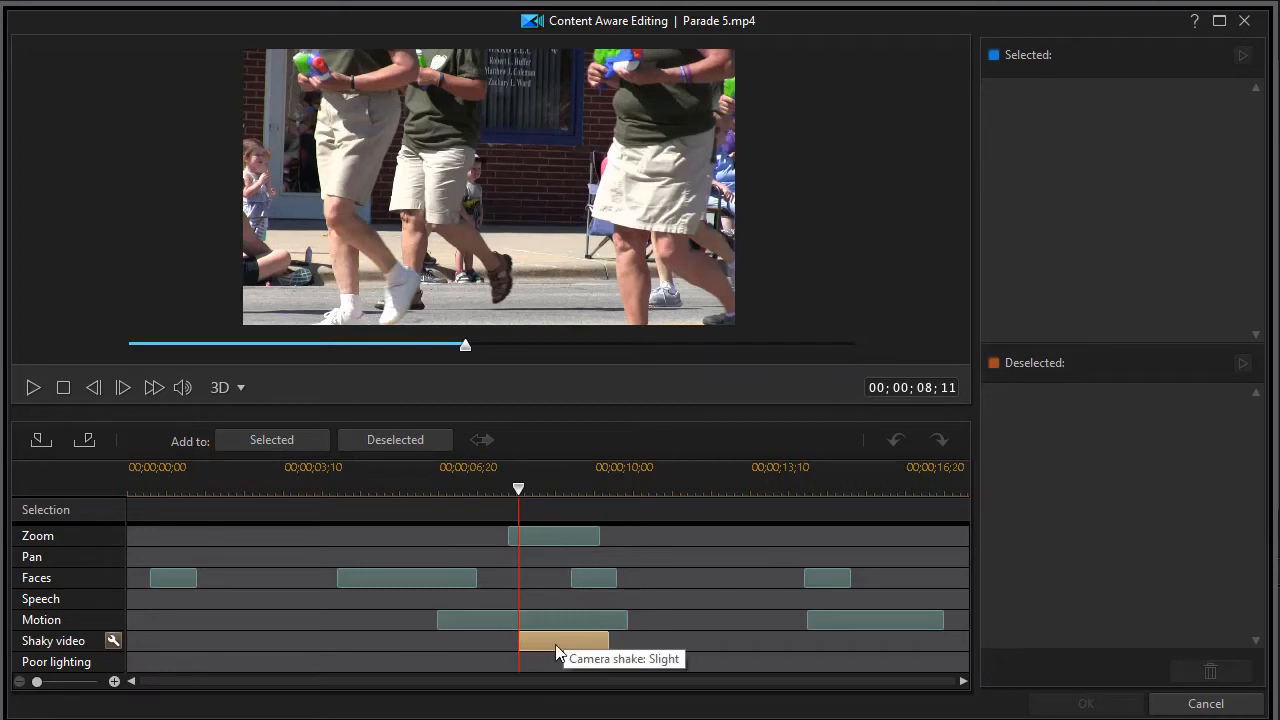
mouse_move(550, 648)
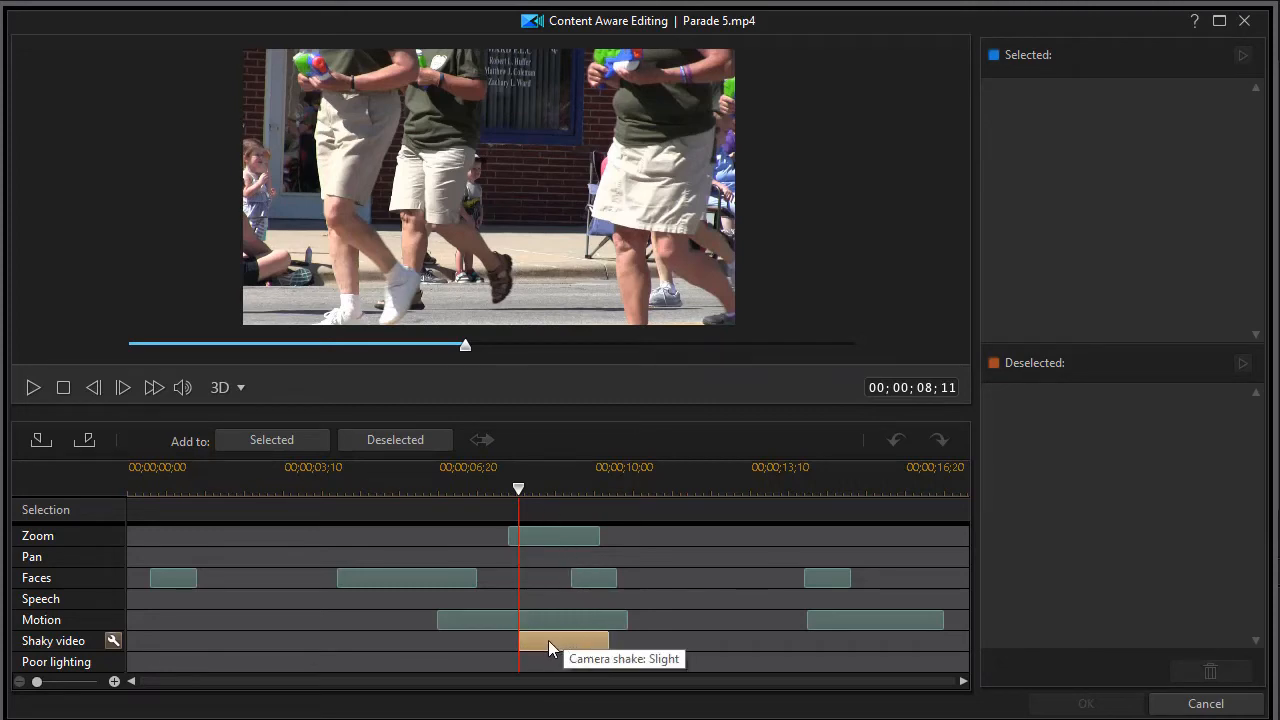
mouse_move(564, 640)
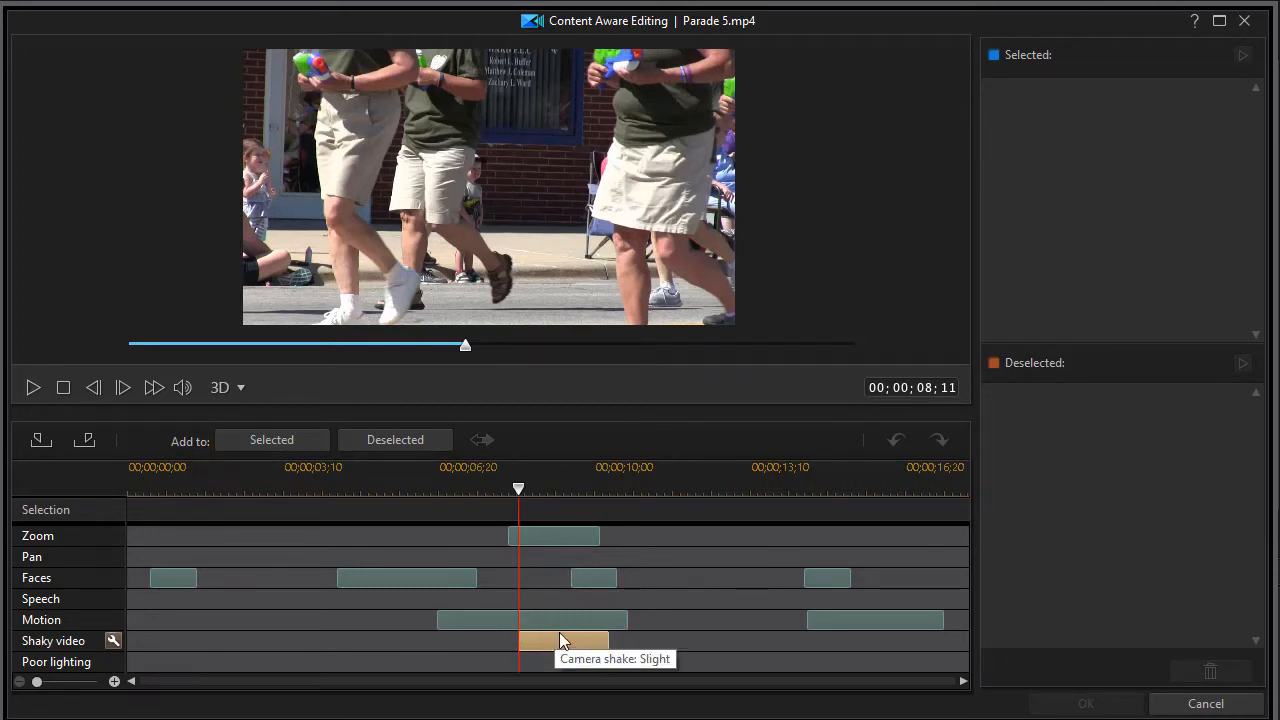
Deselect the shaky stretch around 8 s and the face-detected stretch around 14 s
left_click(272, 440)
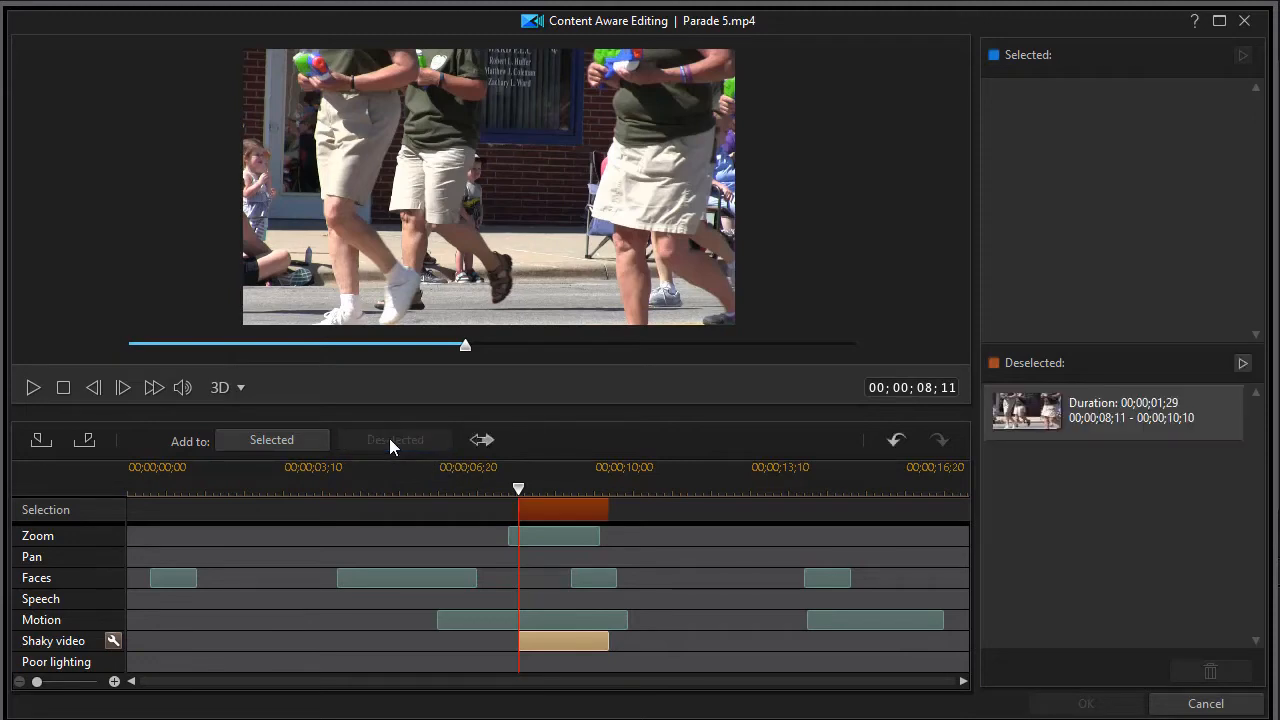
mouse_move(520, 528)
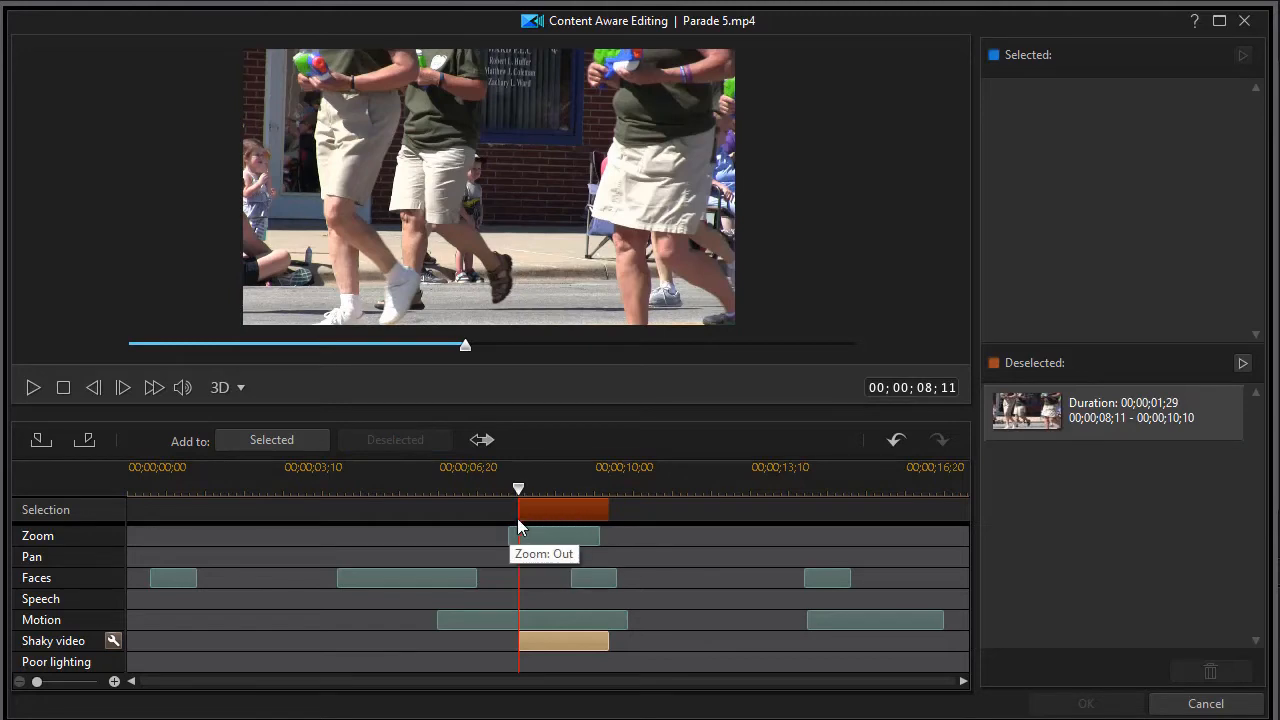
mouse_move(608, 528)
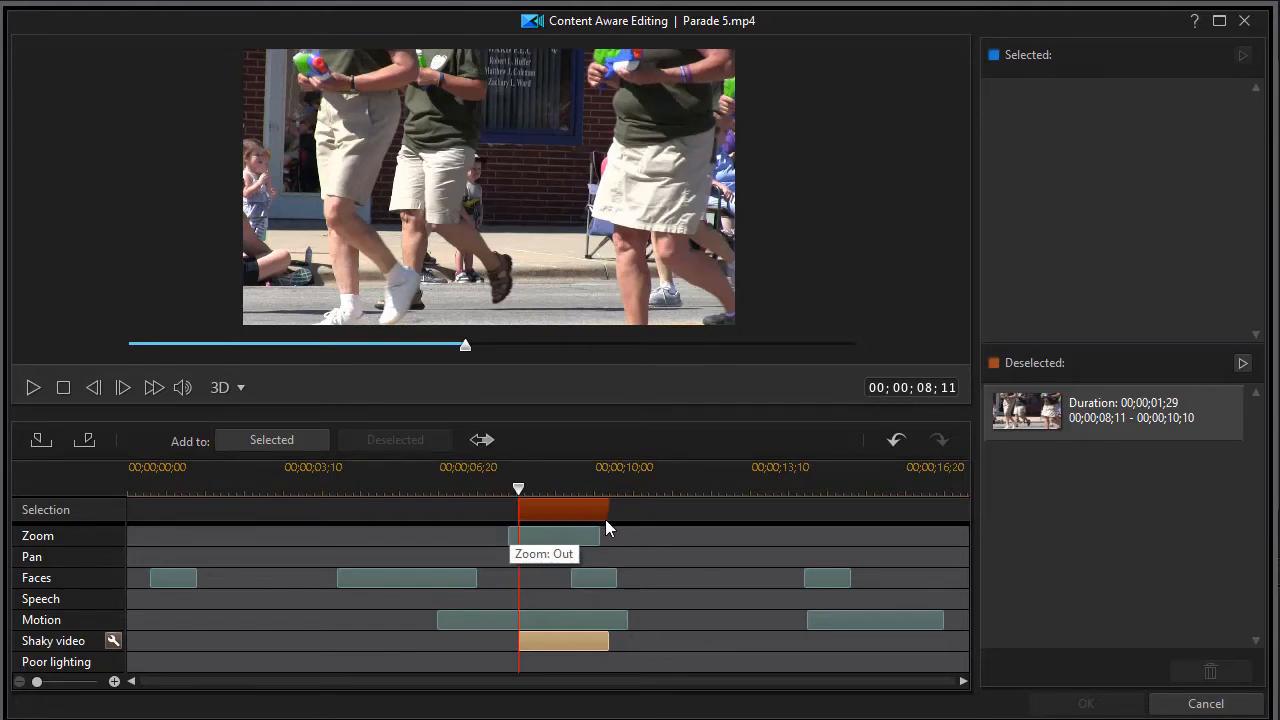
mouse_move(600, 528)
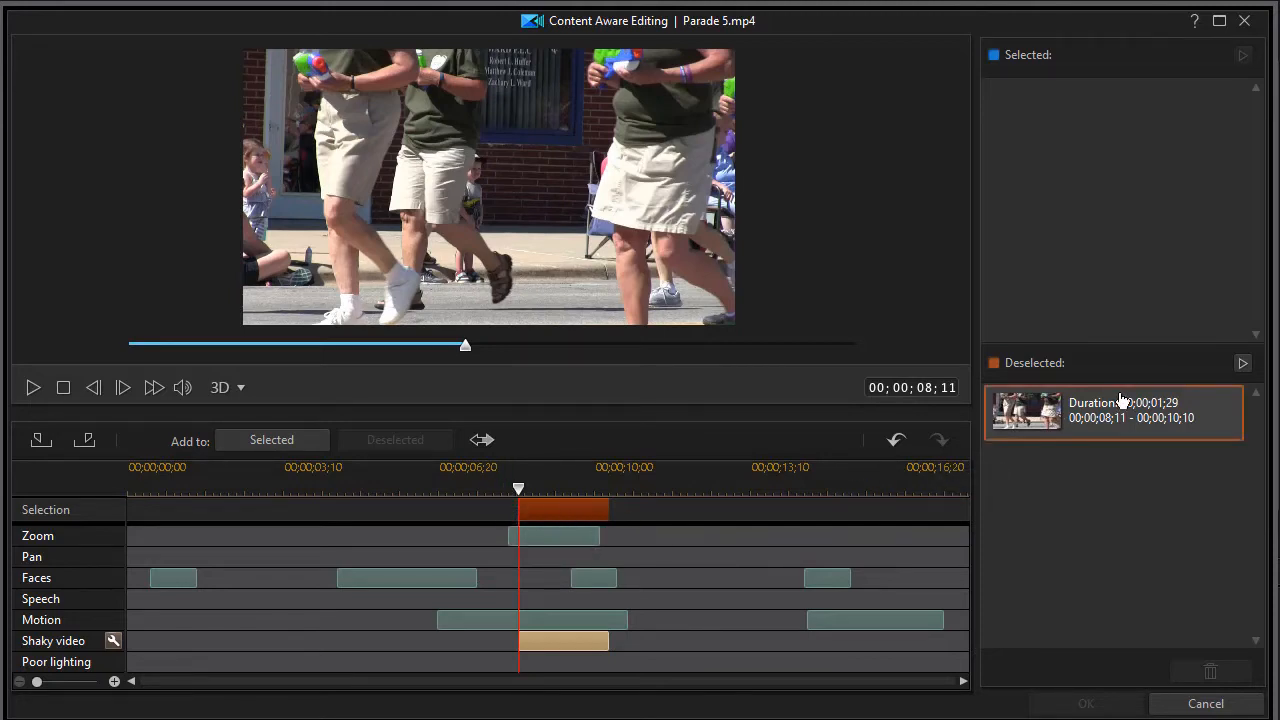
mouse_move(1104, 420)
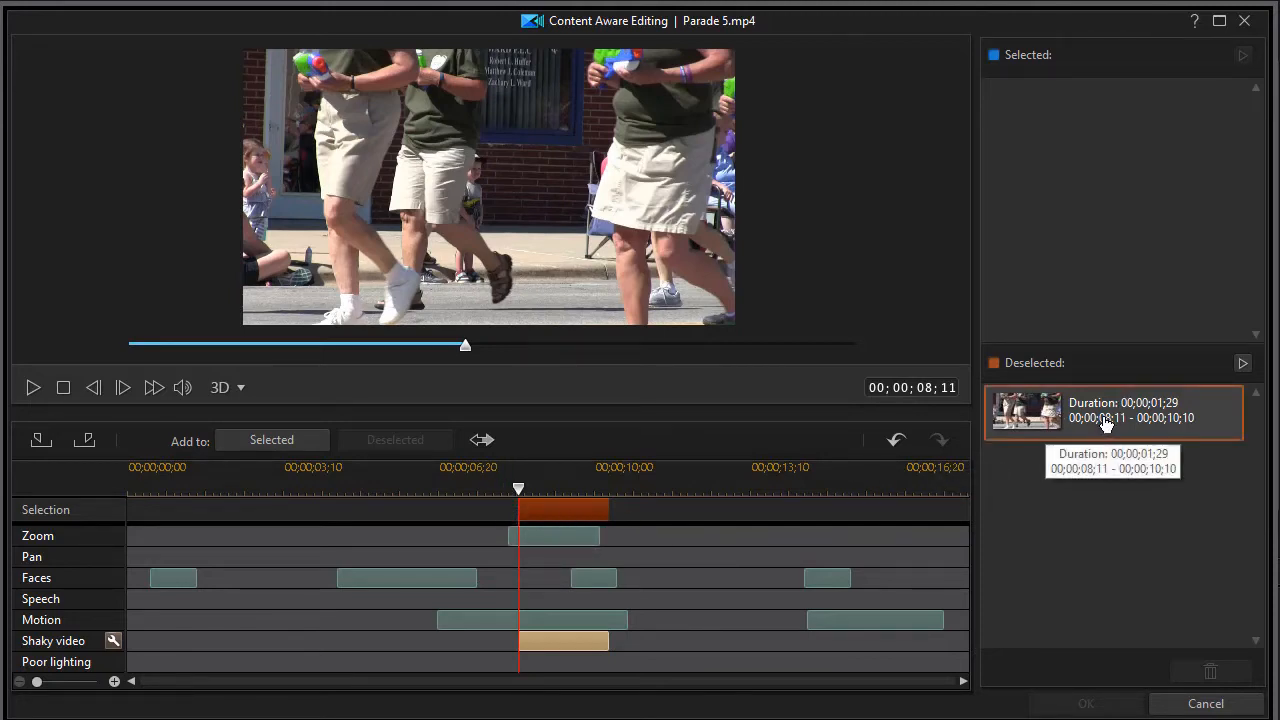
mouse_move(1128, 572)
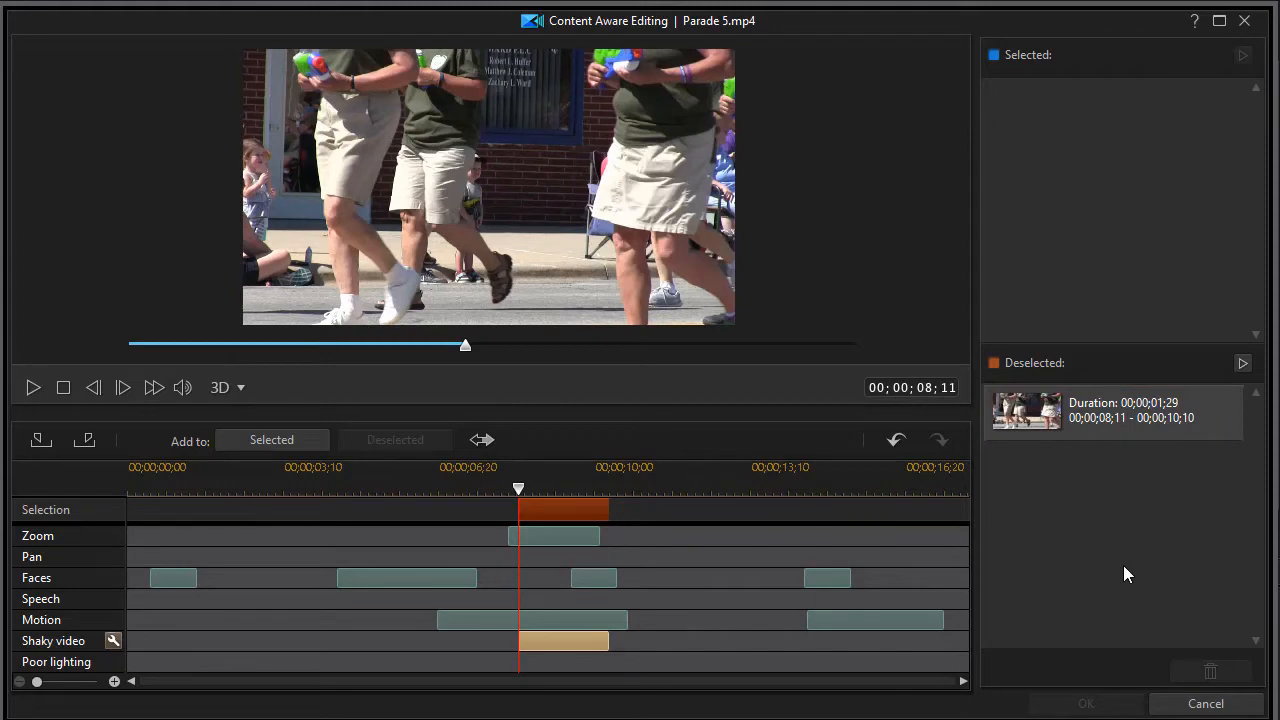
mouse_move(836, 582)
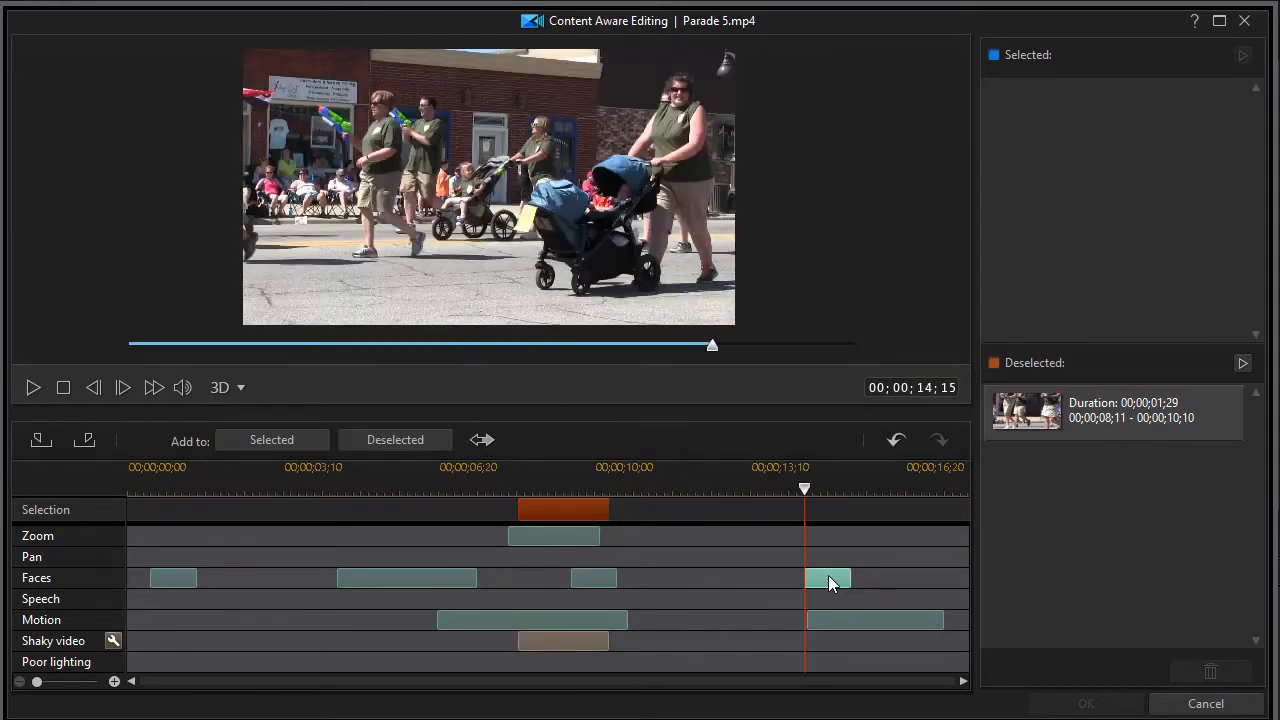
left_click(828, 576)
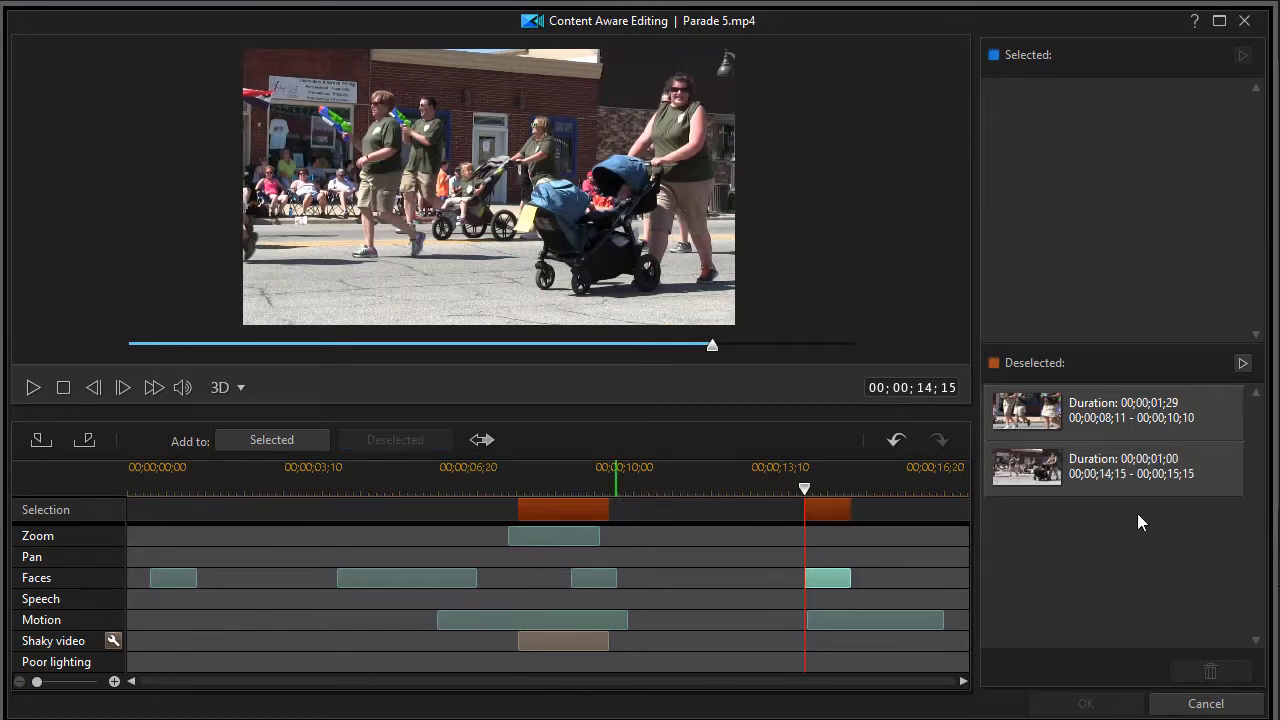
mouse_move(872, 536)
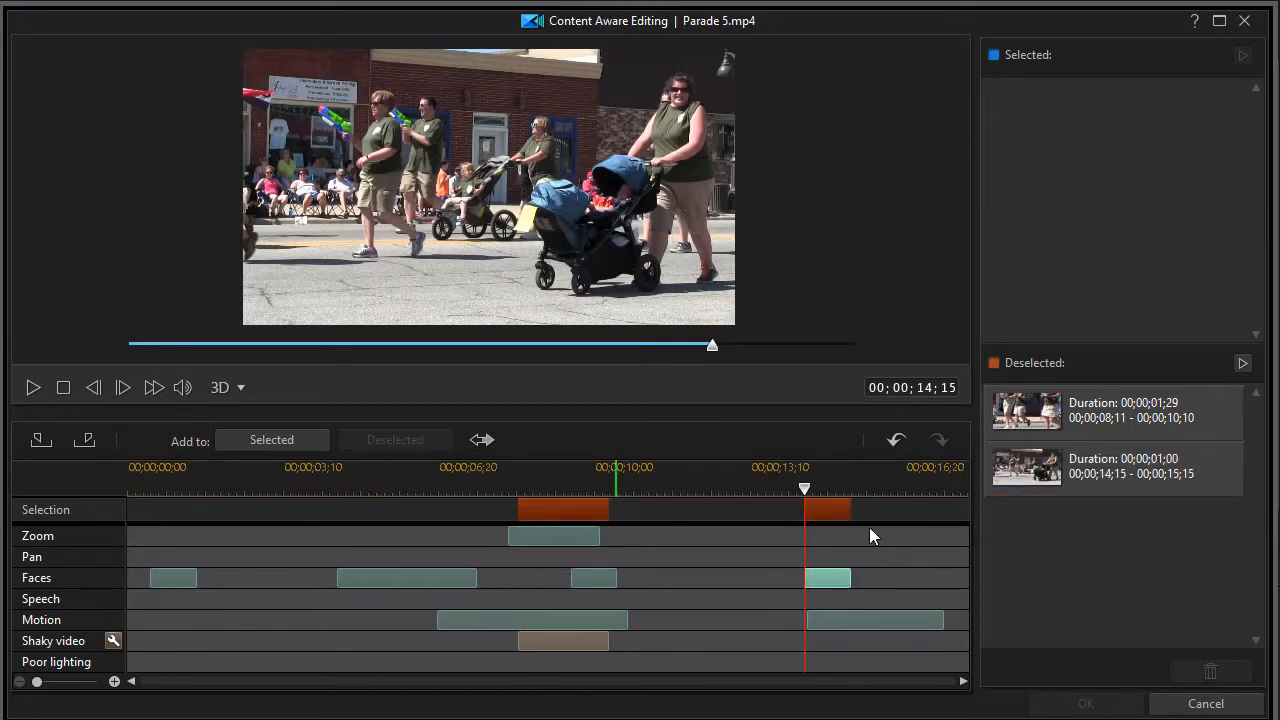
mouse_move(264, 516)
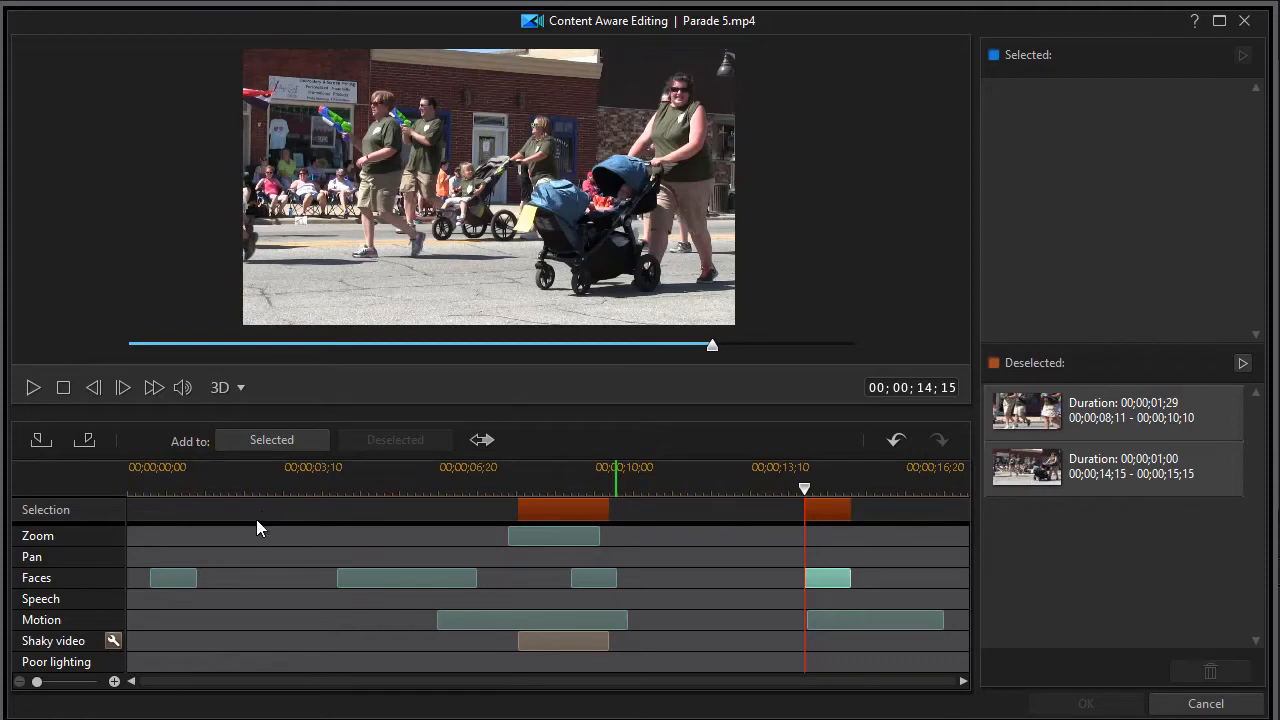
mouse_move(288, 520)
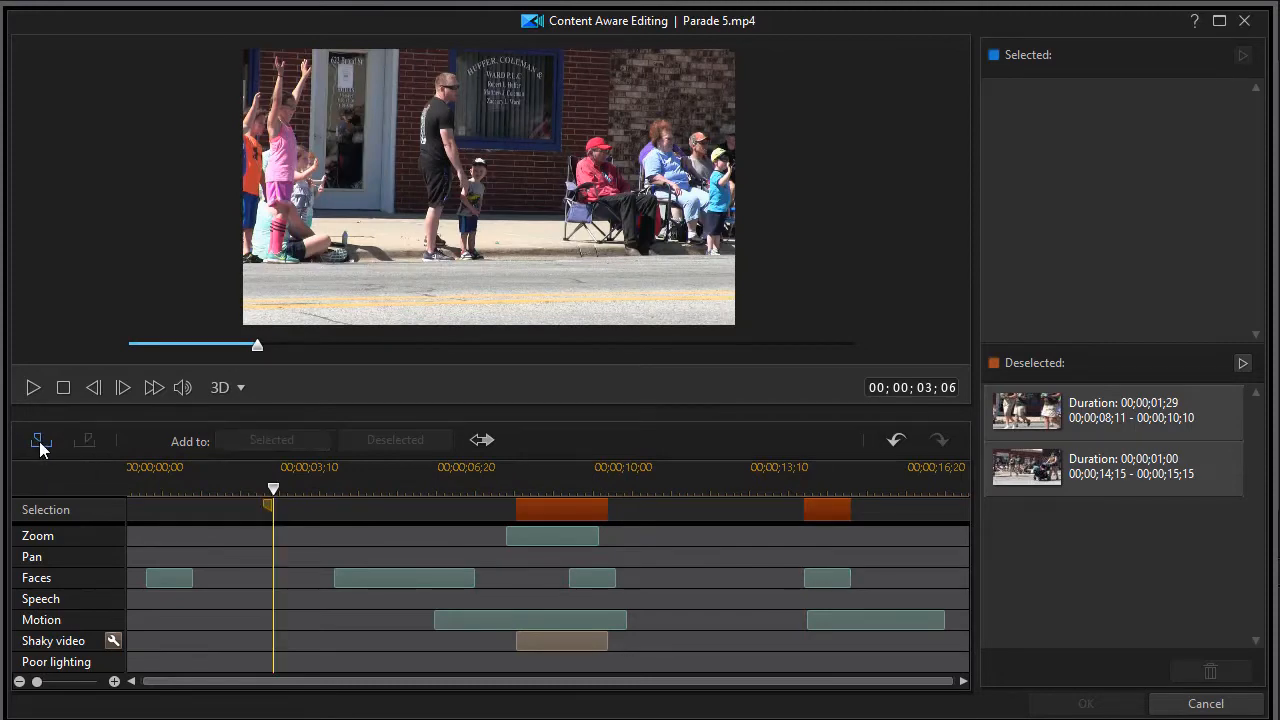
Mark a range from 3;06 to 5;26 and add it as a deselected segment
left_click_drag(272, 490, 298, 490)
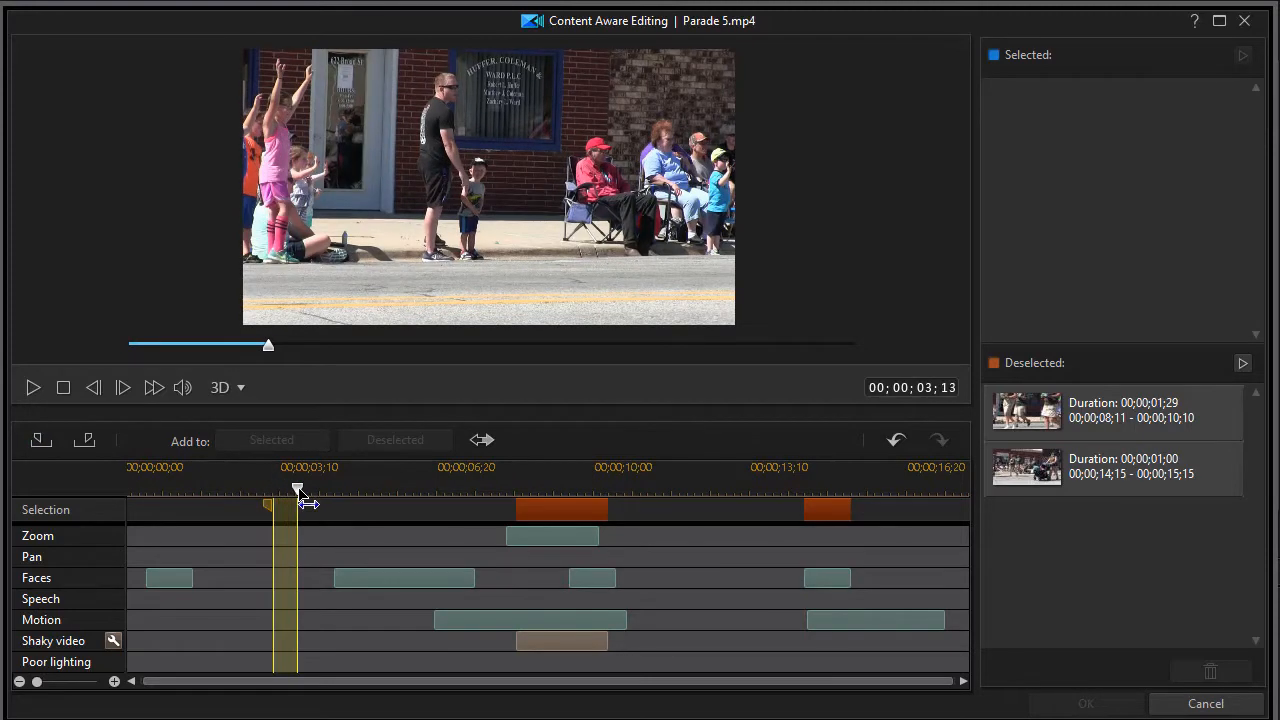
left_click_drag(298, 490, 360, 490)
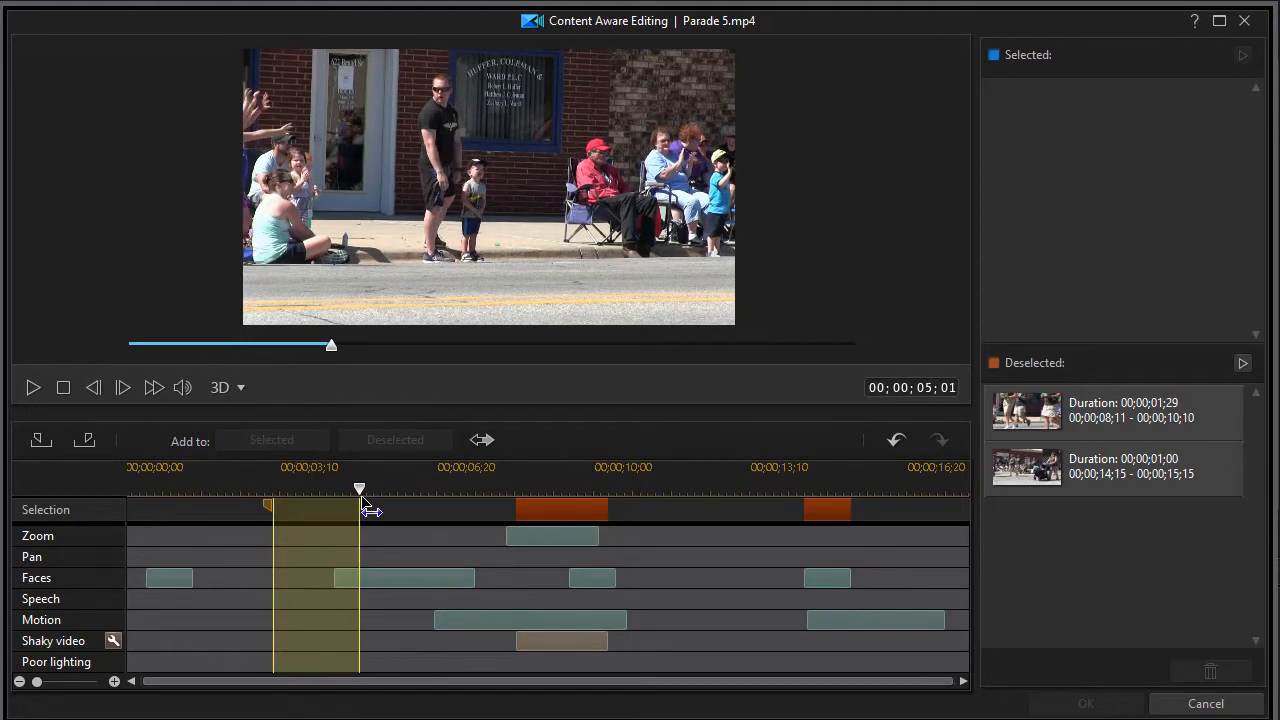
left_click_drag(360, 490, 456, 490)
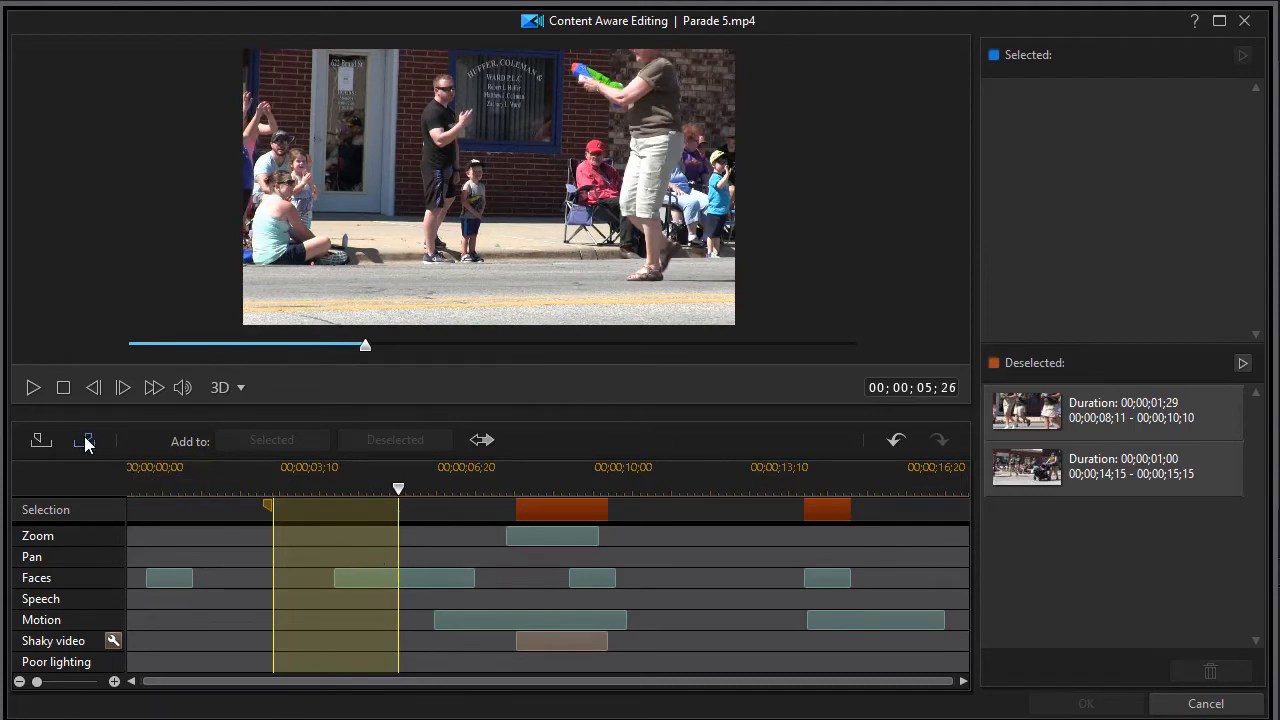
left_click(86, 440)
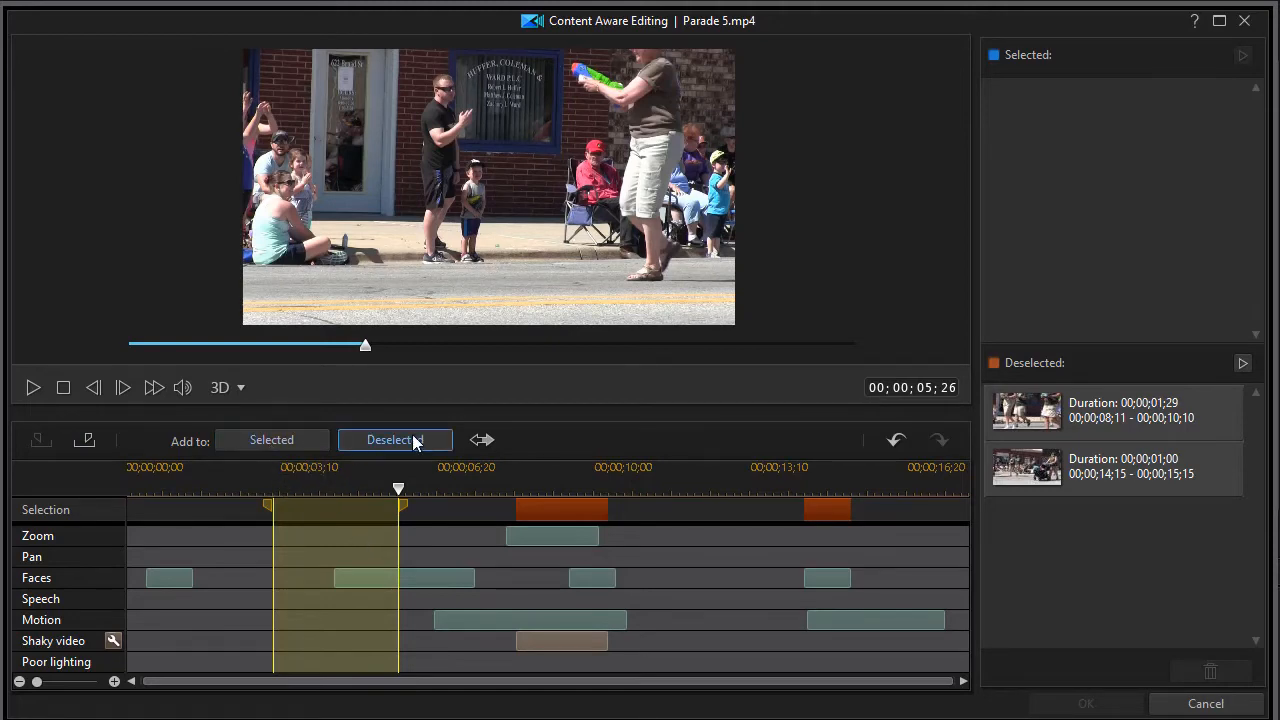
mouse_move(404, 444)
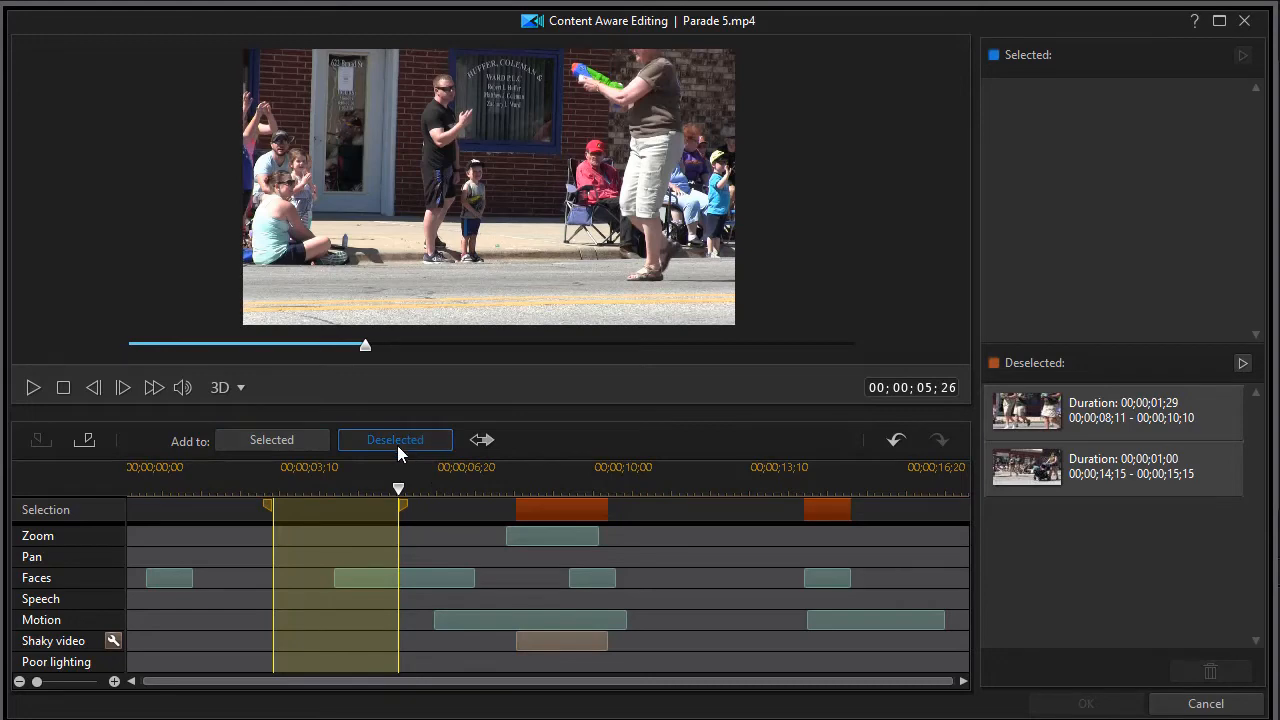
left_click(394, 440)
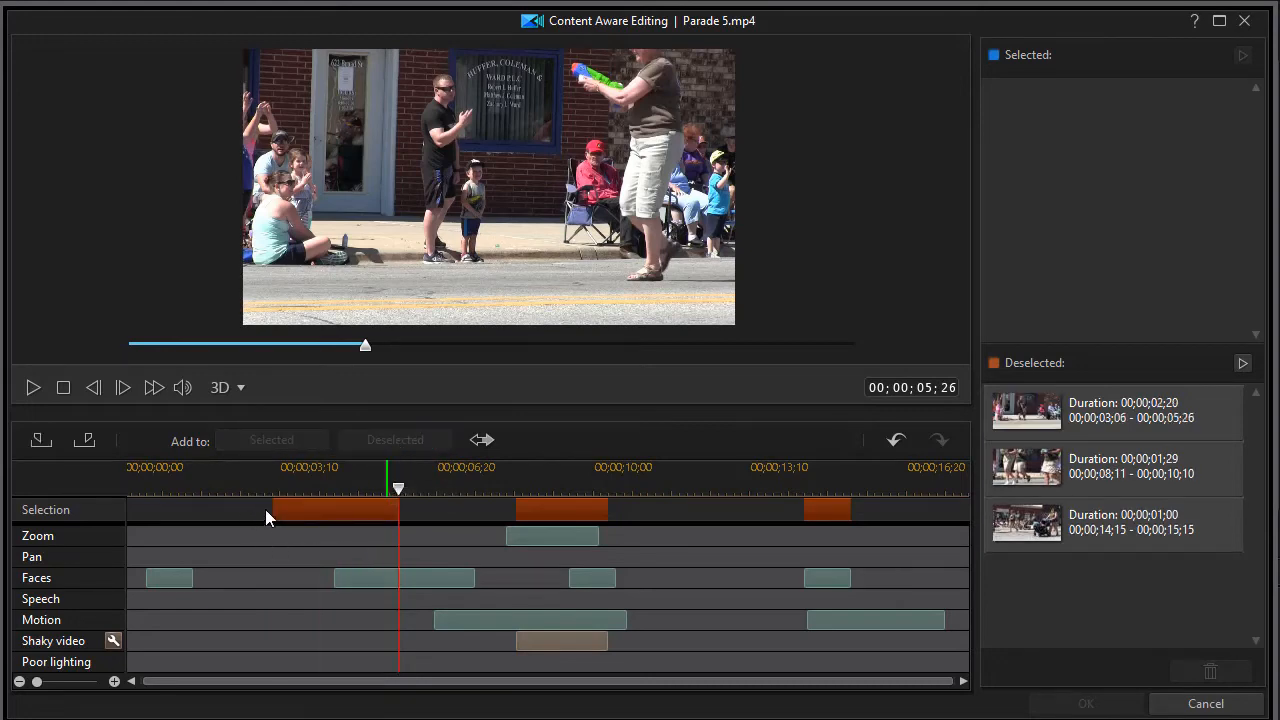
mouse_move(458, 524)
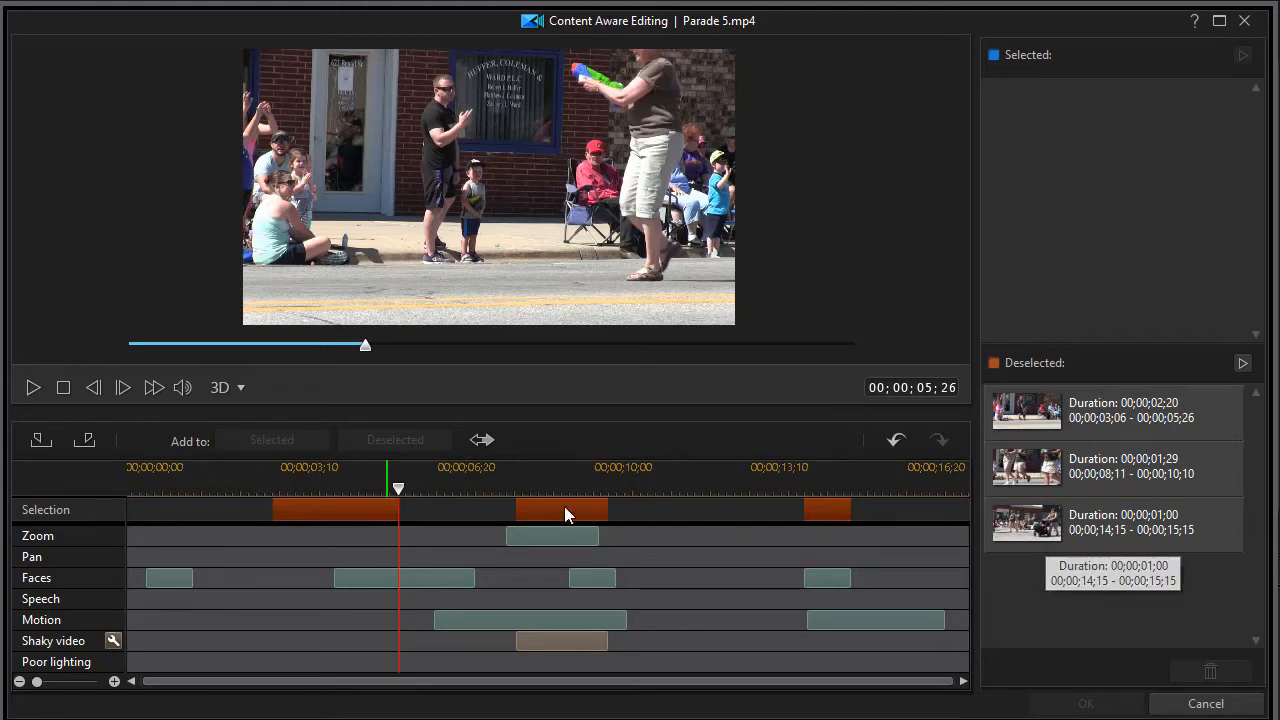
Trim the 3;06 deselected segment's end back to 5;05
left_click(336, 512)
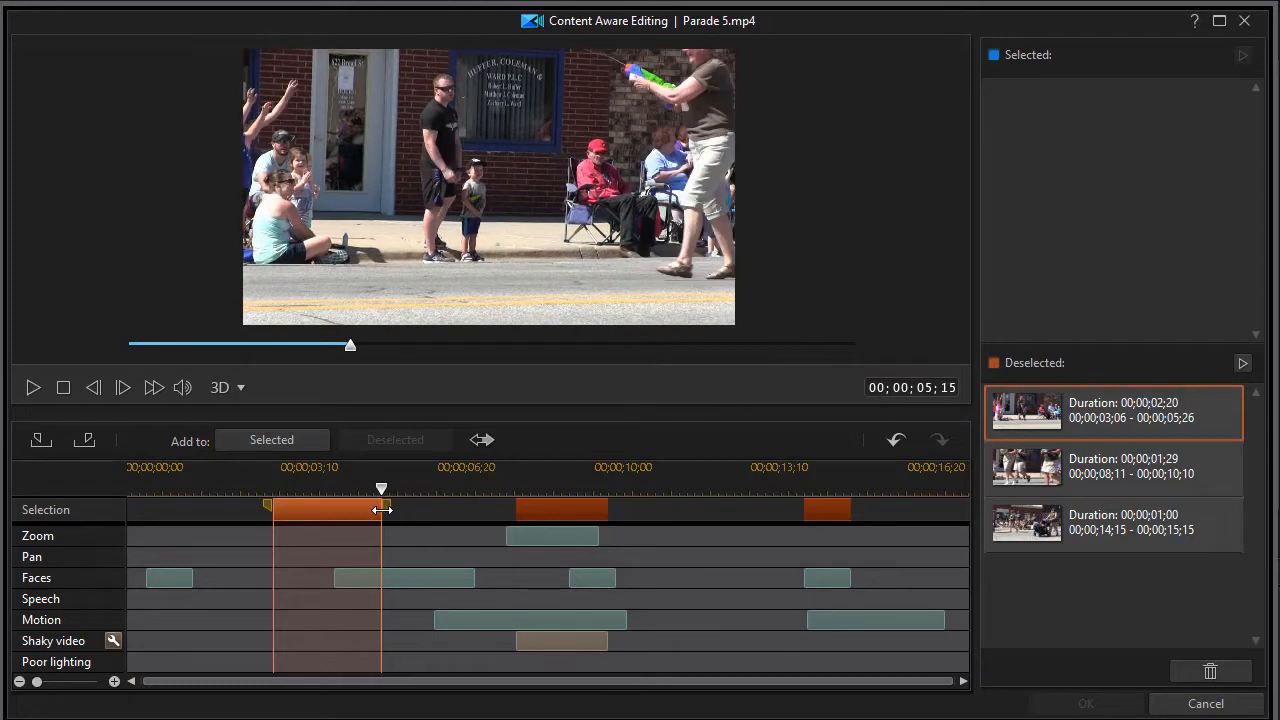
left_click_drag(380, 490, 366, 490)
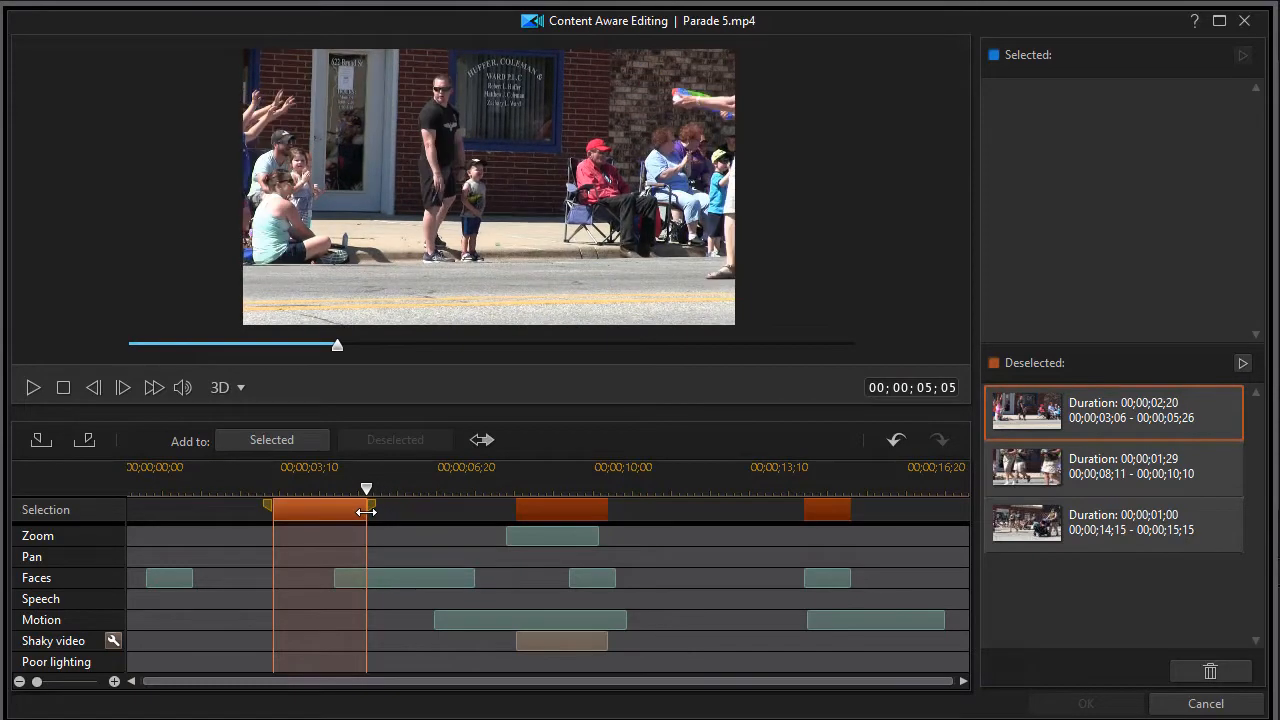
left_click_drag(368, 510, 368, 510)
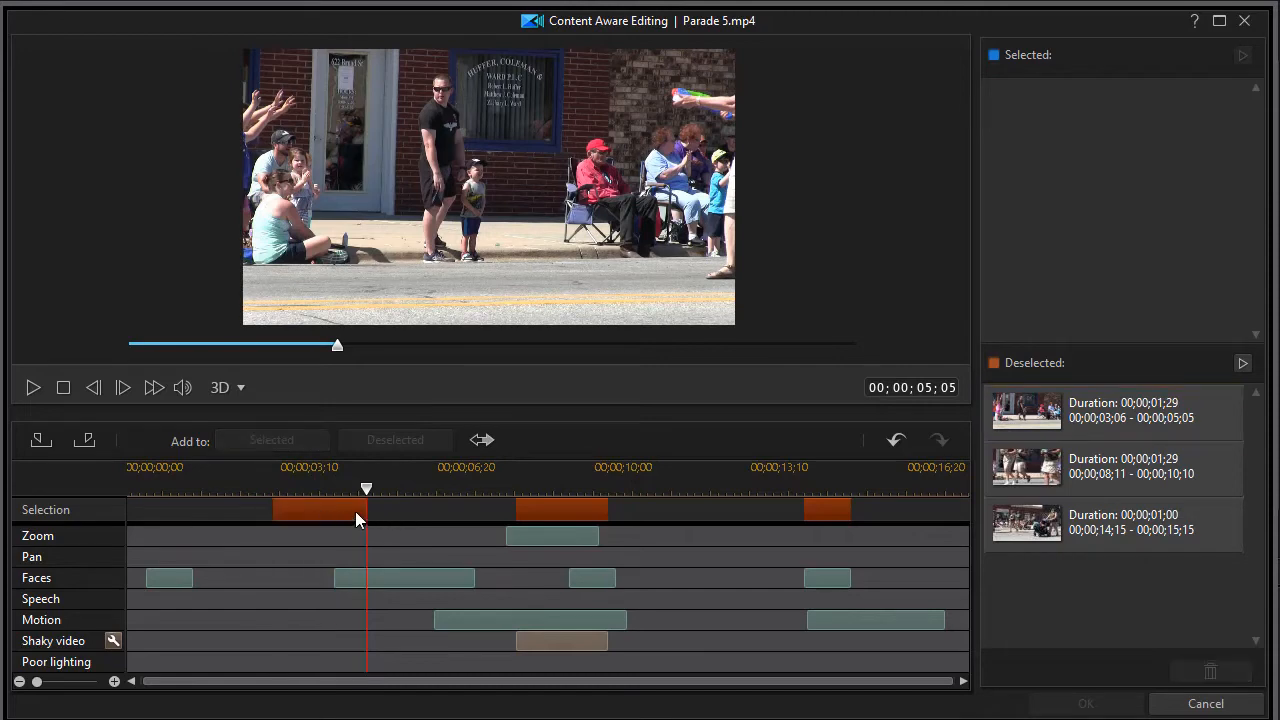
mouse_move(324, 518)
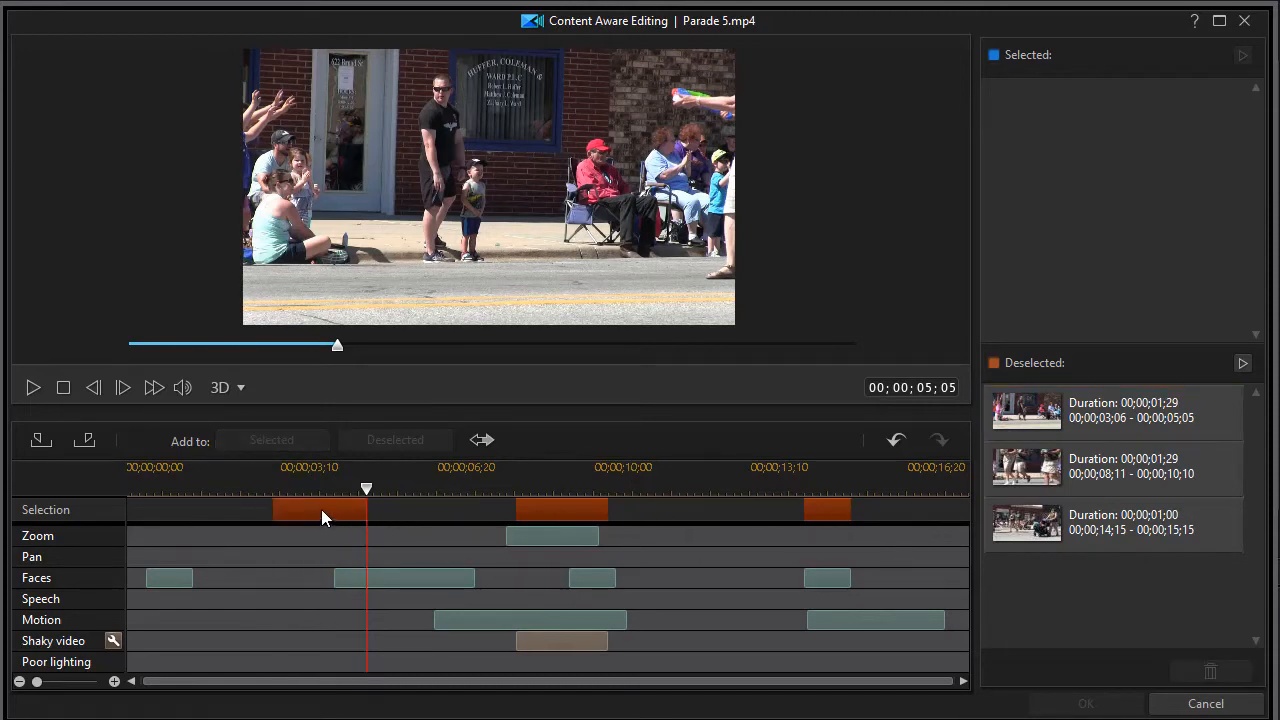
mouse_move(552, 536)
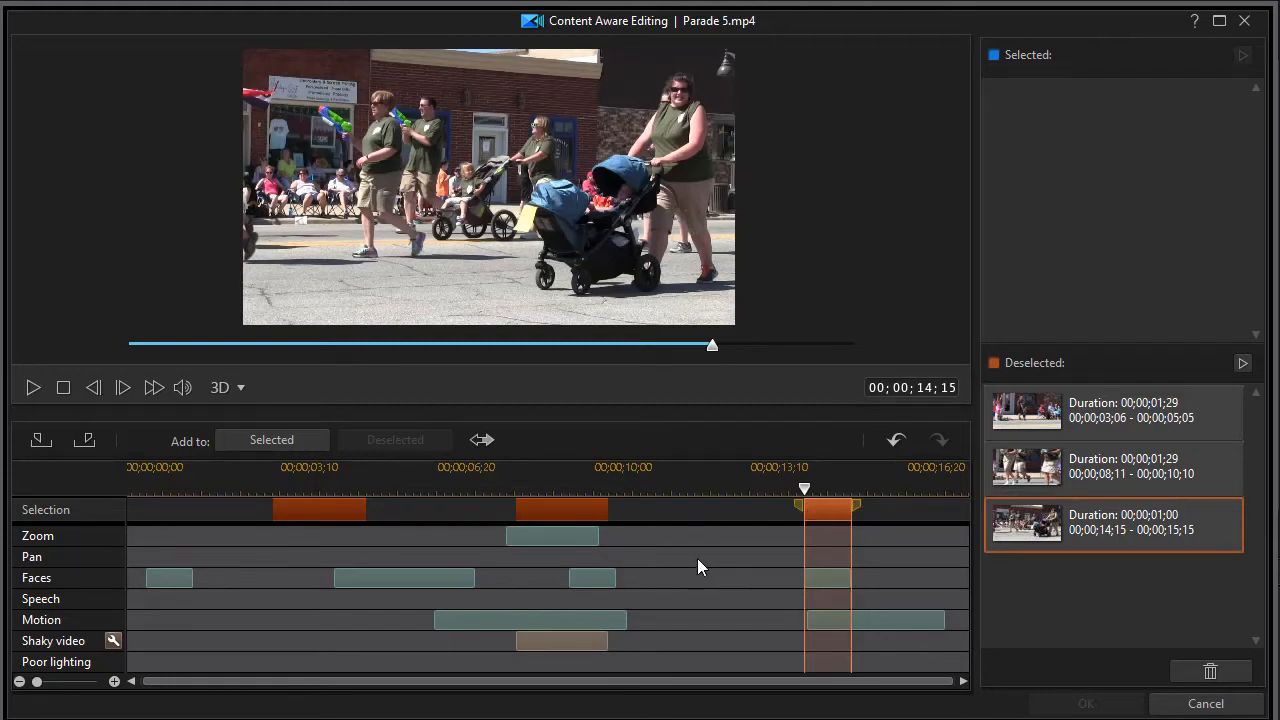
mouse_move(696, 576)
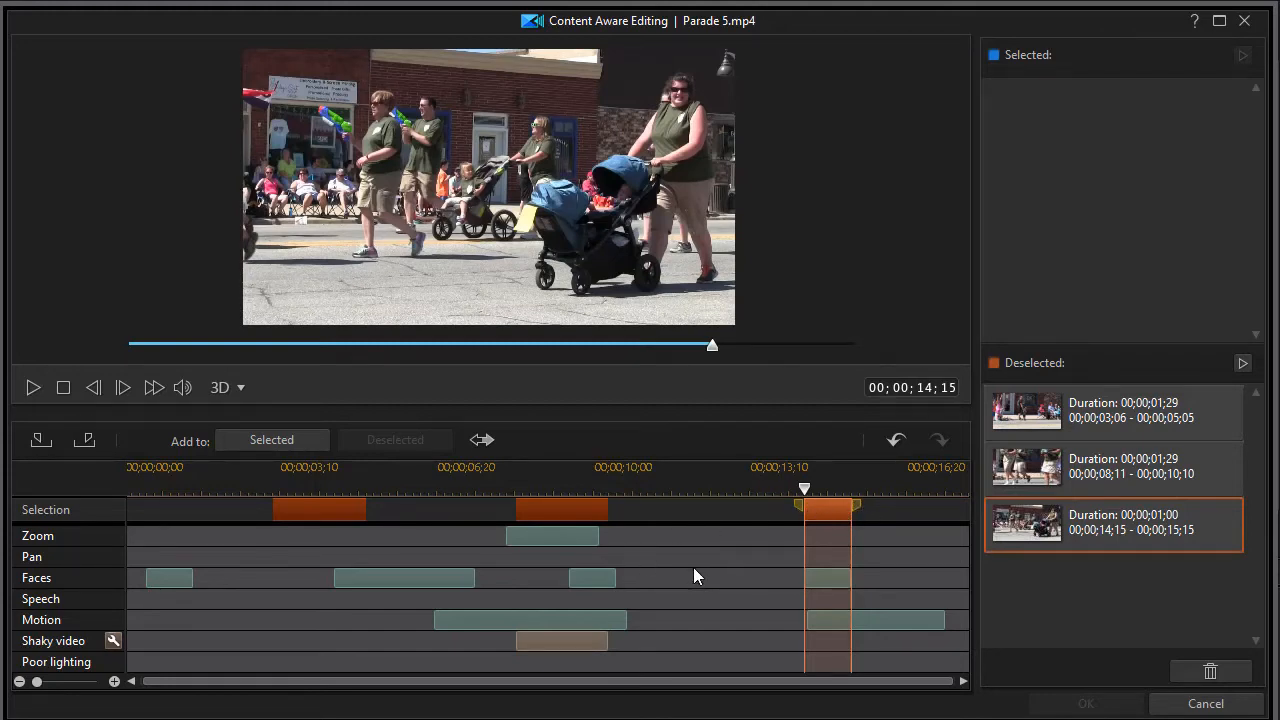
mouse_move(722, 536)
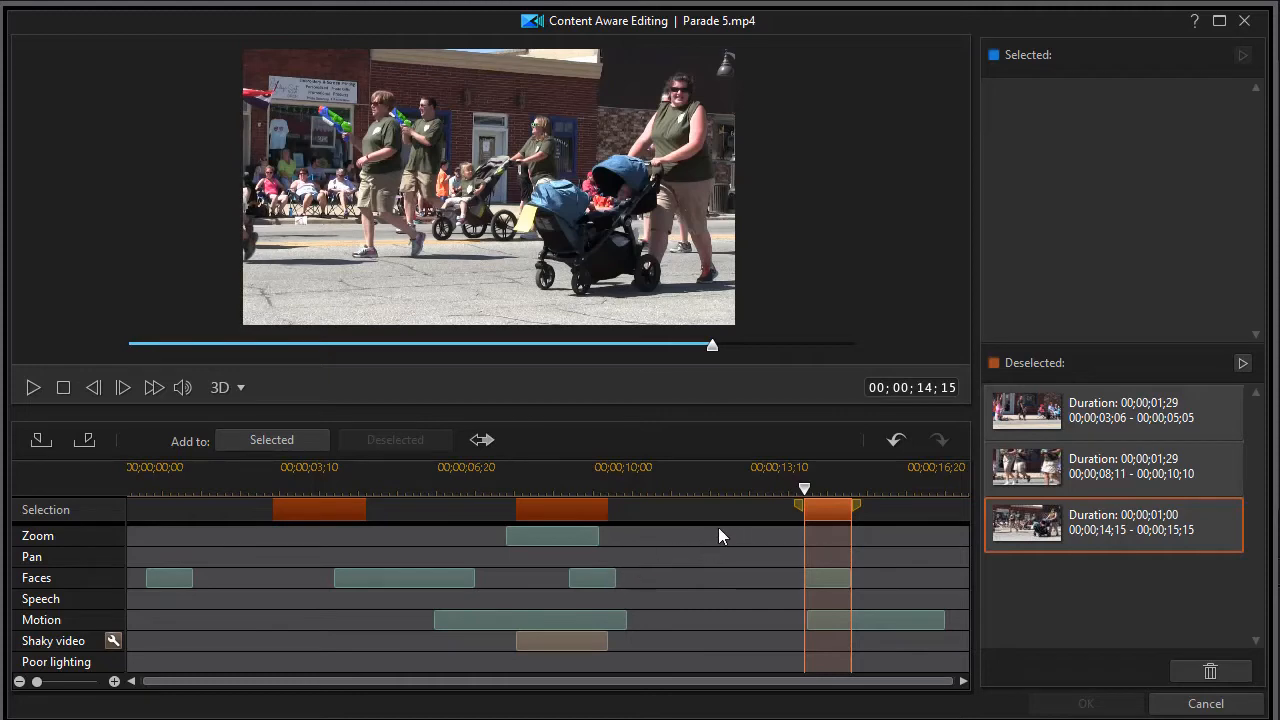
mouse_move(672, 512)
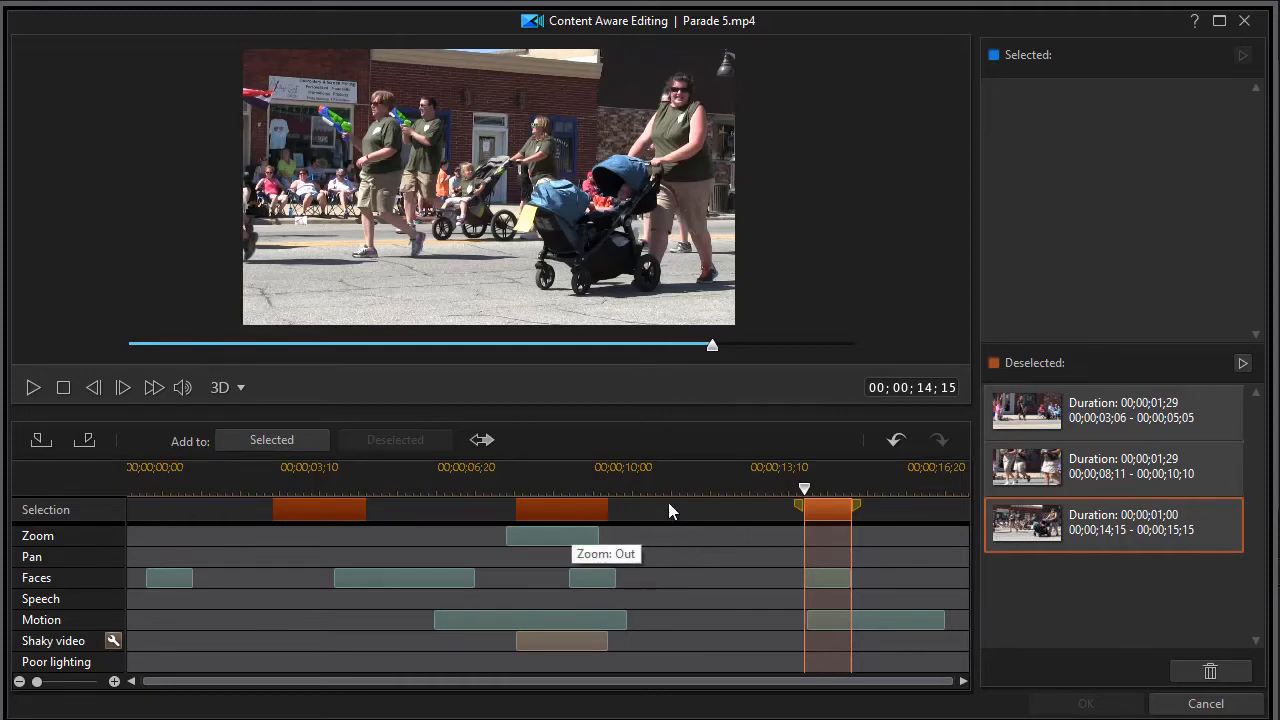
mouse_move(516, 576)
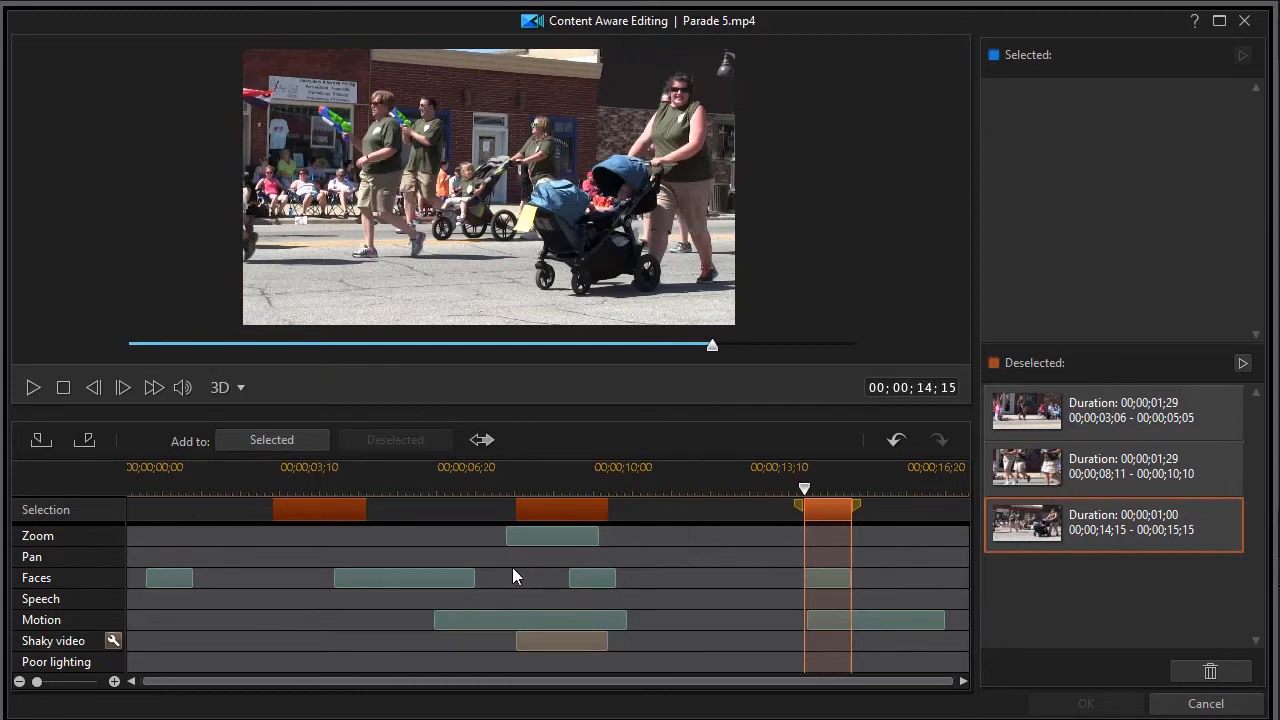
mouse_move(312, 662)
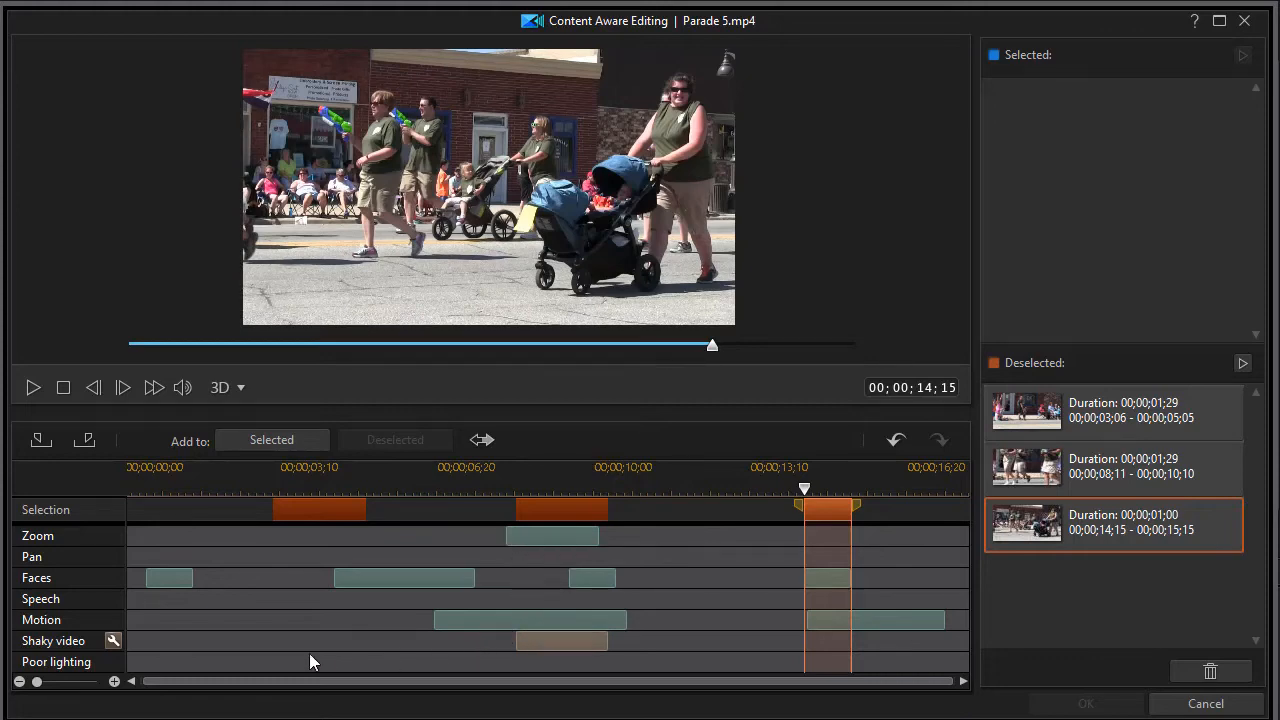
mouse_move(112, 640)
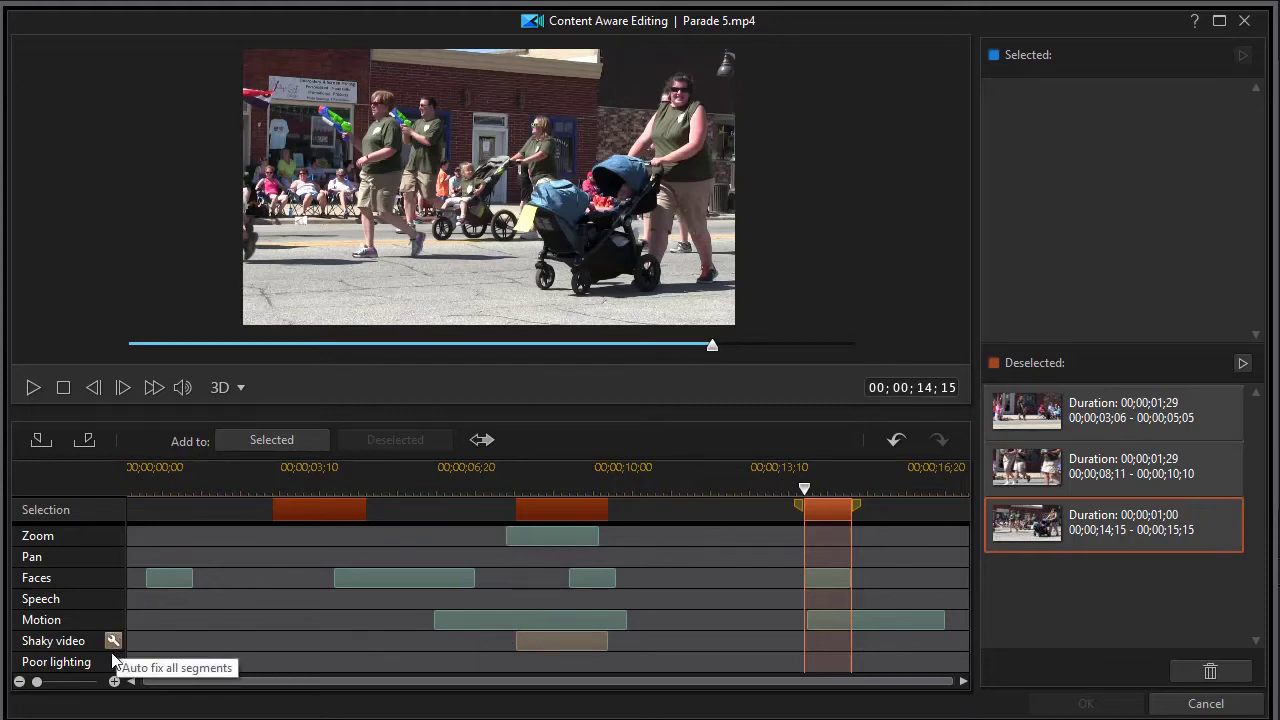
mouse_move(258, 642)
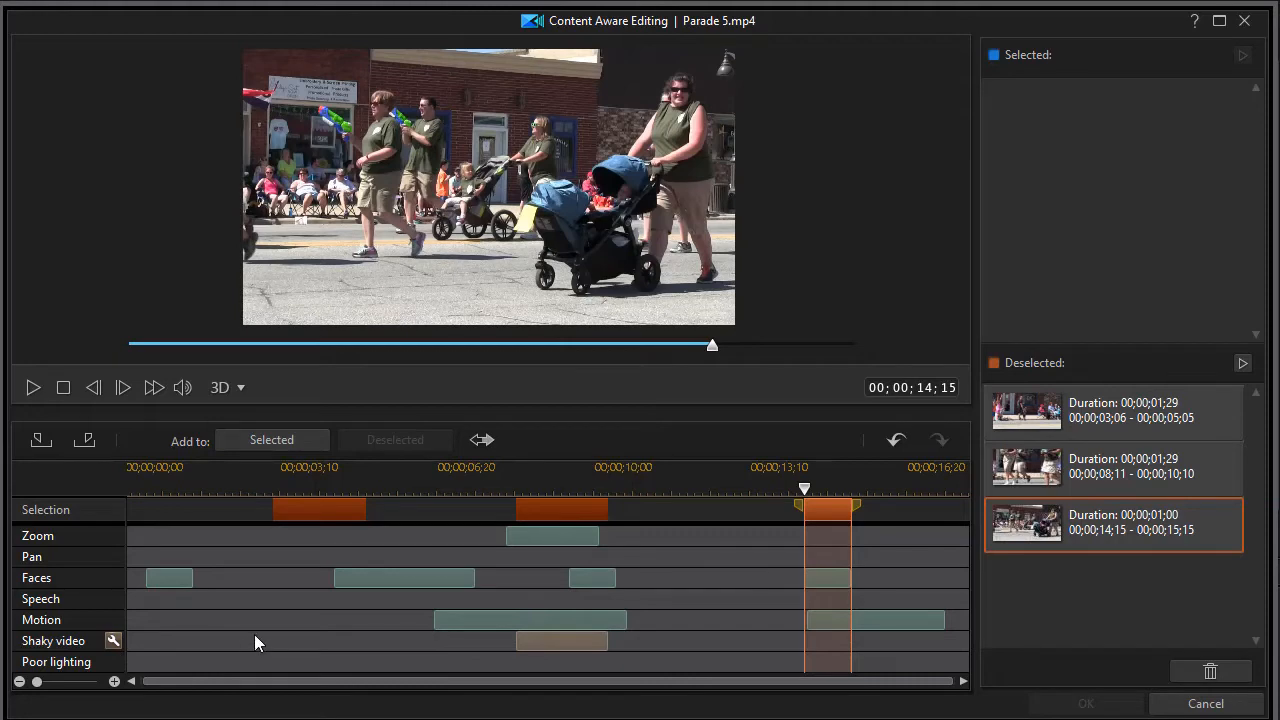
mouse_move(284, 560)
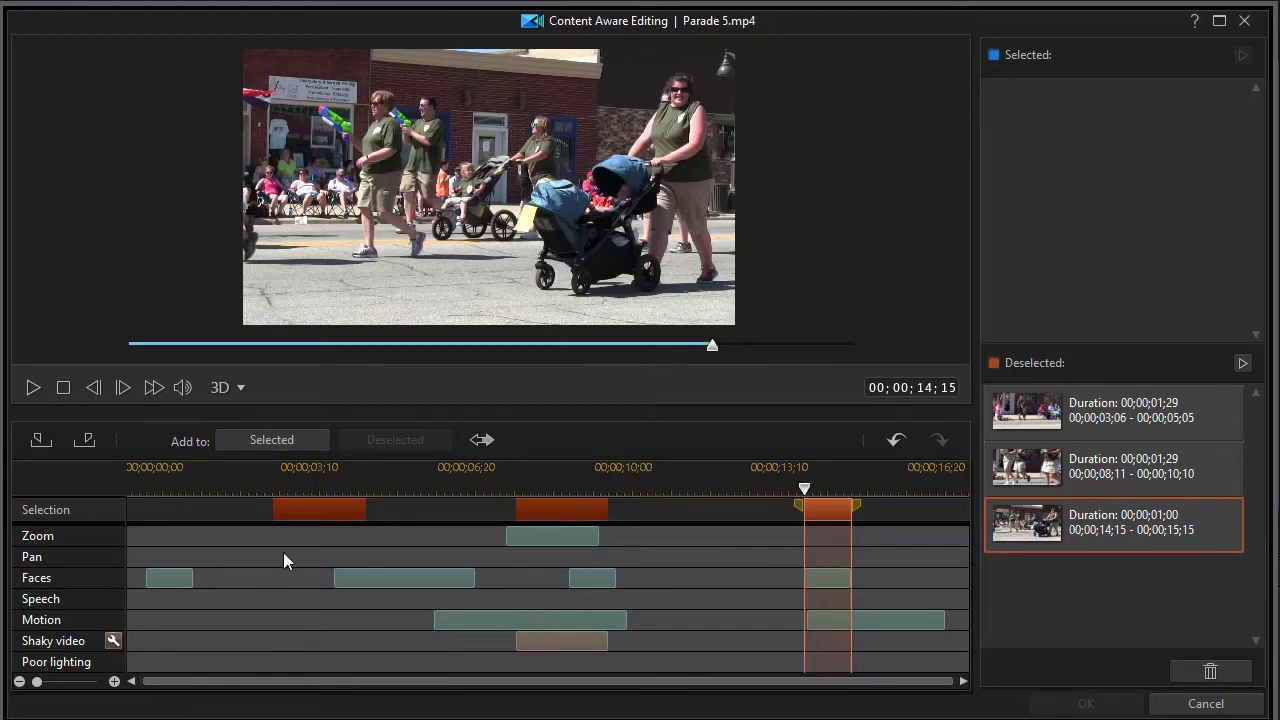
mouse_move(418, 550)
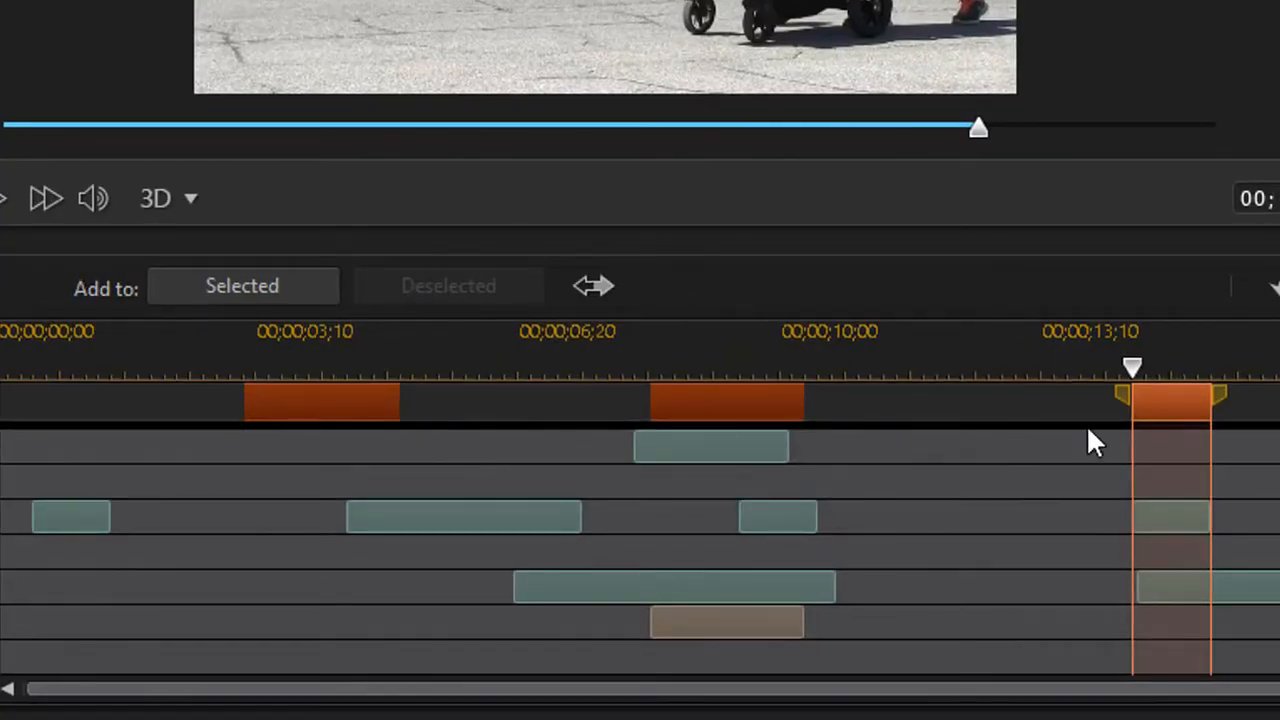
mouse_move(864, 412)
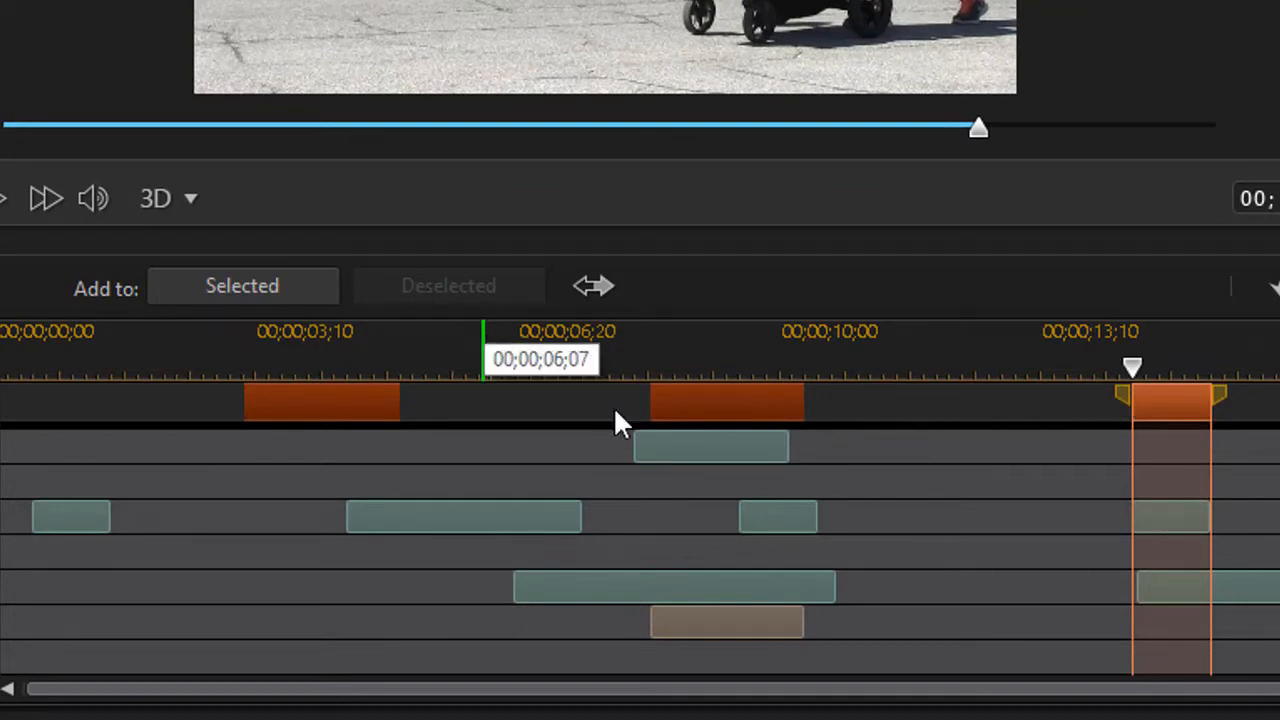
Select everything in Parade 5.mp4 except the three deselected stretches, confirming the prompt
left_click_drag(484, 330, 580, 330)
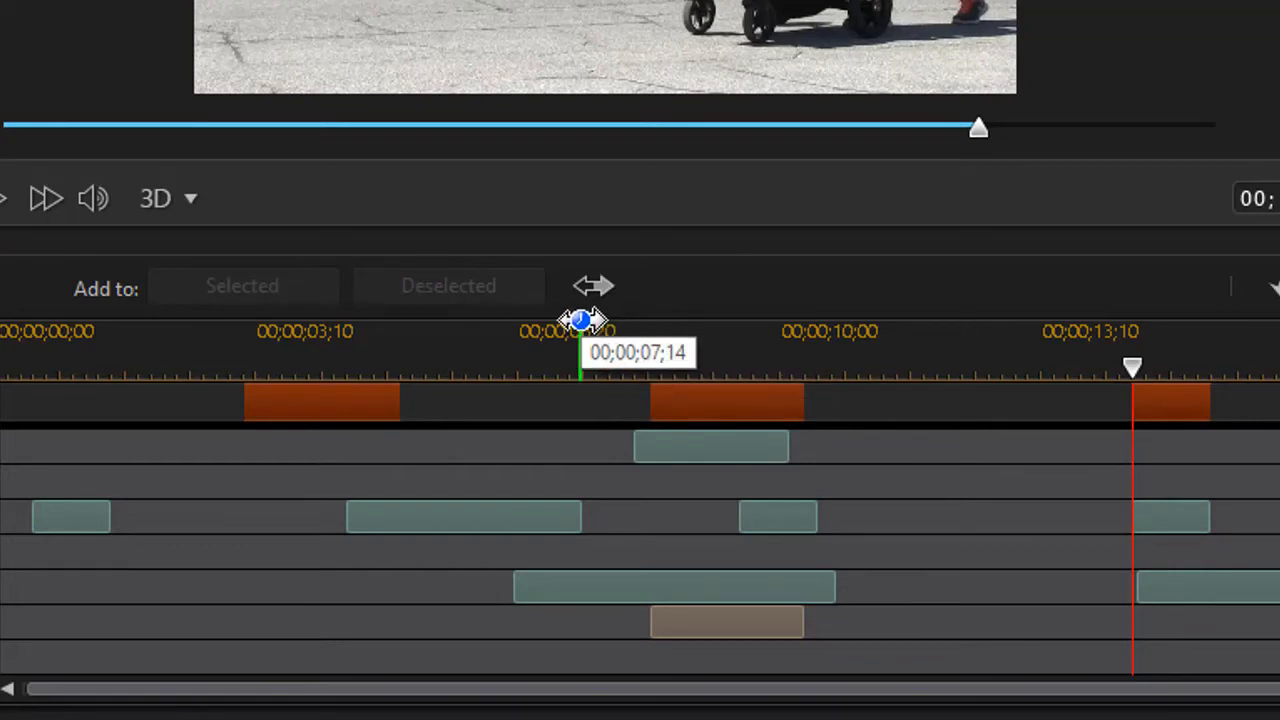
mouse_move(594, 288)
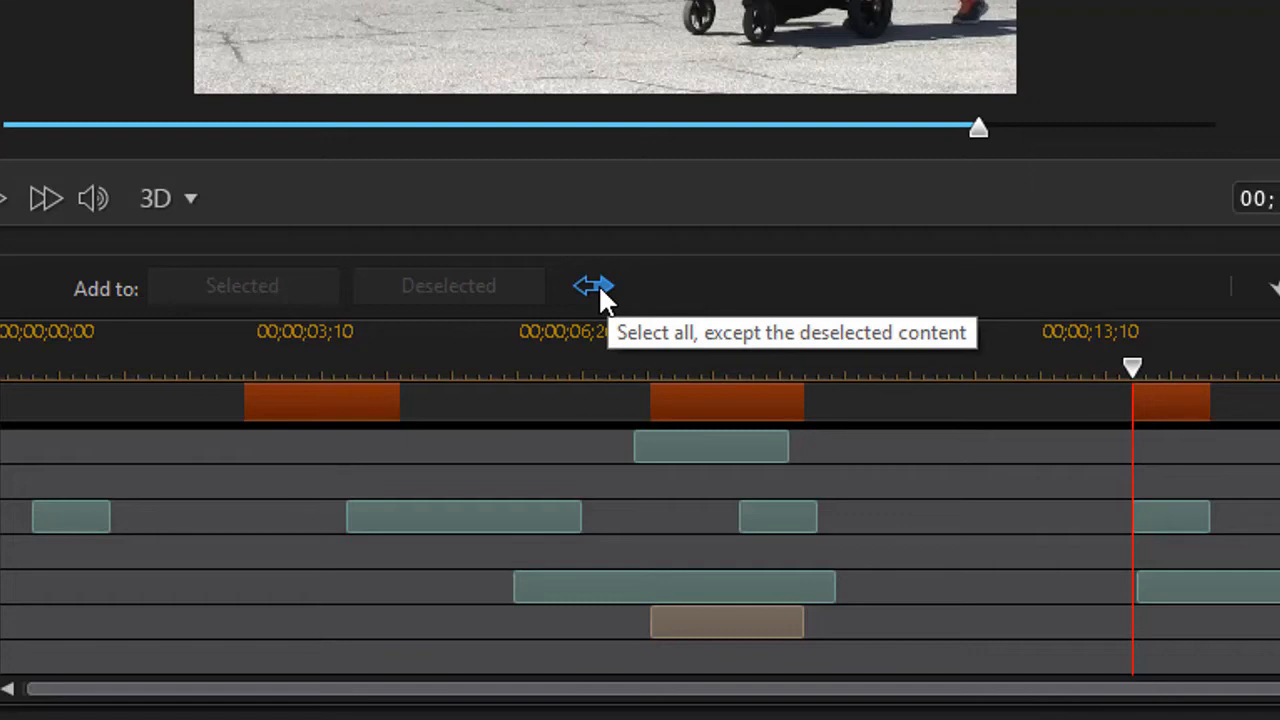
mouse_move(596, 290)
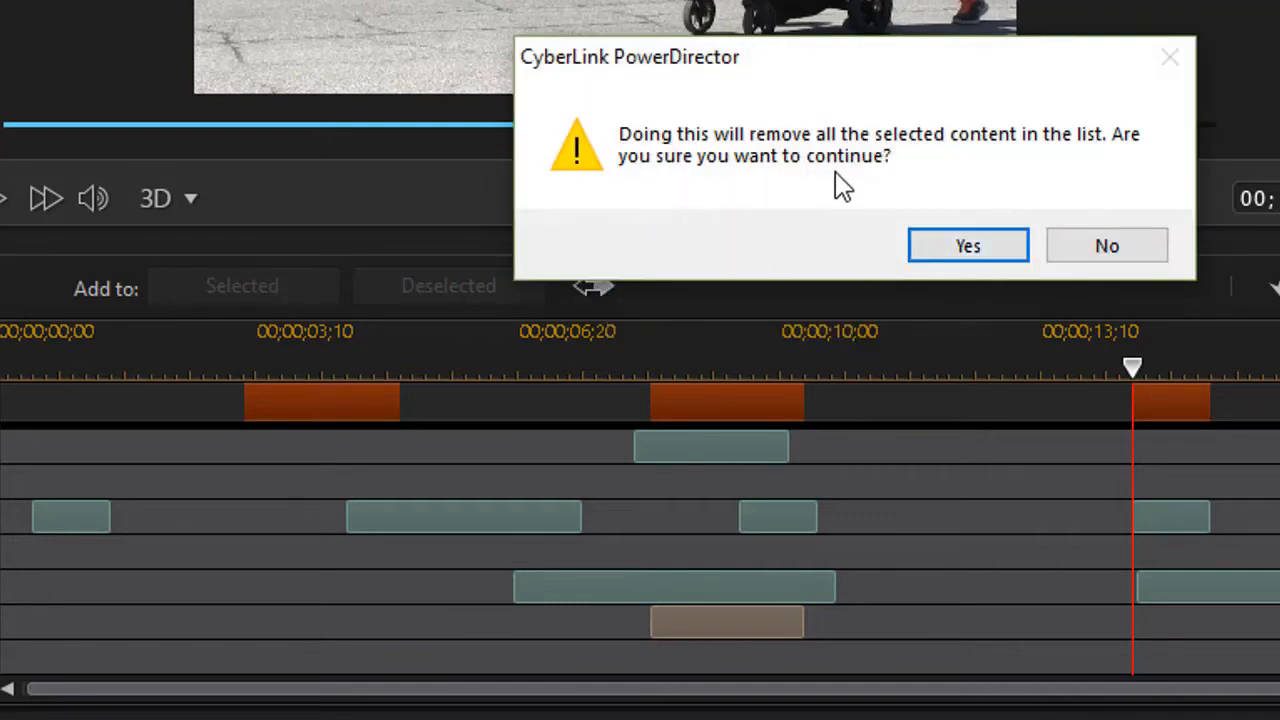
mouse_move(968, 244)
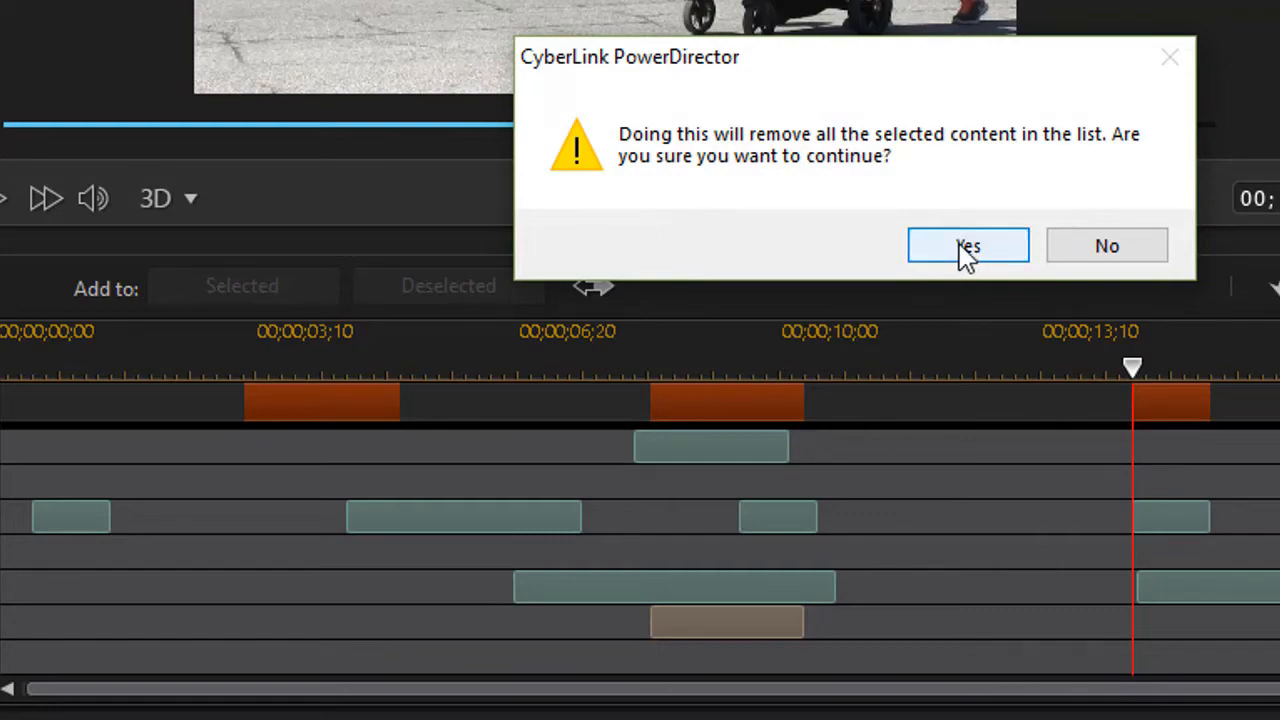
left_click(968, 244)
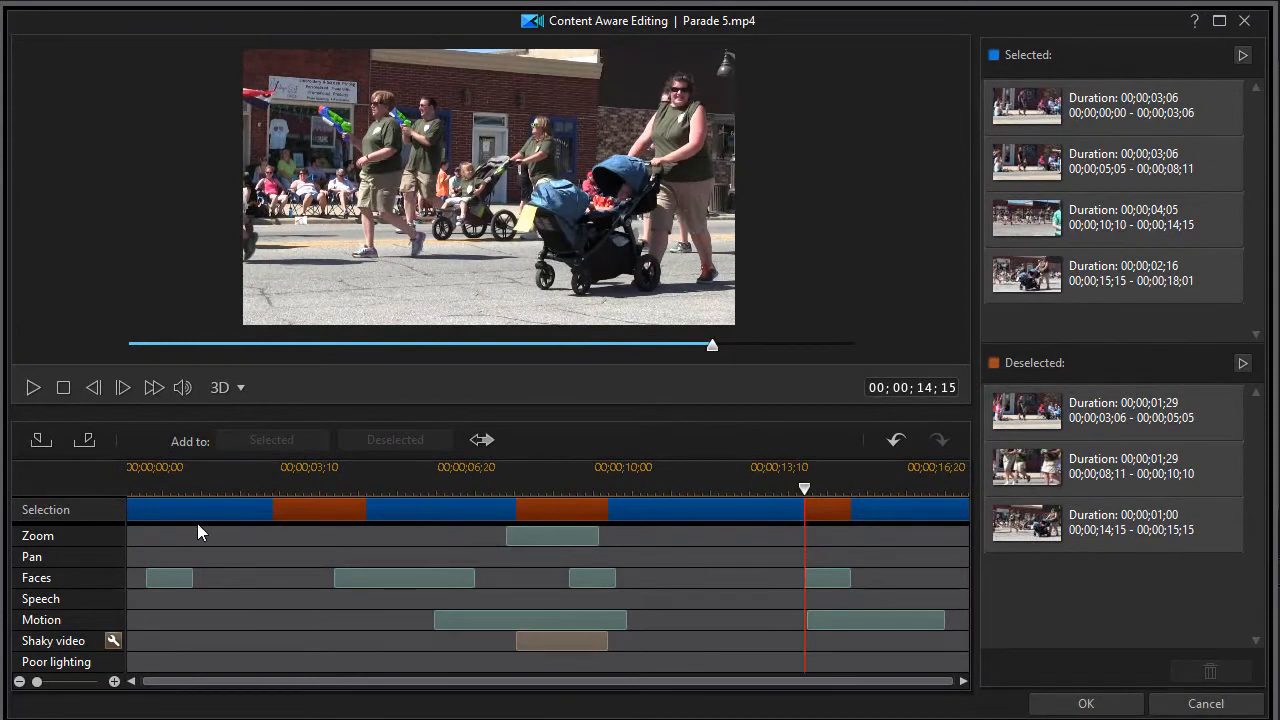
mouse_move(196, 520)
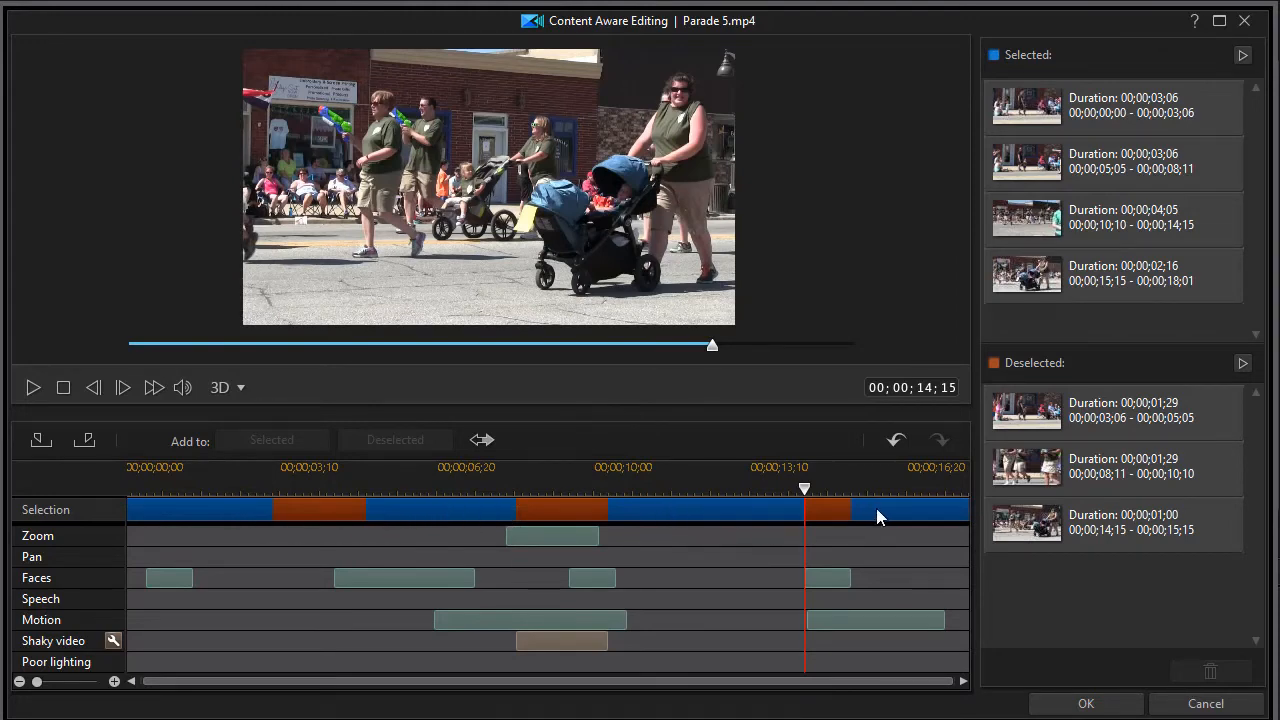
mouse_move(696, 532)
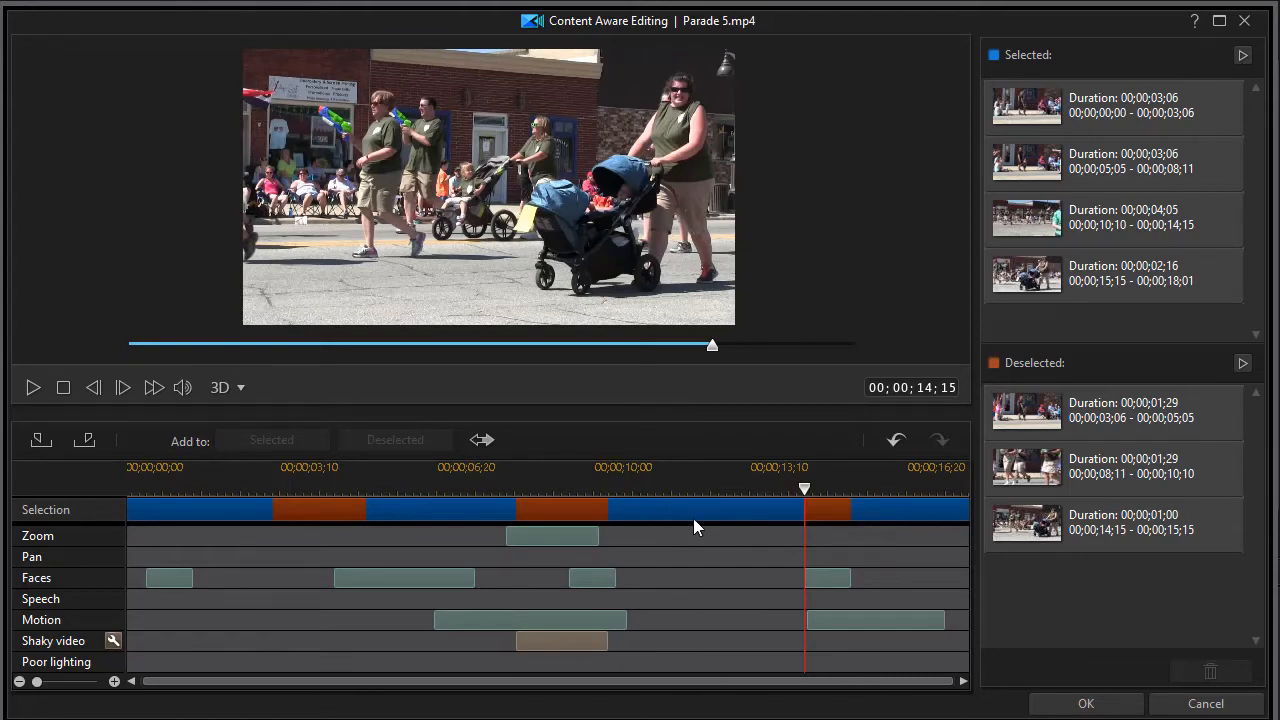
mouse_move(628, 540)
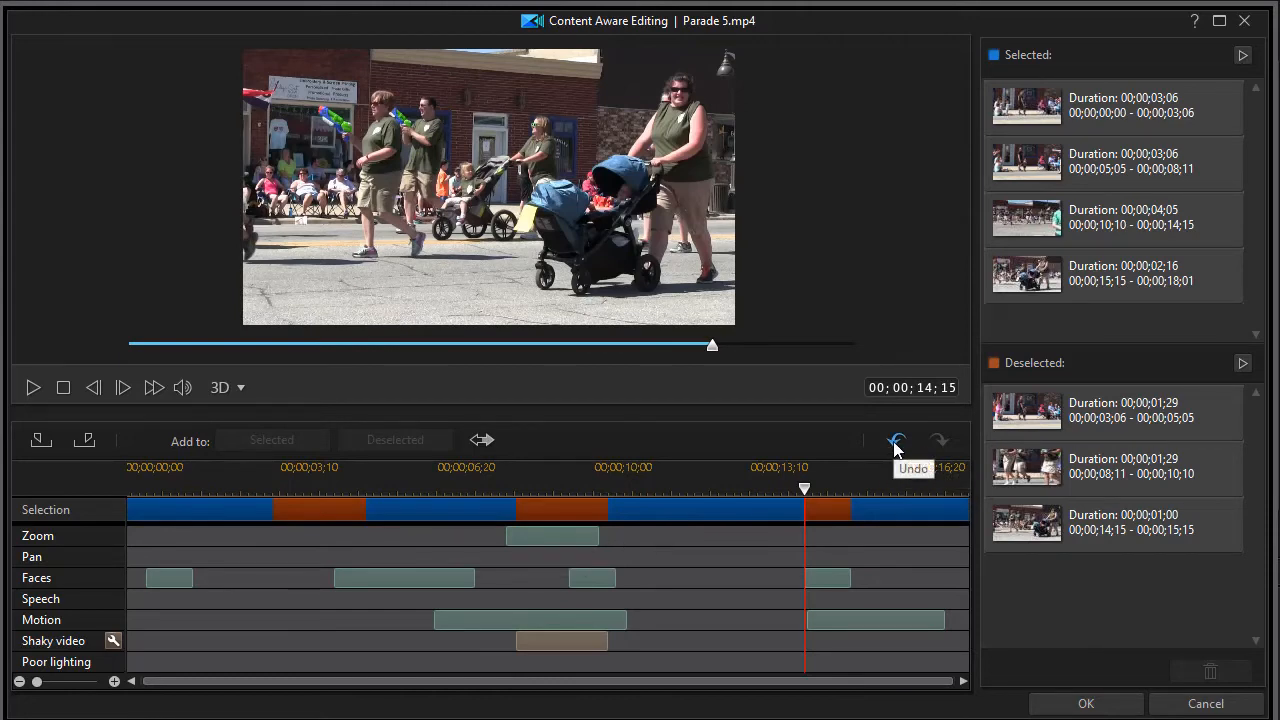
Undo the select-all and remove the 14;15 deselected stretch, leaving two deselected ranges
left_click(896, 442)
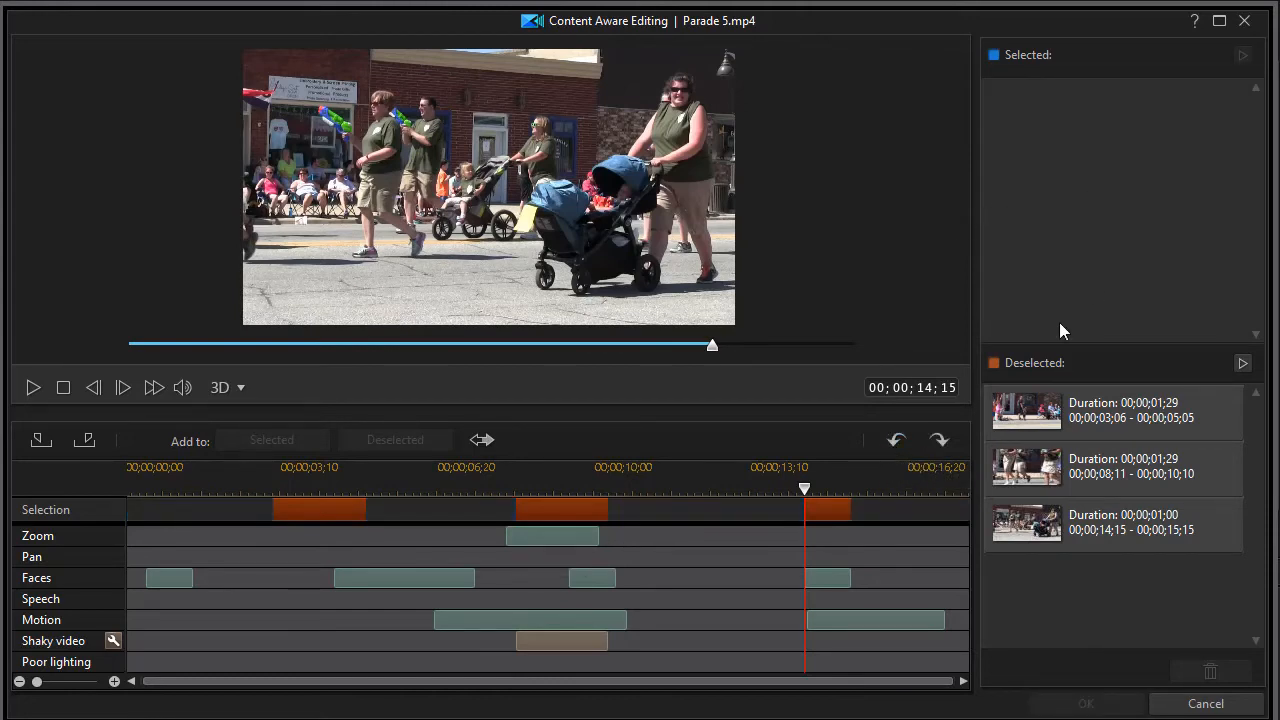
mouse_move(980, 240)
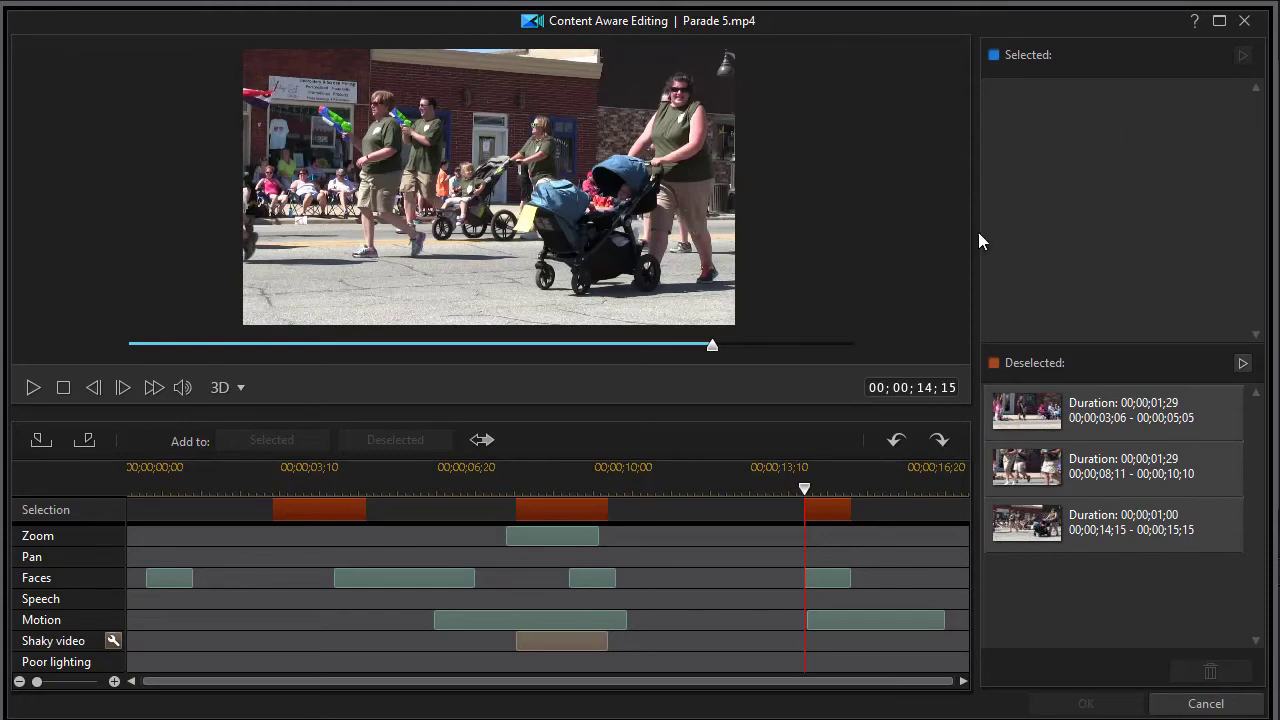
mouse_move(484, 624)
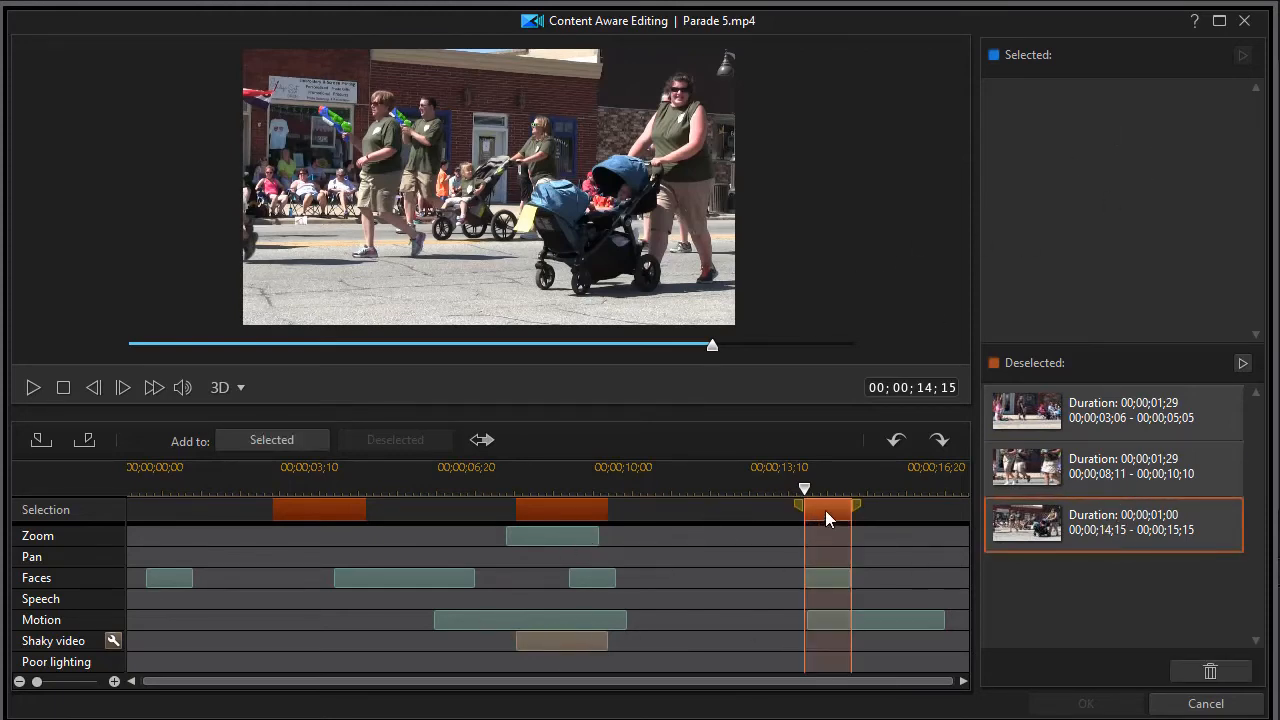
left_click(272, 440)
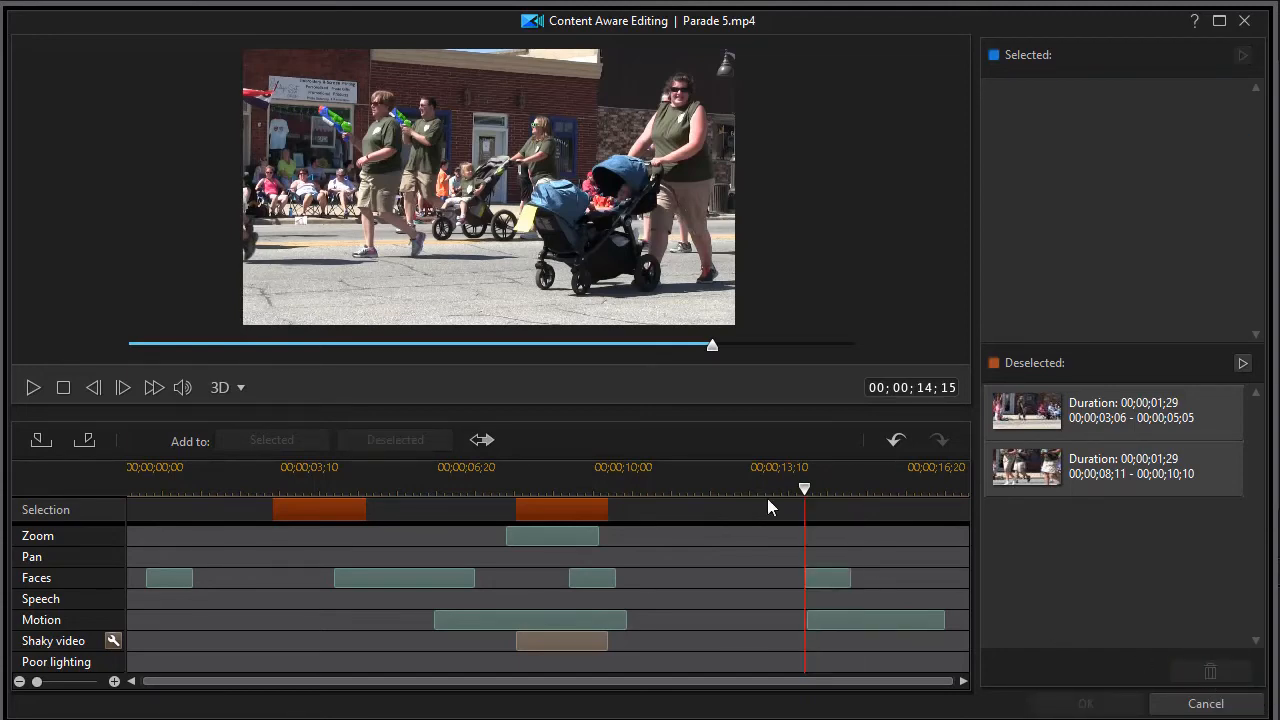
mouse_move(924, 536)
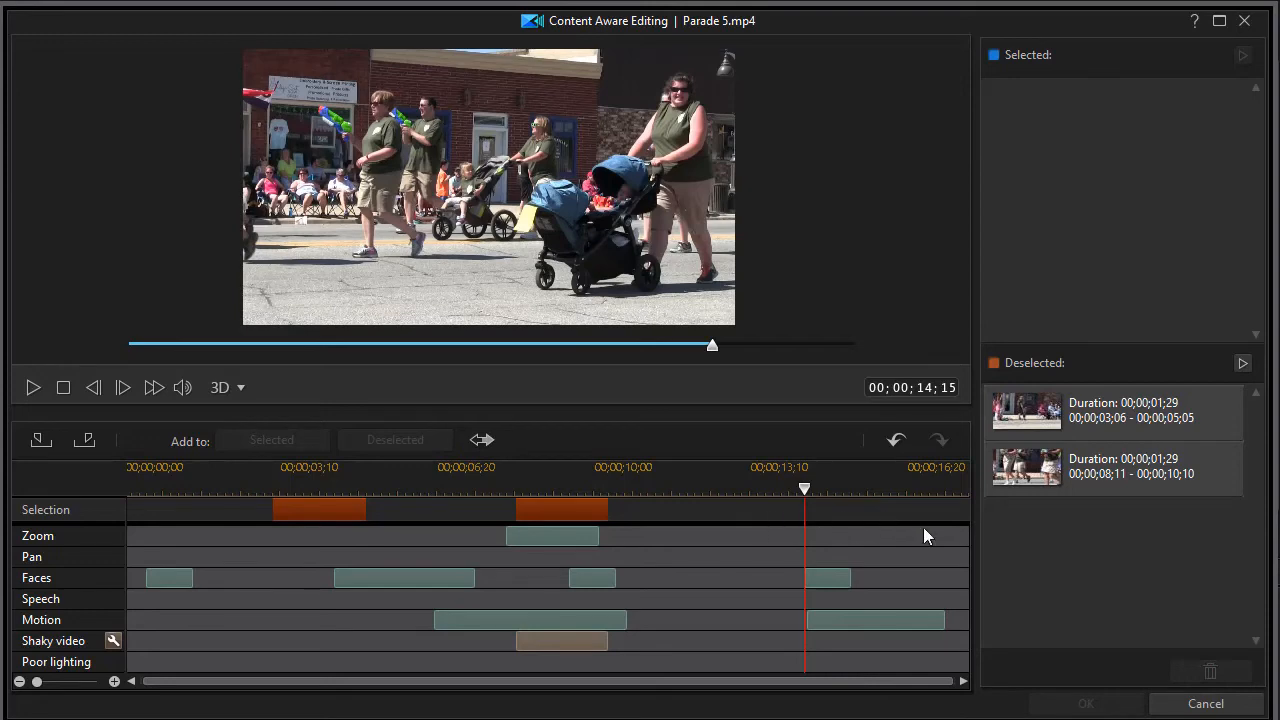
mouse_move(700, 556)
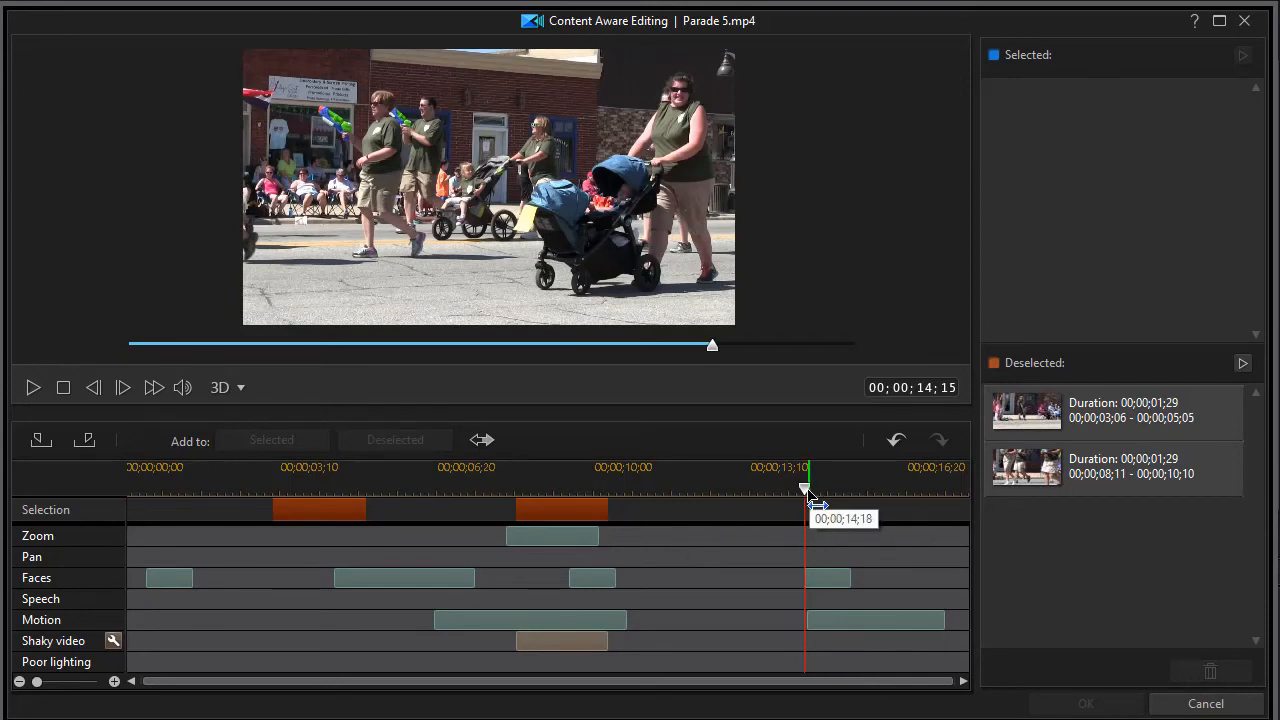
Mark and deselect two more stretches, 13;14–14;25 and 16;23–17;05
left_click_drag(808, 490, 756, 490)
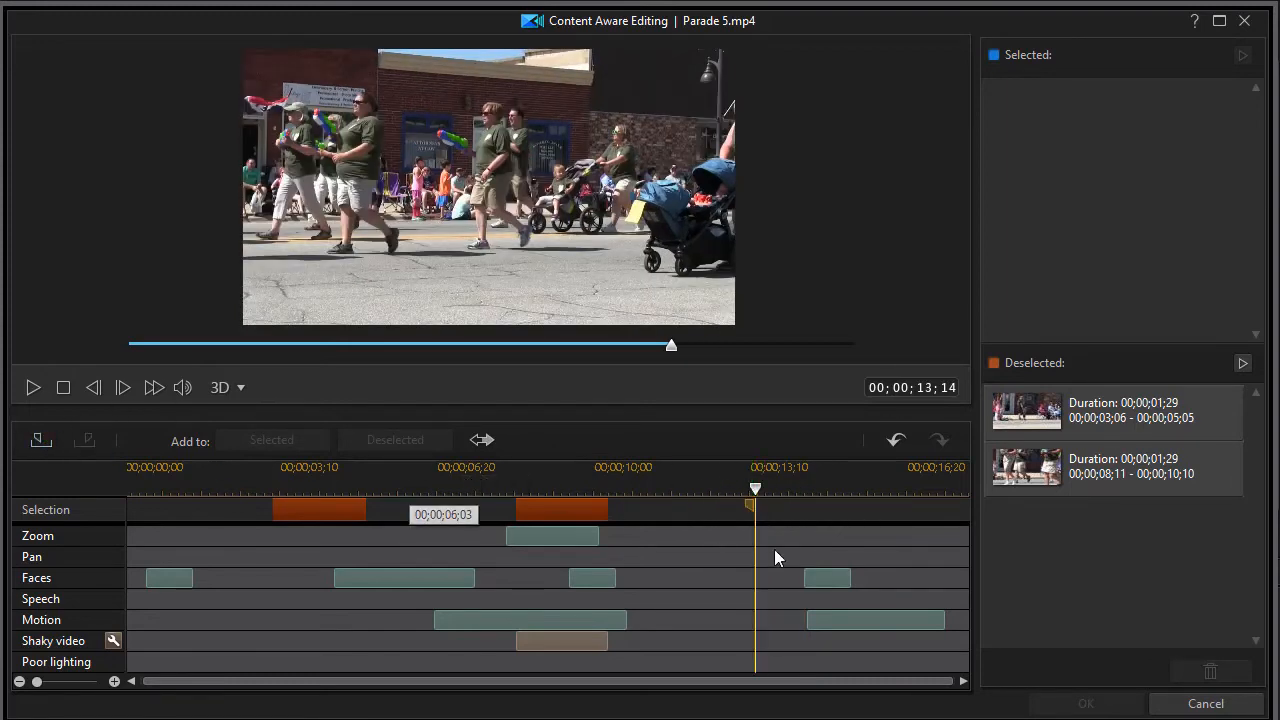
left_click_drag(756, 488, 820, 500)
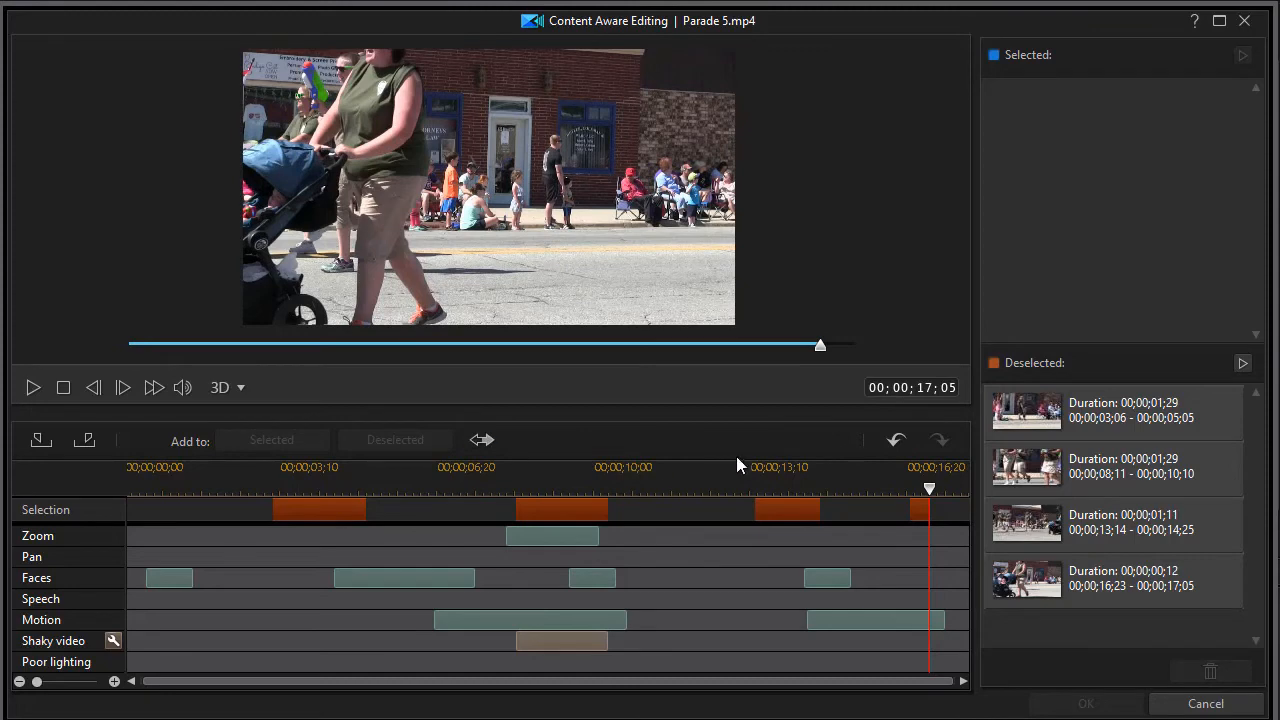
mouse_move(484, 440)
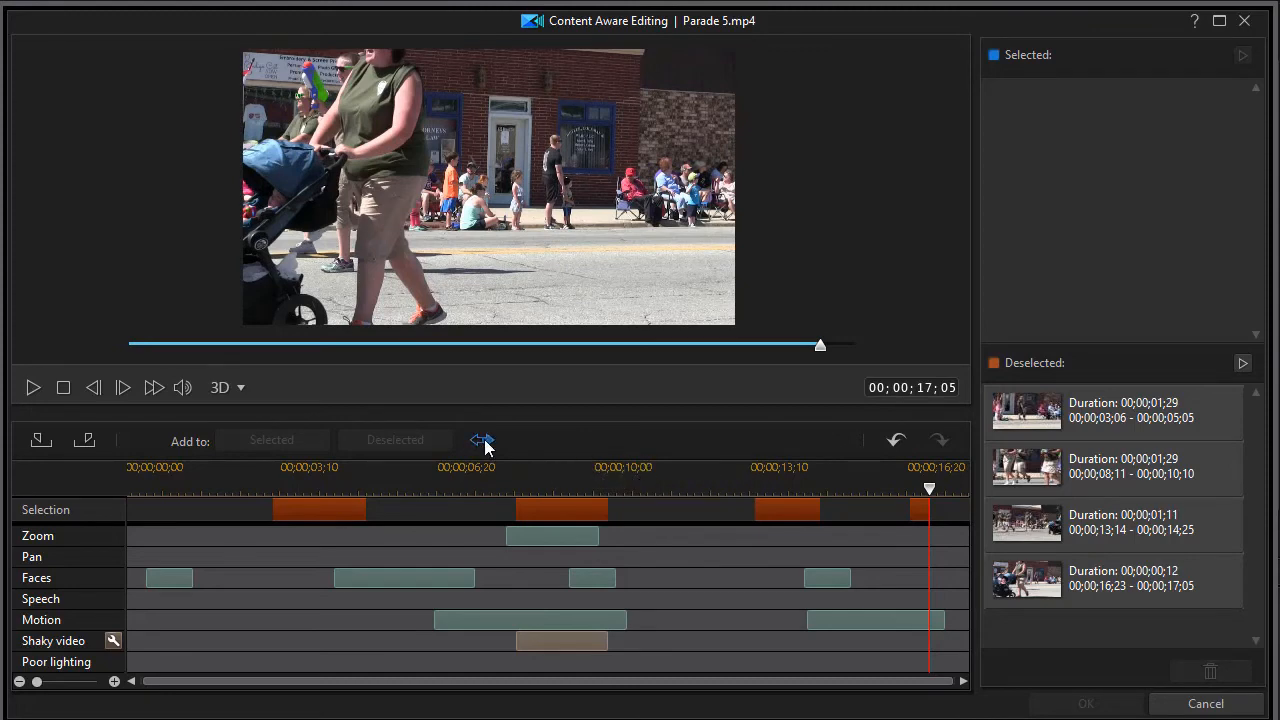
mouse_move(704, 422)
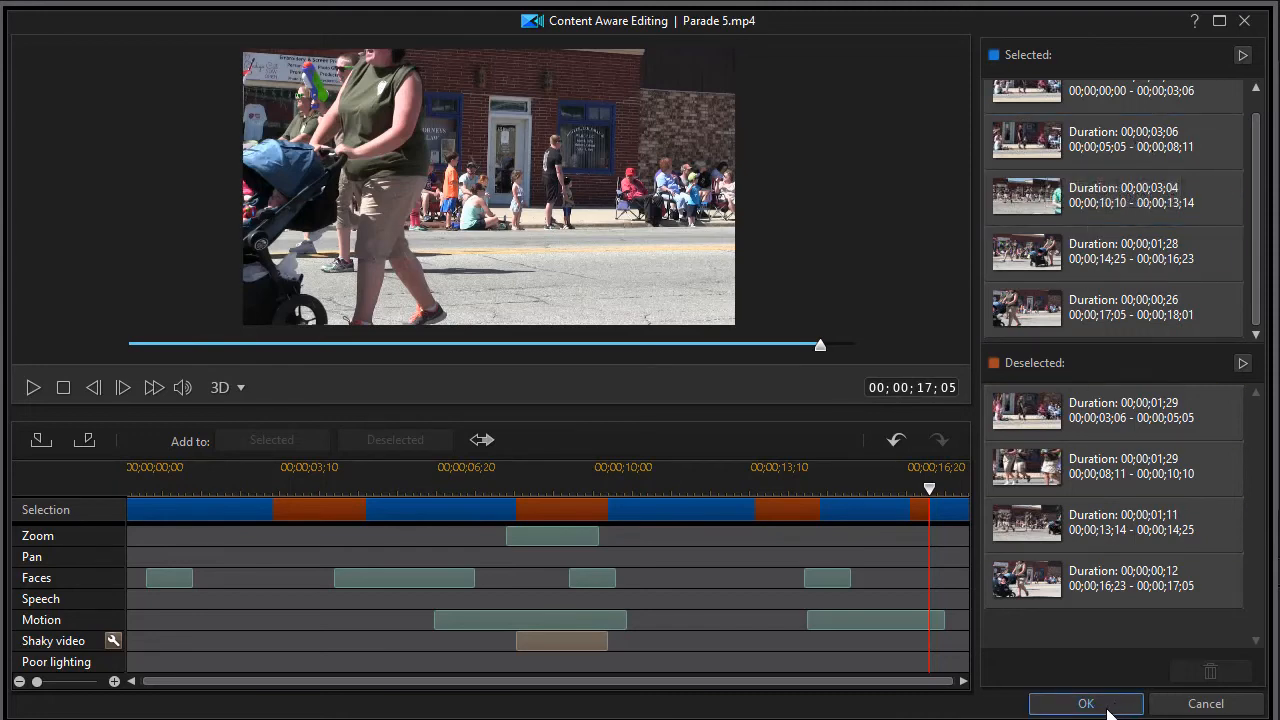
Accept the five selected ranges of Parade 5.mp4, sending them to the timeline
left_click(1086, 704)
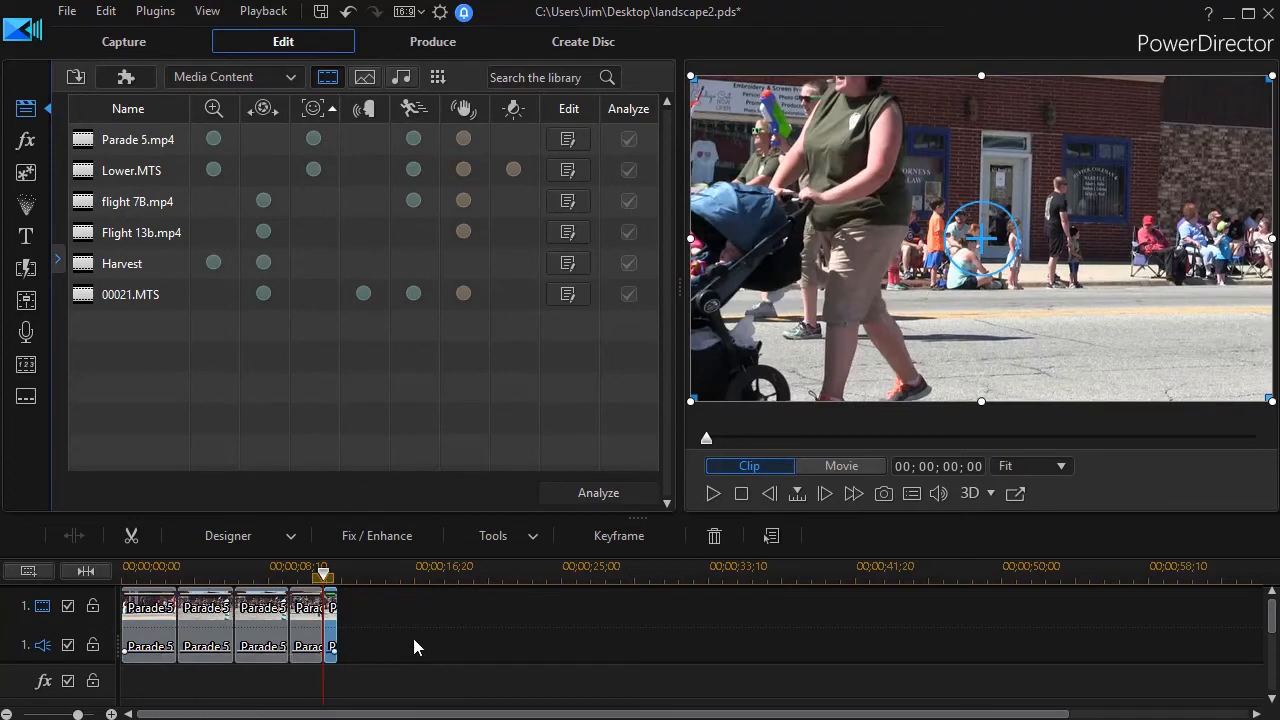
mouse_move(220, 636)
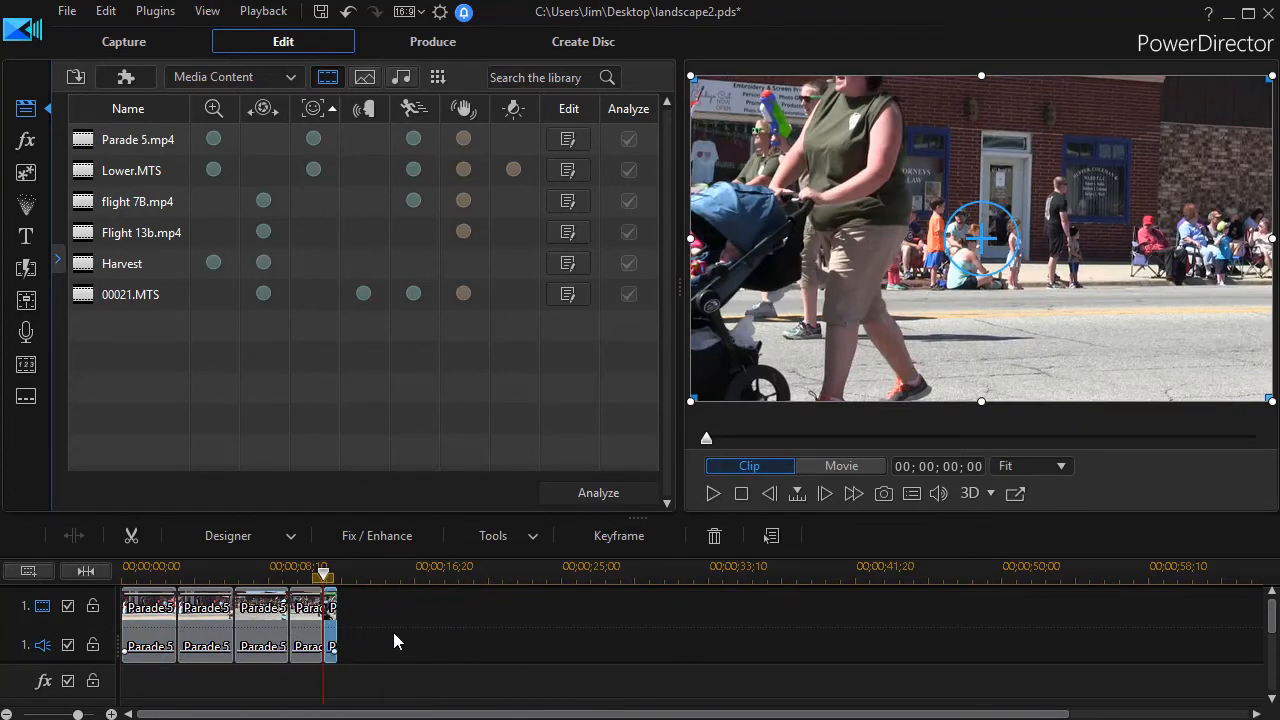
Trim the end of the last Parade 5 clip on the main video track
left_click(840, 466)
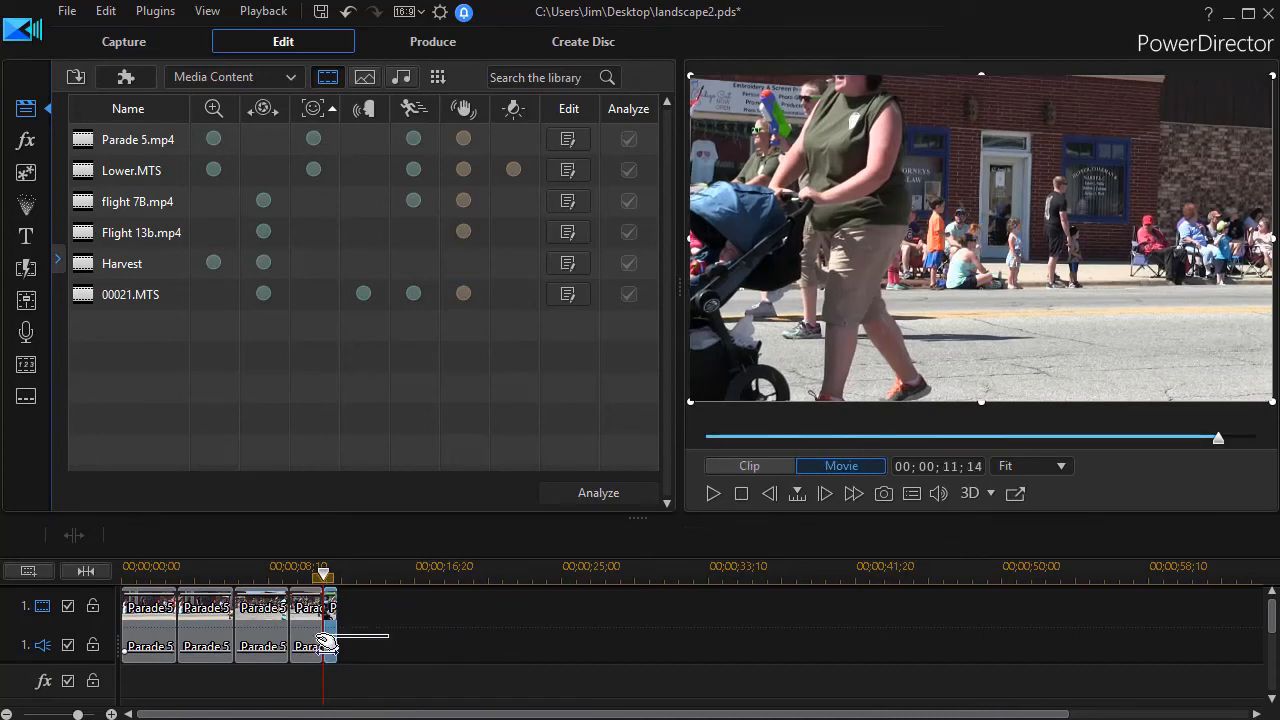
left_click(310, 608)
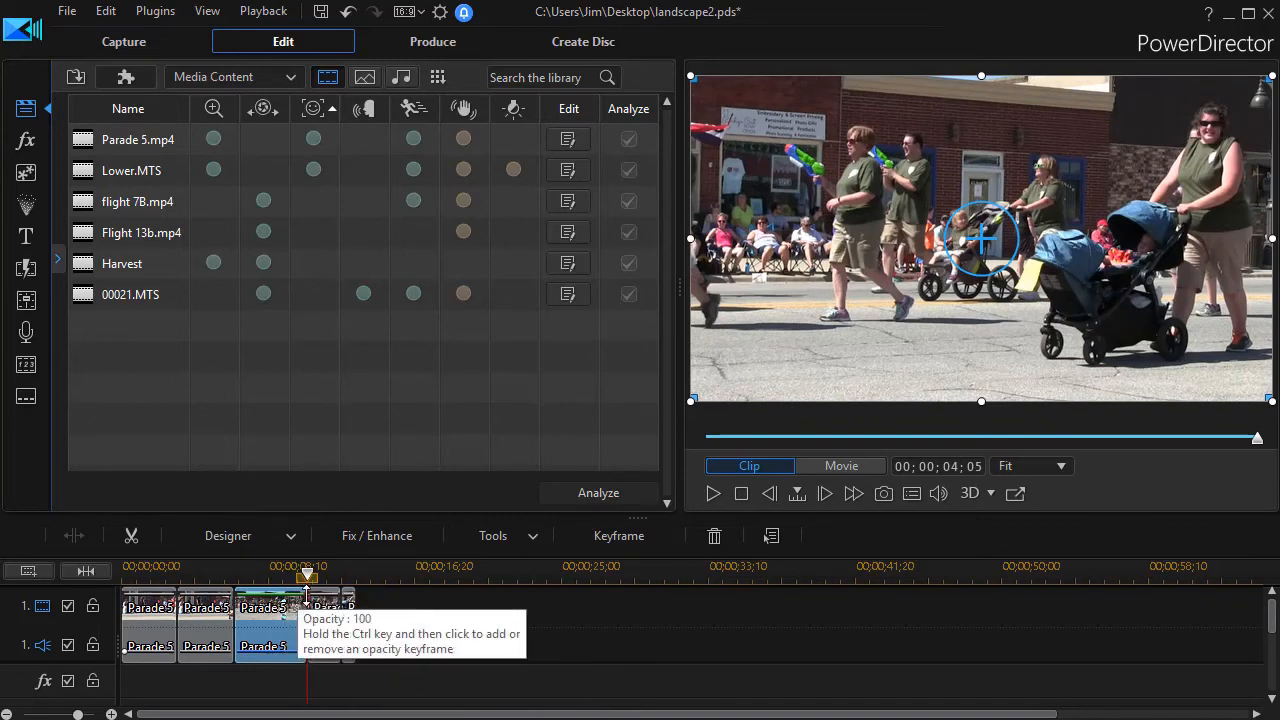
mouse_move(436, 630)
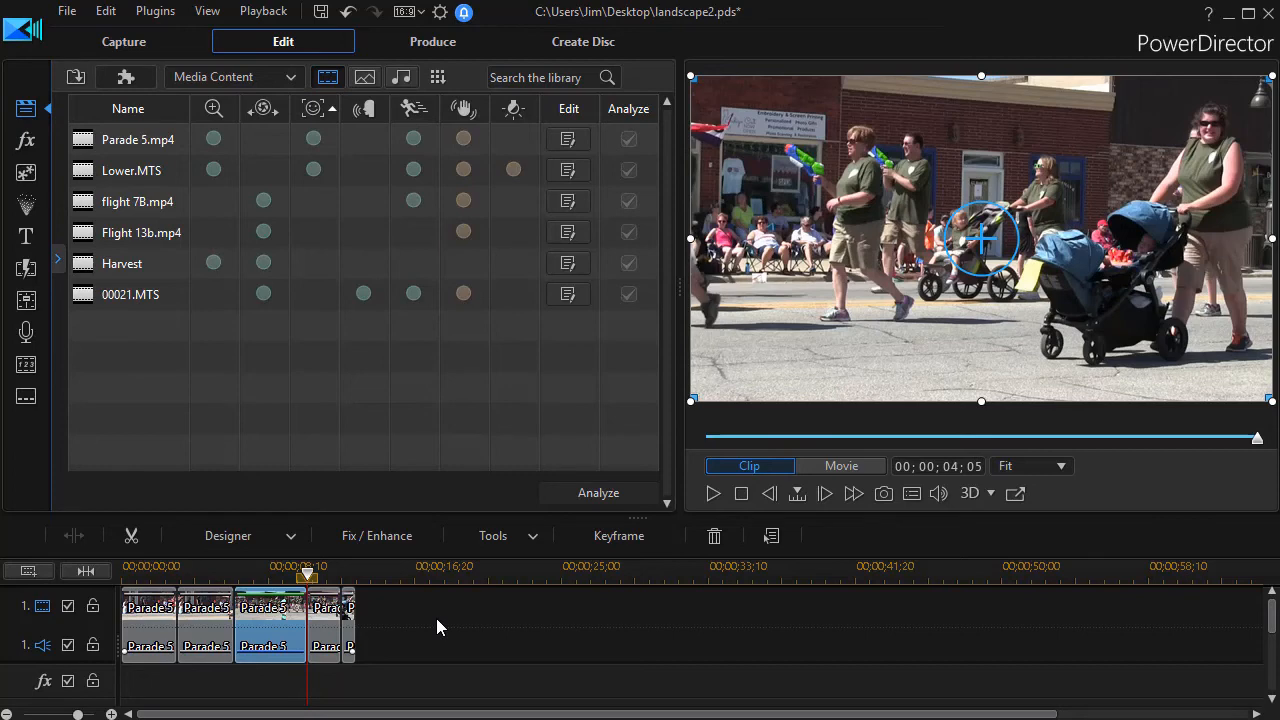
Show the media library as thumbnail icons and narrow its pane to enlarge the preview
left_click(436, 76)
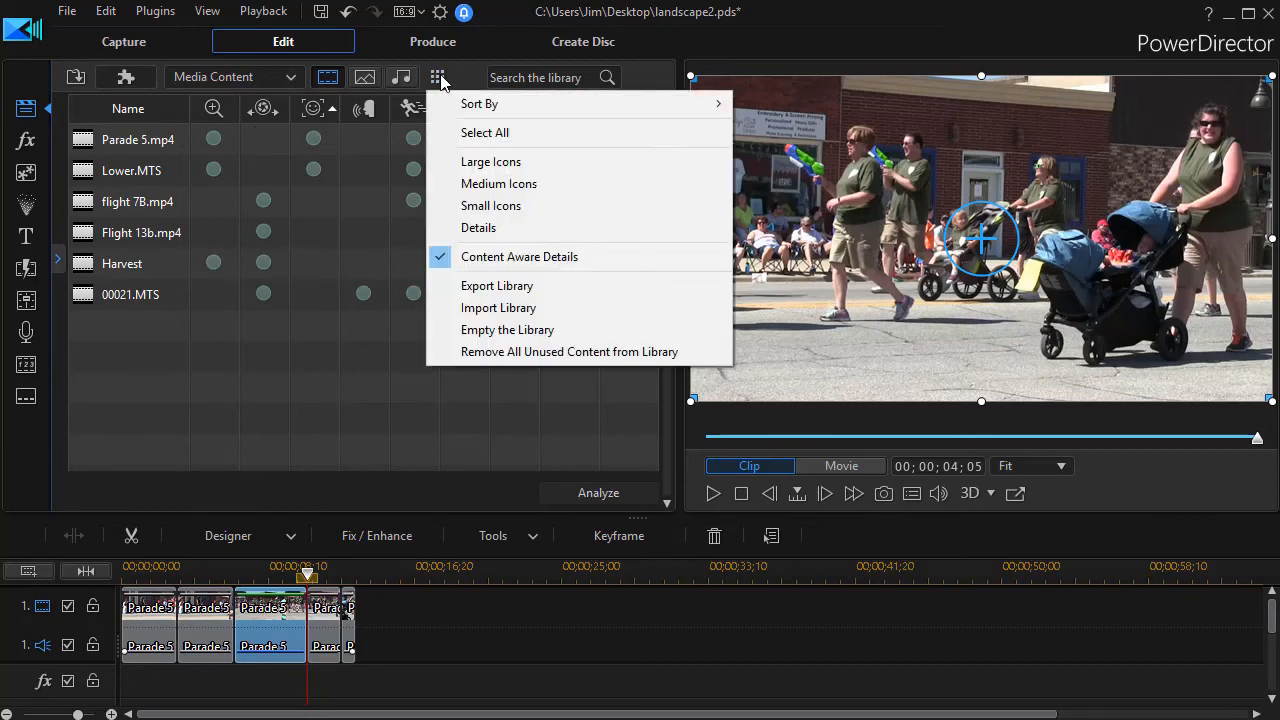
left_click(492, 160)
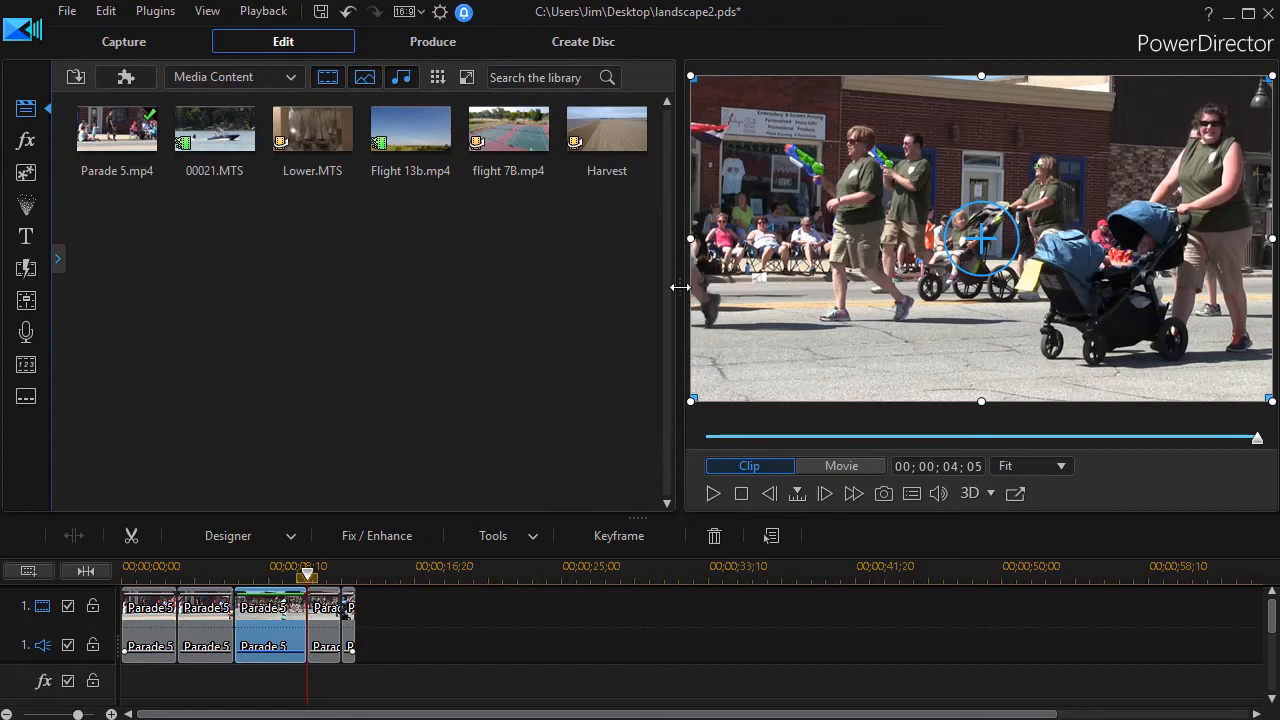
left_click_drag(680, 288, 390, 288)
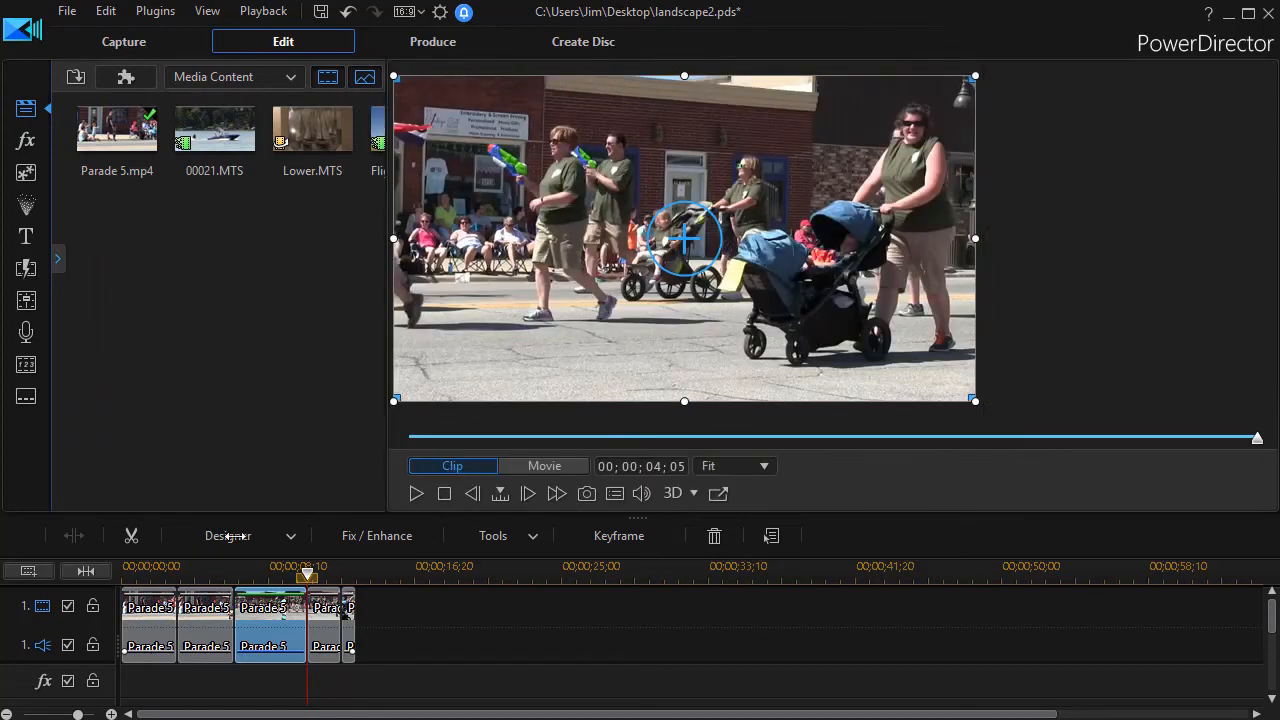
scroll("down", 3)
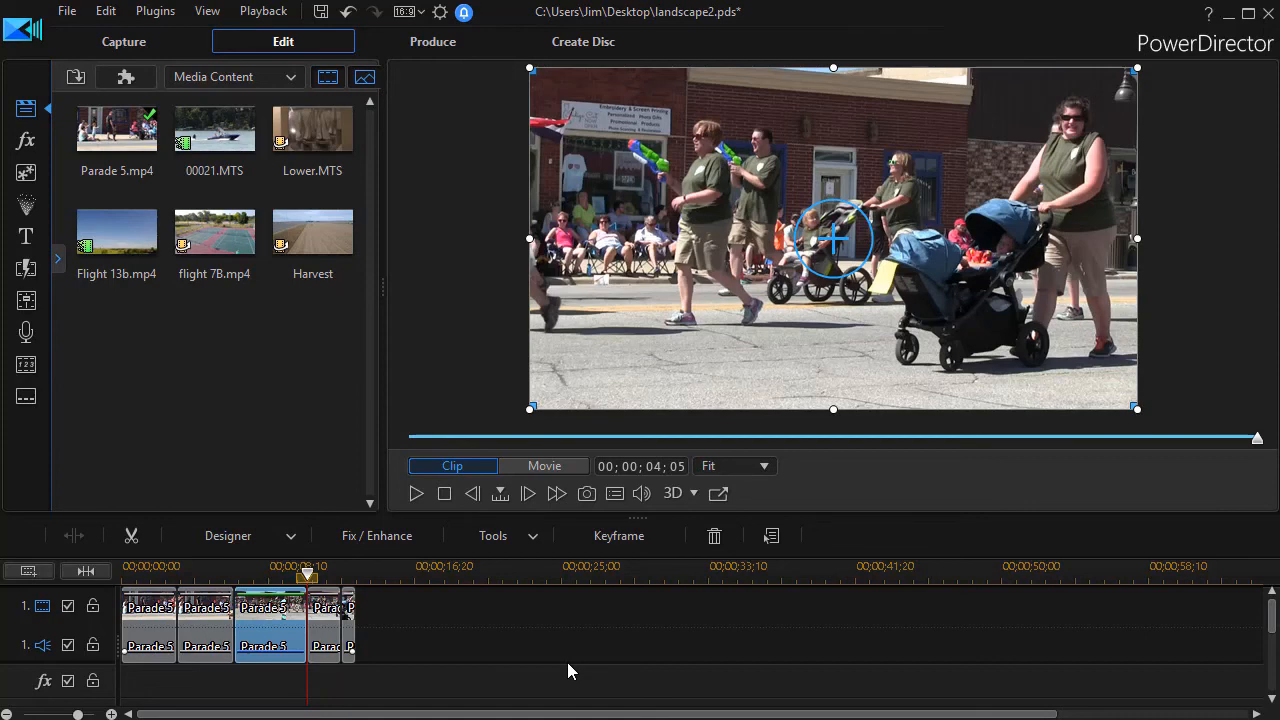
mouse_move(556, 668)
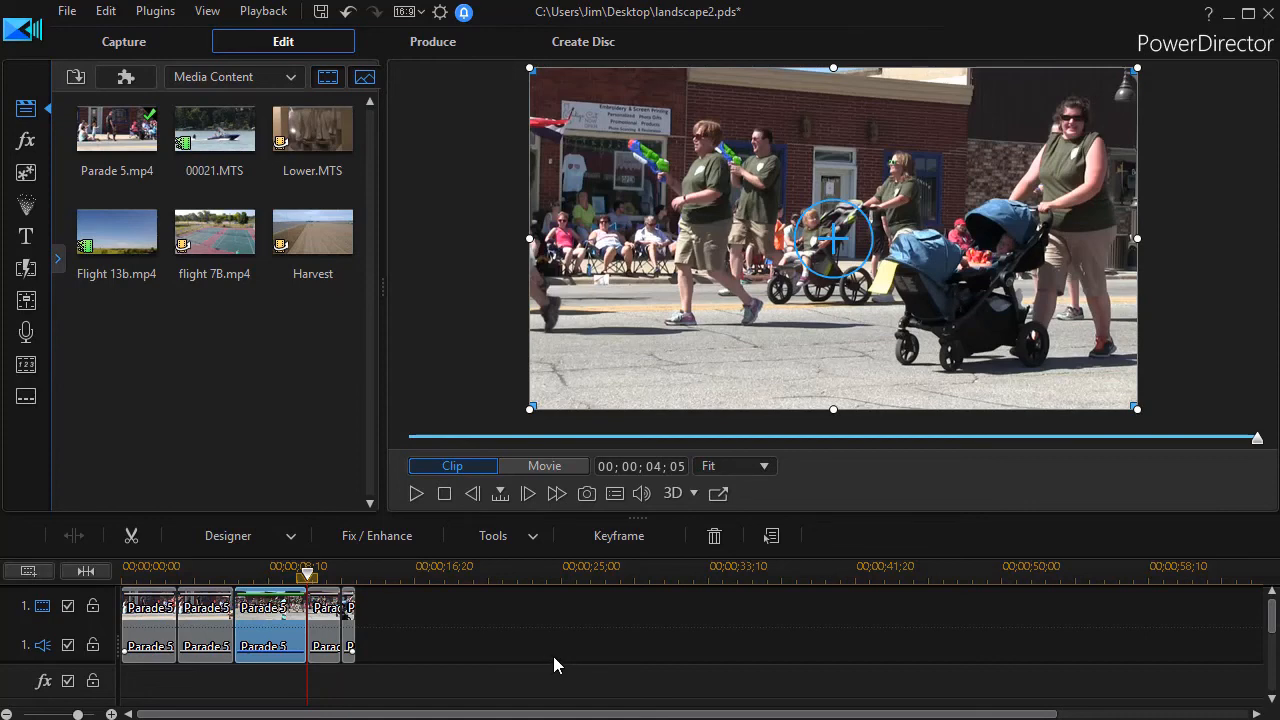
mouse_move(518, 670)
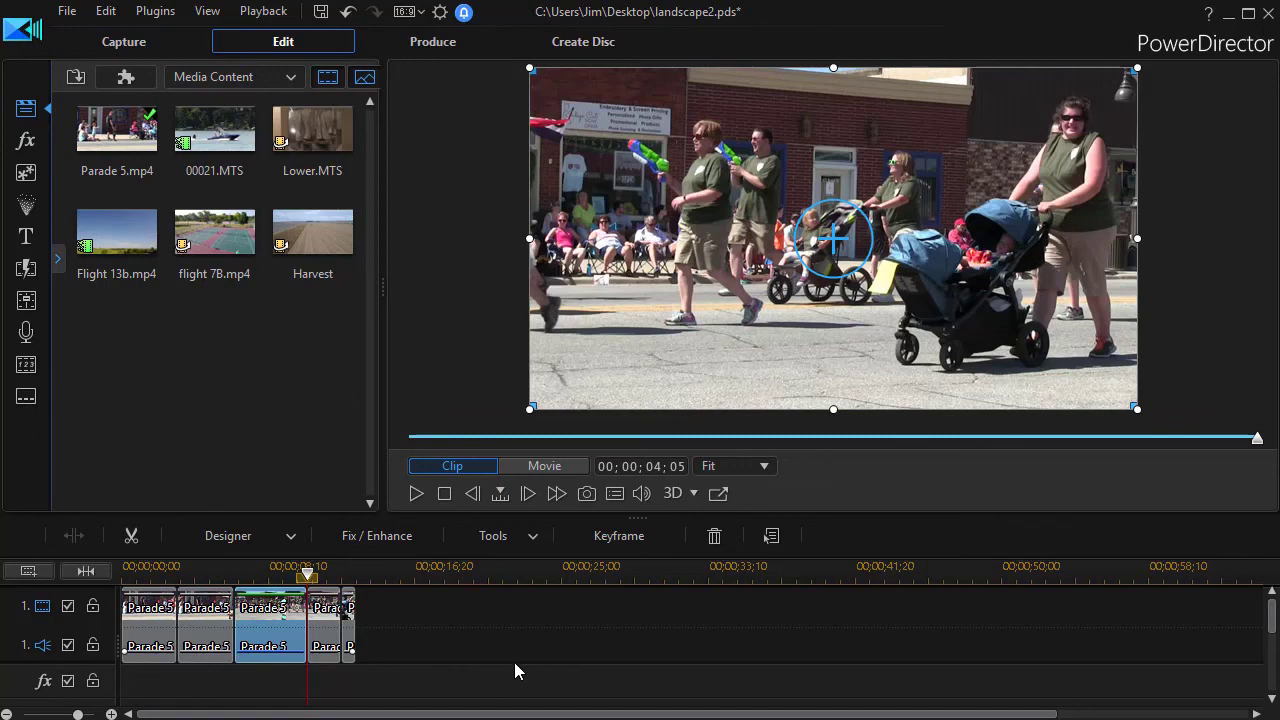